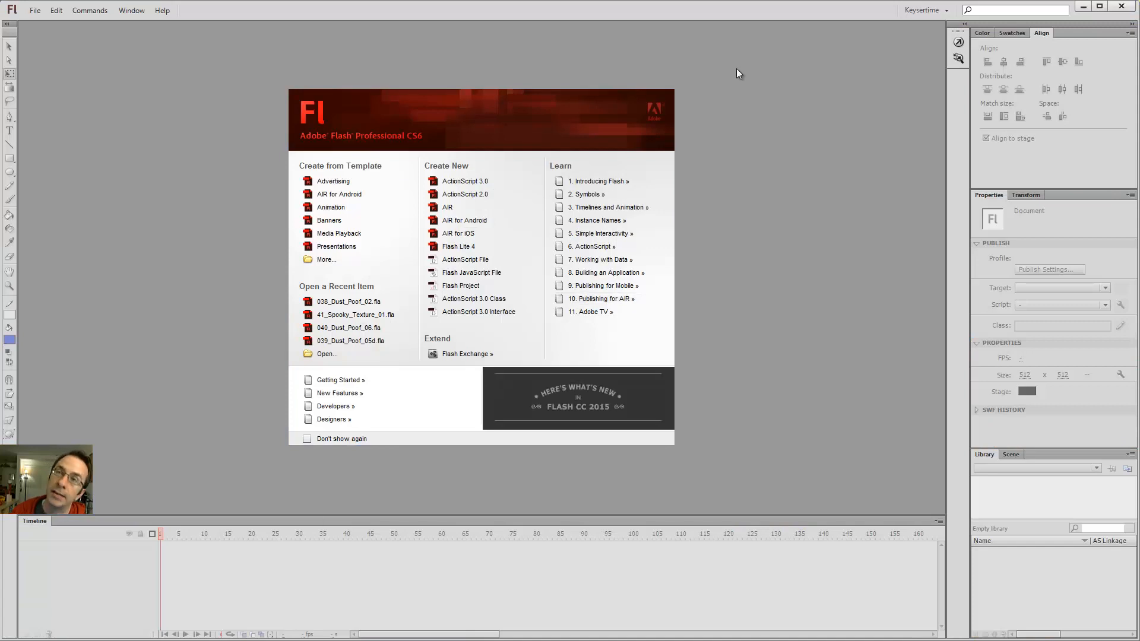
Create a new ActionScript 3.0 document from the Welcome screen.
{"action": "left_click", "coordinate": [465, 180]}
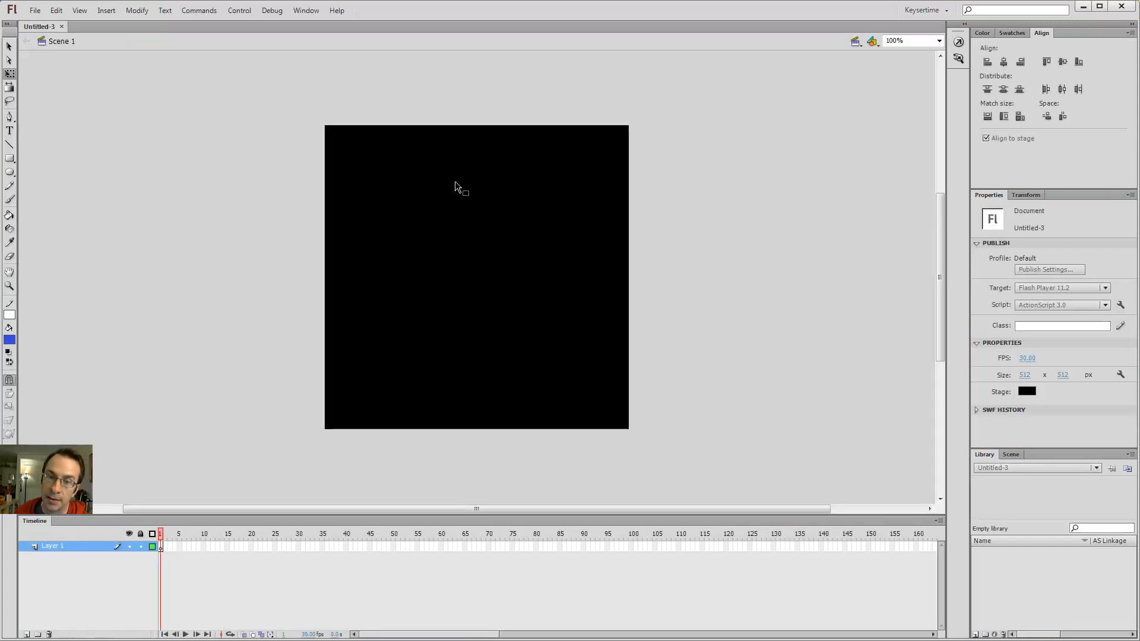
{"action": "mouse_move", "coordinate": [732, 254]}
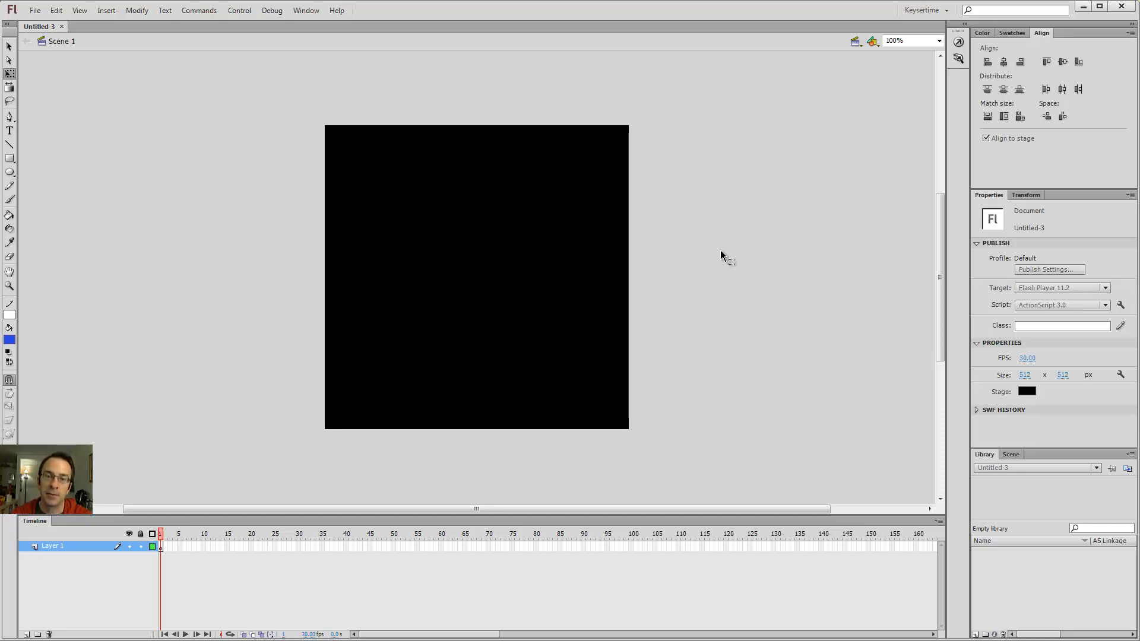
{"action": "mouse_move", "coordinate": [491, 277]}
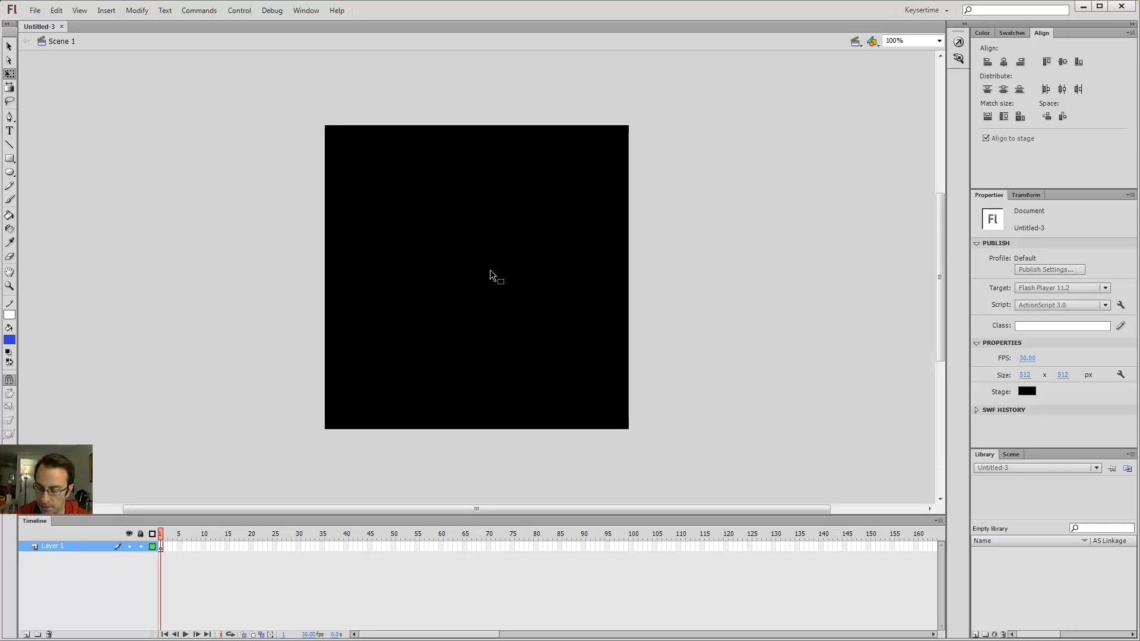
{"action": "mouse_move", "coordinate": [464, 243]}
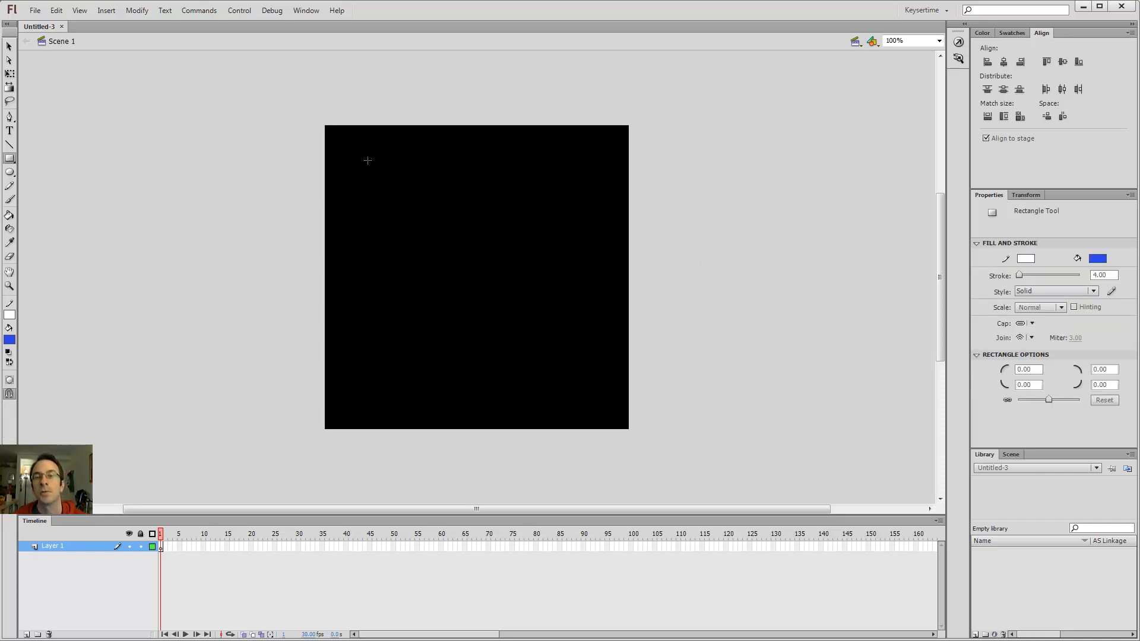
Draw a large blue square with a white outline over the black stage.
{"action": "left_click_drag", "start_coordinate": [368, 158], "coordinate": [520, 254]}
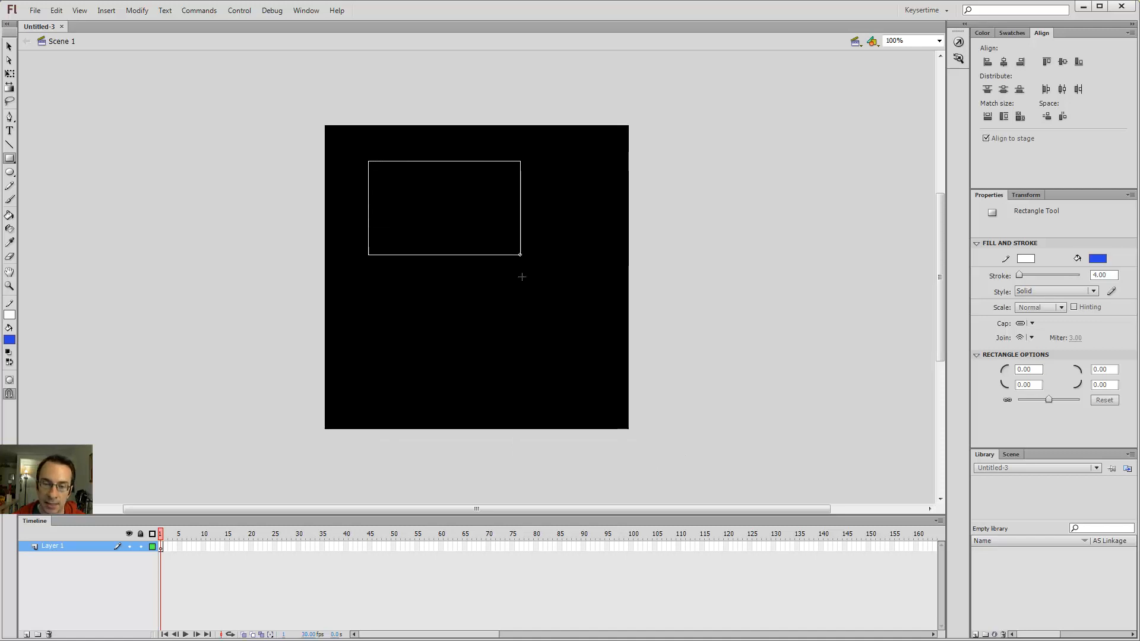
{"action": "left_click_drag", "start_coordinate": [520, 254], "coordinate": [654, 471]}
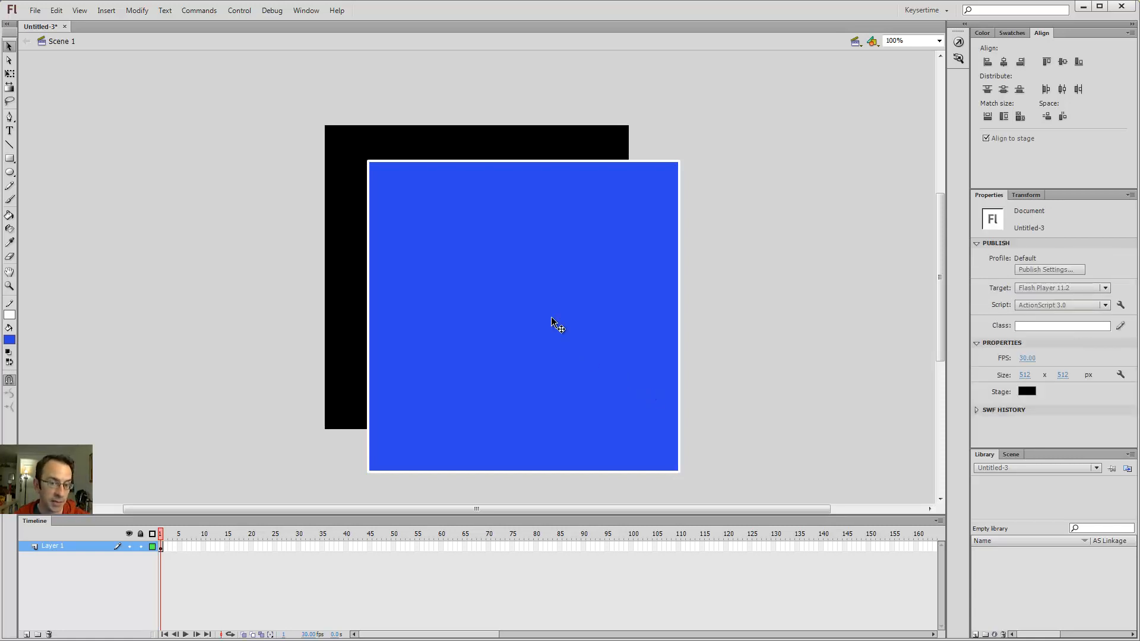
{"action": "mouse_move", "coordinate": [435, 218]}
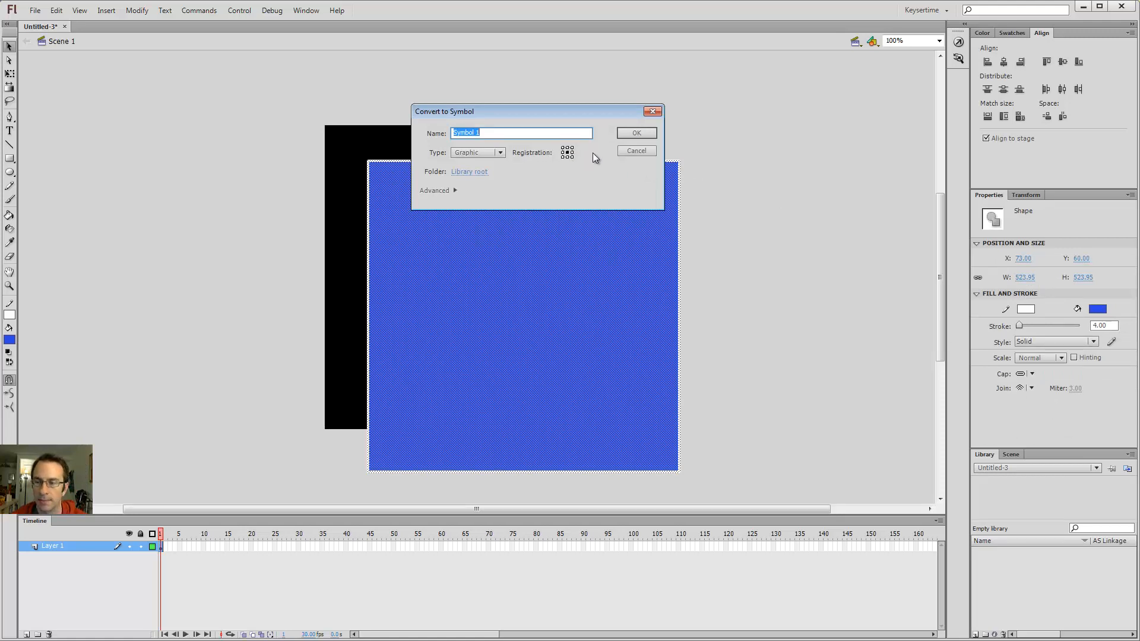
Cancel the Convert to Symbol dialog without converting the square.
{"action": "left_click", "coordinate": [634, 151]}
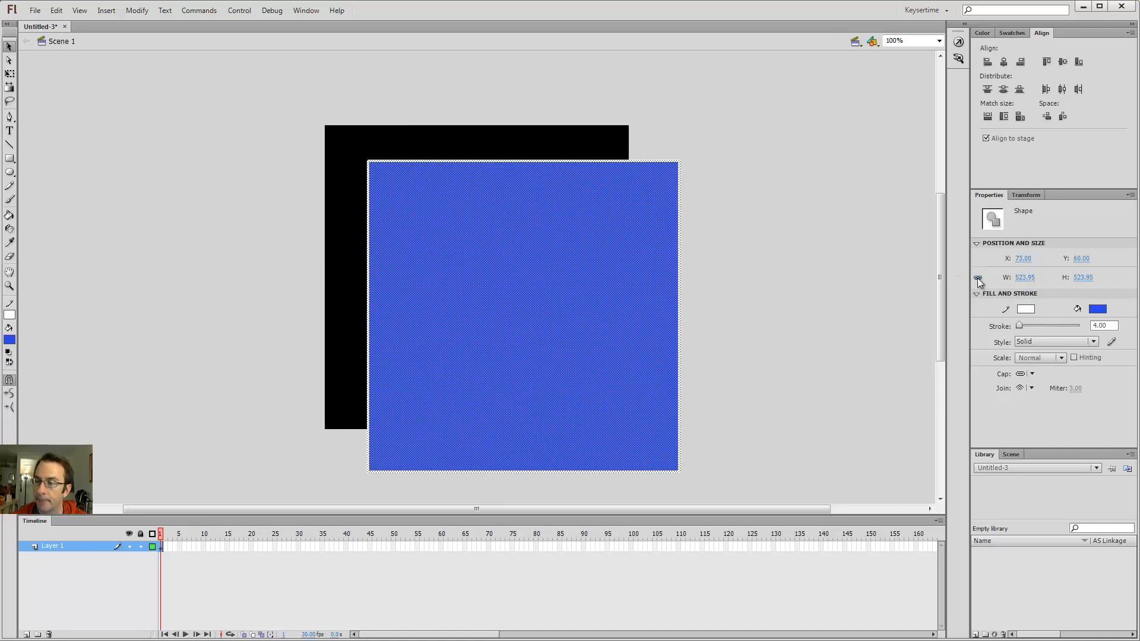
{"action": "mouse_move", "coordinate": [977, 282]}
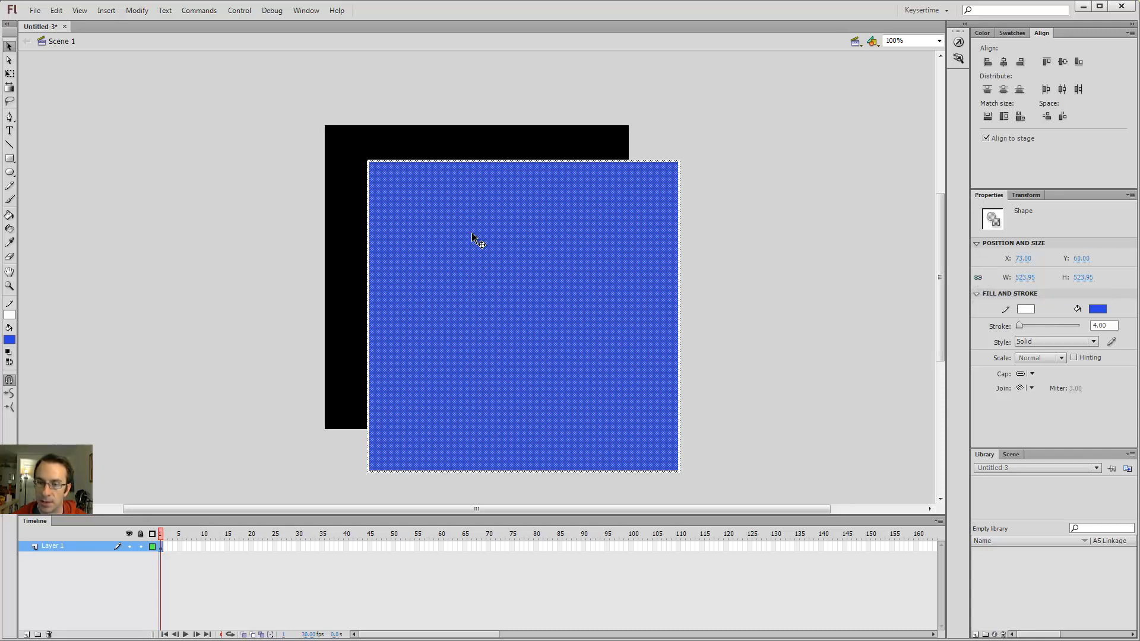
Set the square's width to 512.00 so it becomes 512 by 512 pixels.
{"action": "left_click", "coordinate": [1027, 277]}
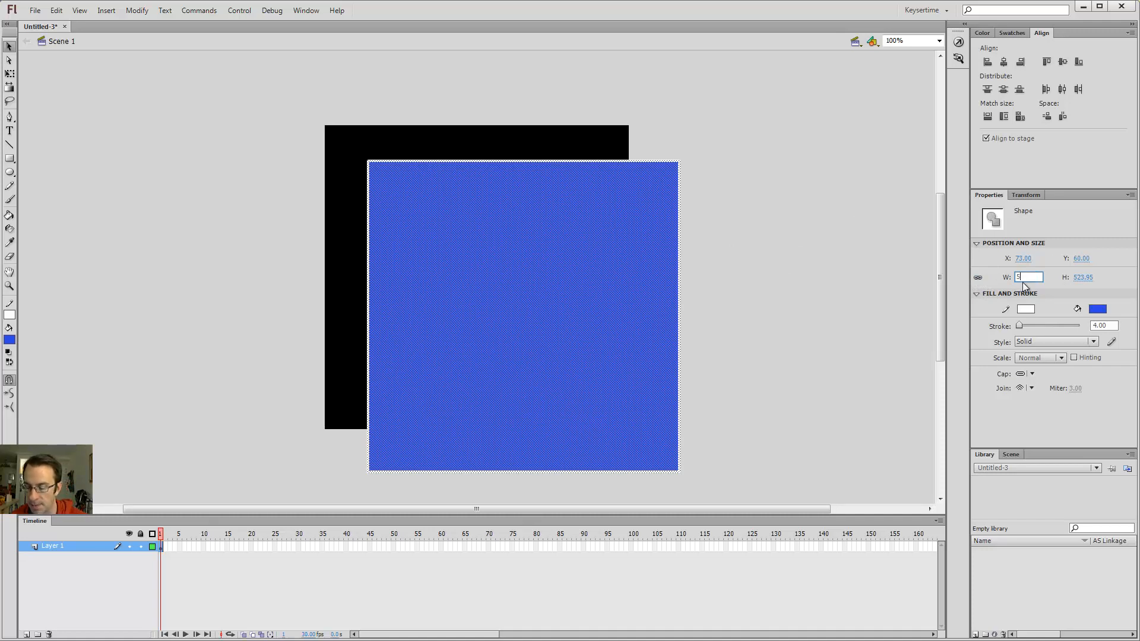
{"action": "type", "text": "512.00"}
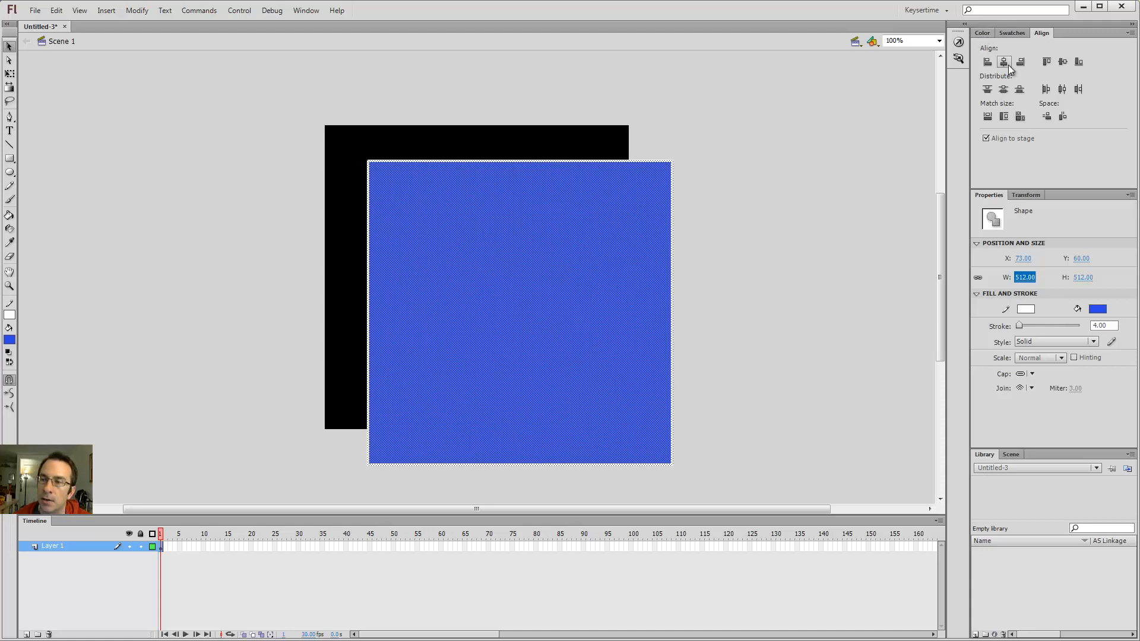
Align the square to the stage's left and top edges so it covers the stage exactly.
{"action": "left_click", "coordinate": [1004, 61]}
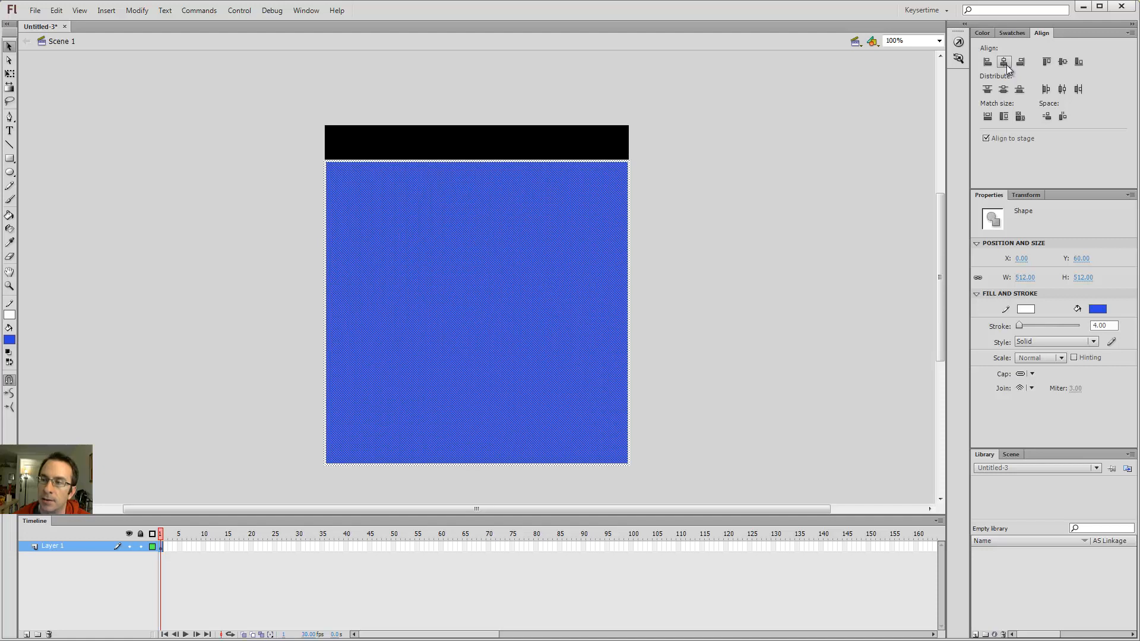
{"action": "left_click", "coordinate": [987, 138]}
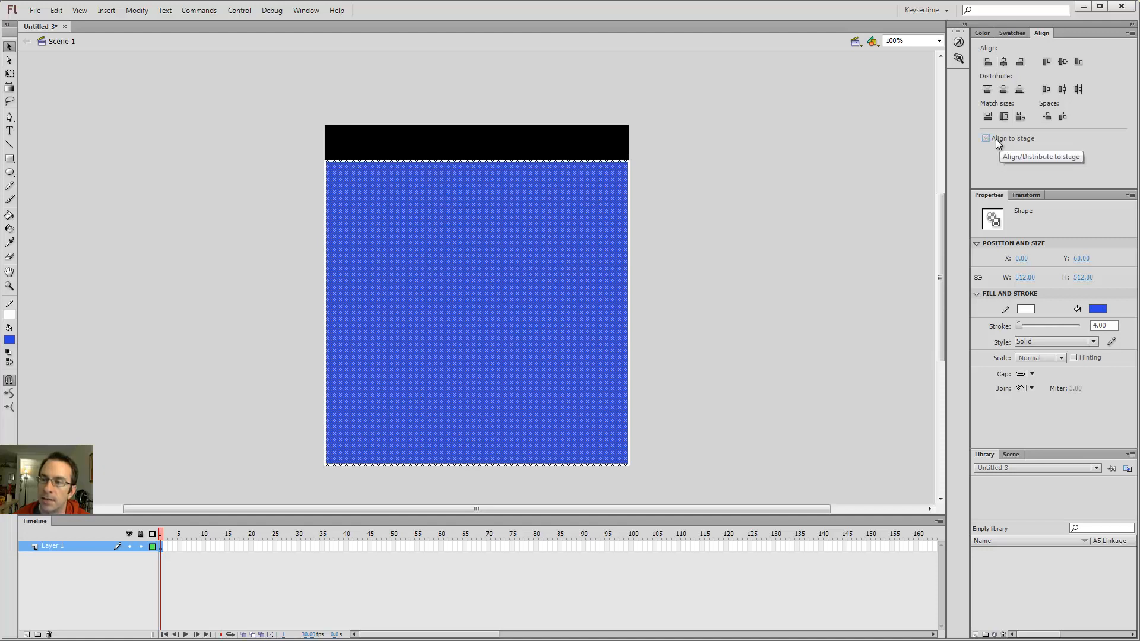
{"action": "left_click", "coordinate": [987, 138]}
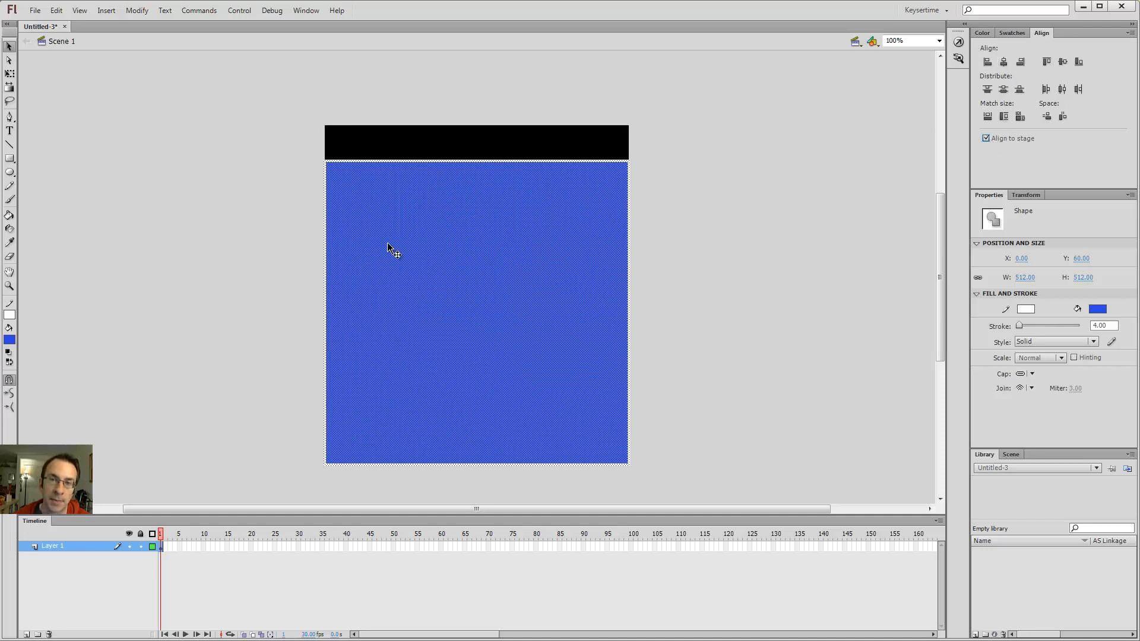
{"action": "left_click", "coordinate": [1063, 60]}
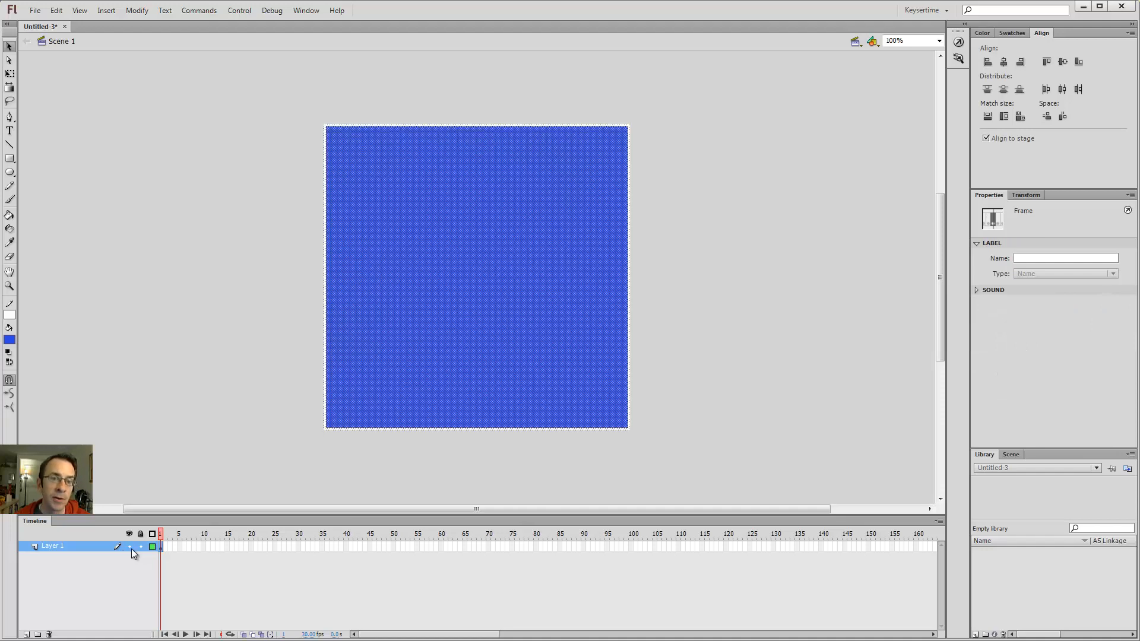
{"action": "mouse_move", "coordinate": [372, 132]}
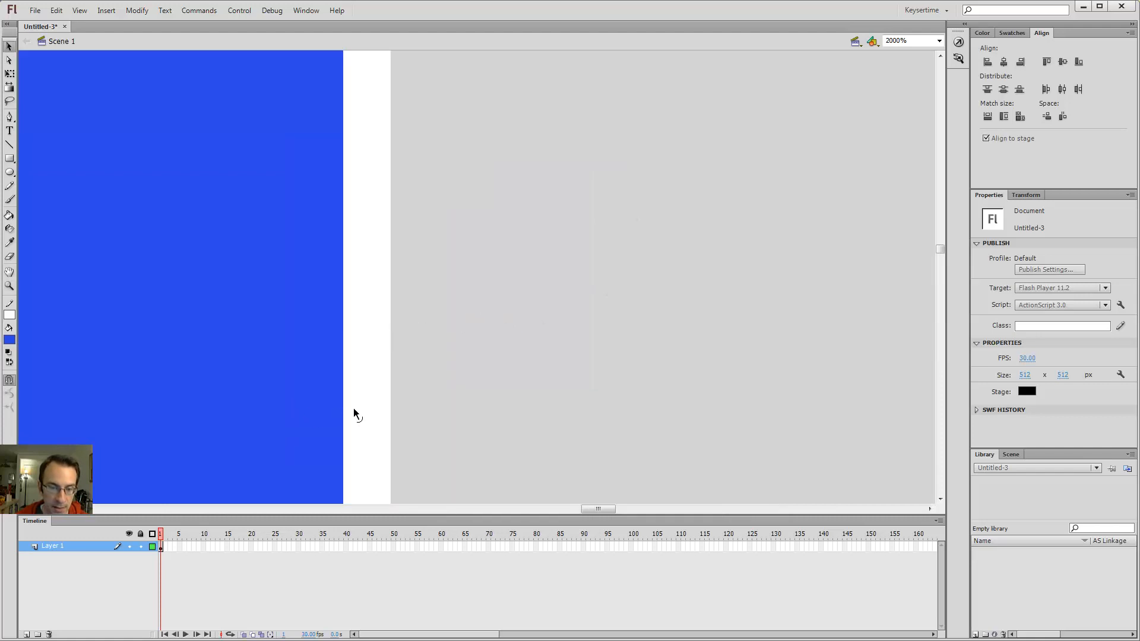
{"action": "mouse_move", "coordinate": [128, 551]}
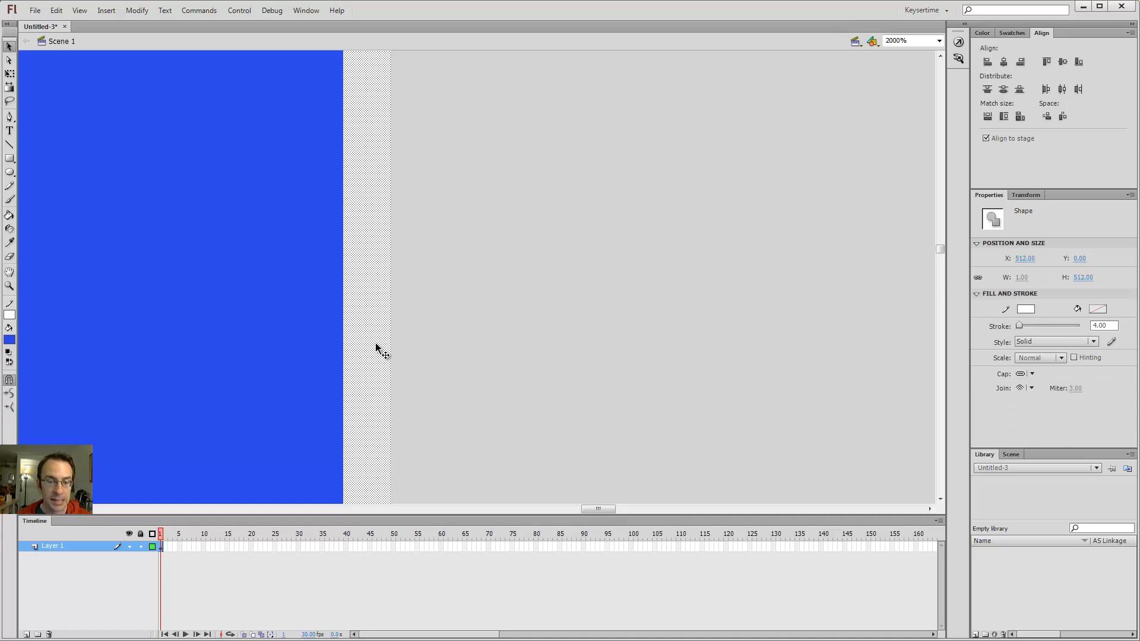
{"action": "mouse_move", "coordinate": [297, 558]}
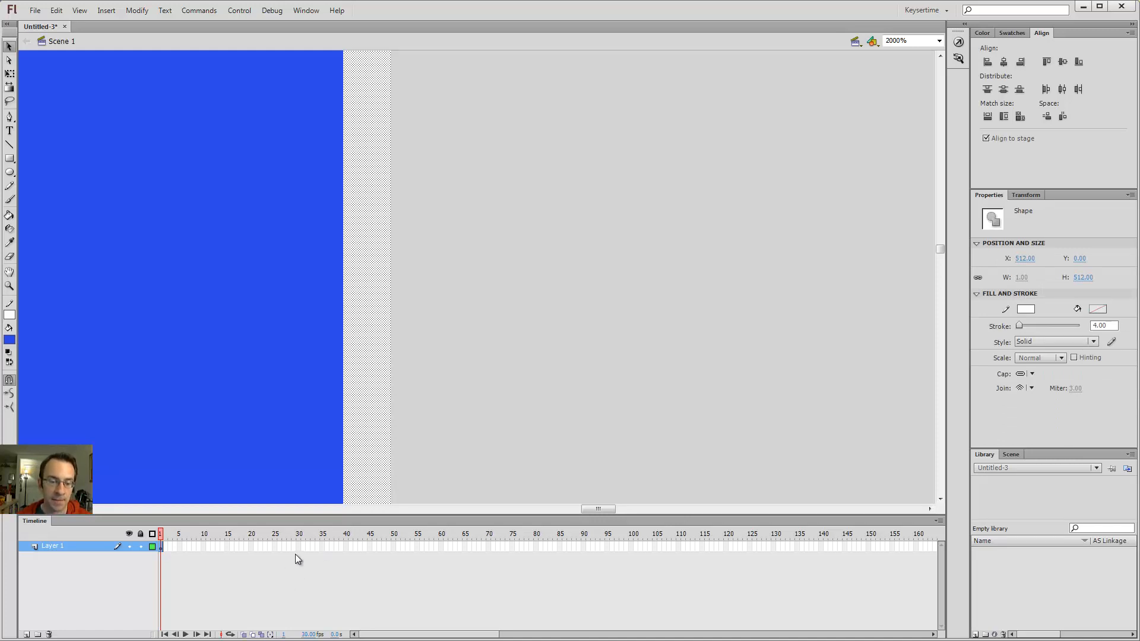
Thicken the square's white outline to about 11.6 with the Stroke slider.
{"action": "left_click", "coordinate": [160, 547]}
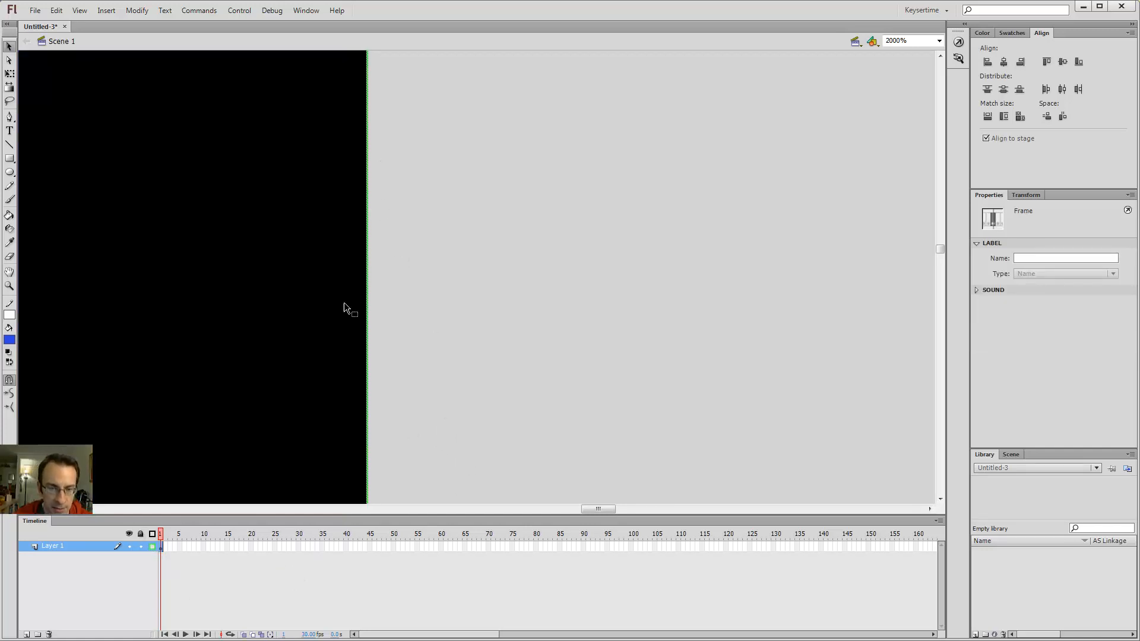
{"action": "mouse_move", "coordinate": [363, 161]}
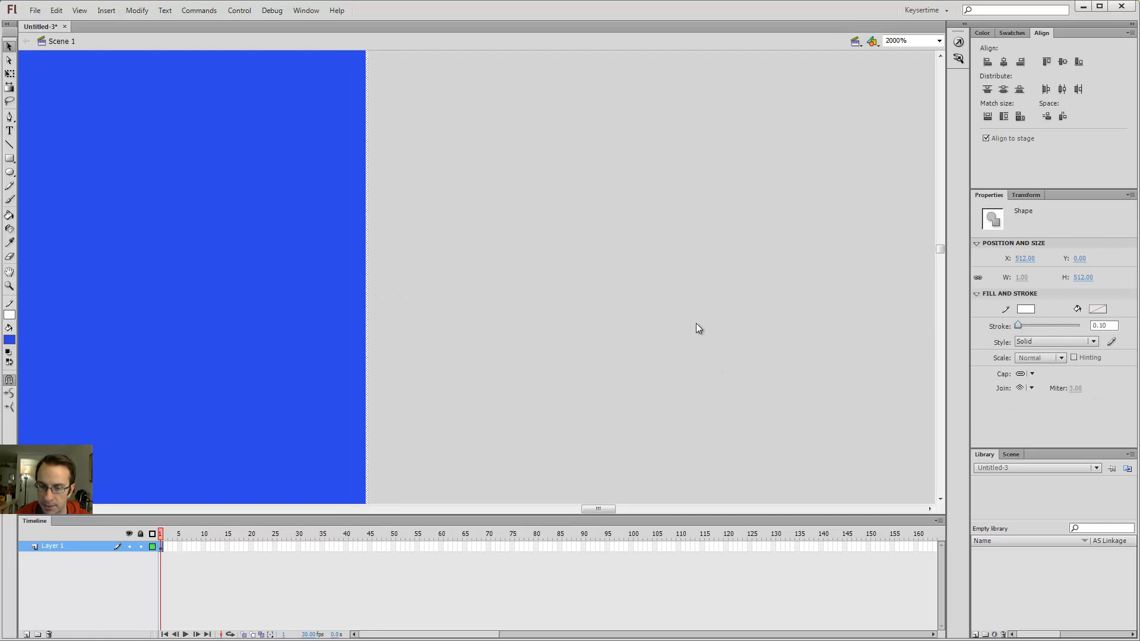
{"action": "left_click_drag", "start_coordinate": [1018, 326], "coordinate": [1028, 326]}
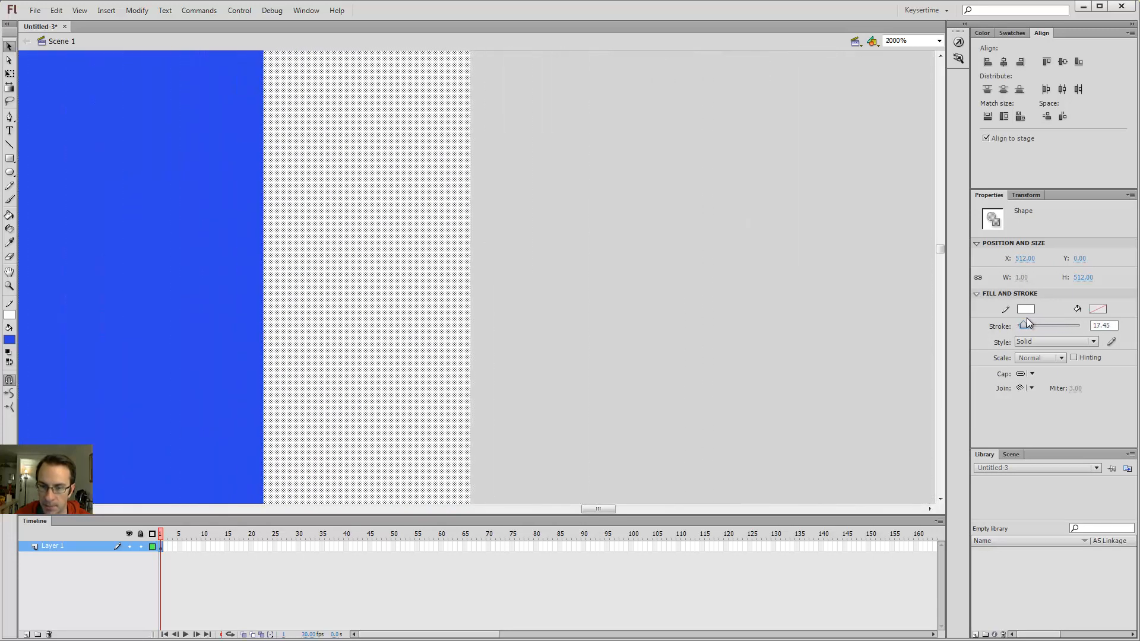
{"action": "left_click_drag", "start_coordinate": [1018, 325], "coordinate": [1039, 325]}
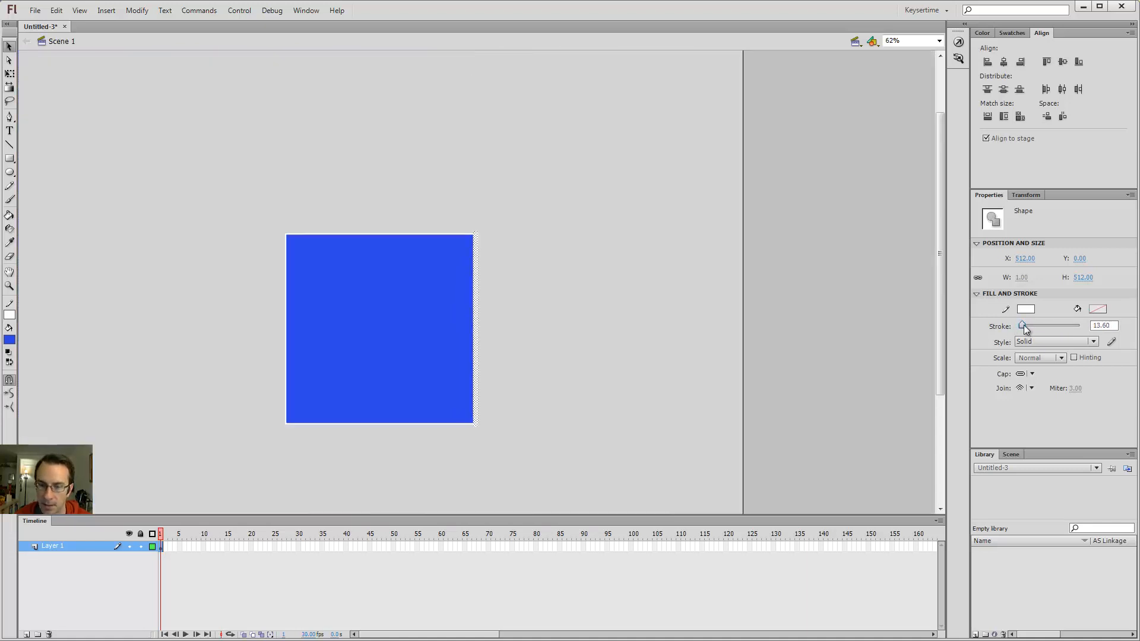
Test the outline at maximum thickness, preview it, and reselect it to reset to 0.10.
{"action": "left_click_drag", "start_coordinate": [1021, 325], "coordinate": [1083, 325]}
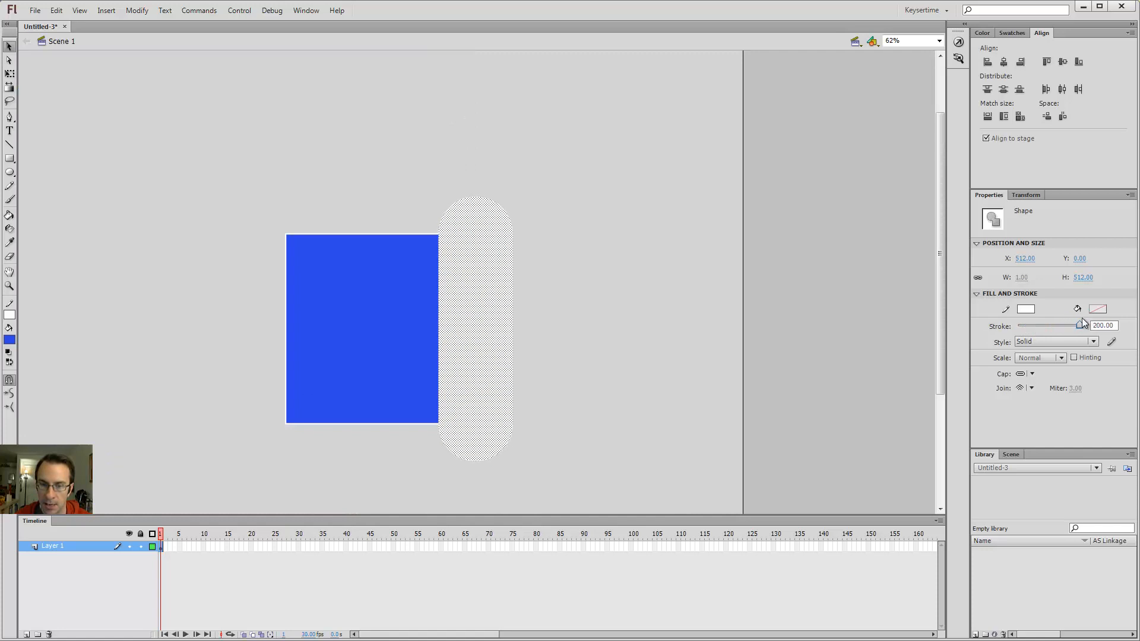
{"action": "left_click", "coordinate": [489, 309]}
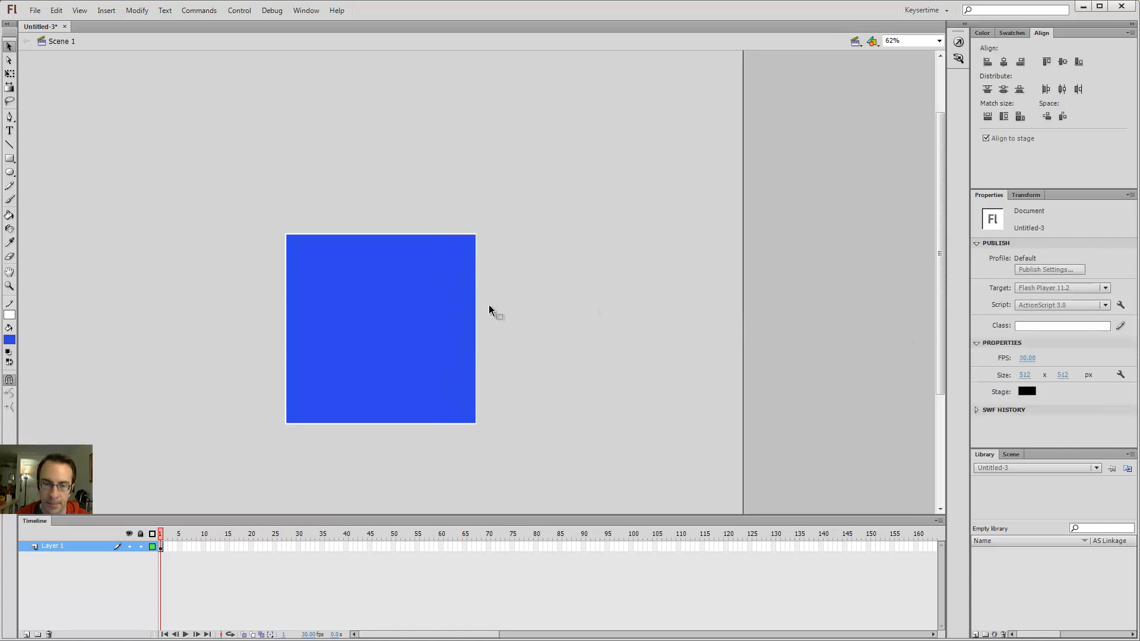
{"action": "left_click", "coordinate": [475, 328]}
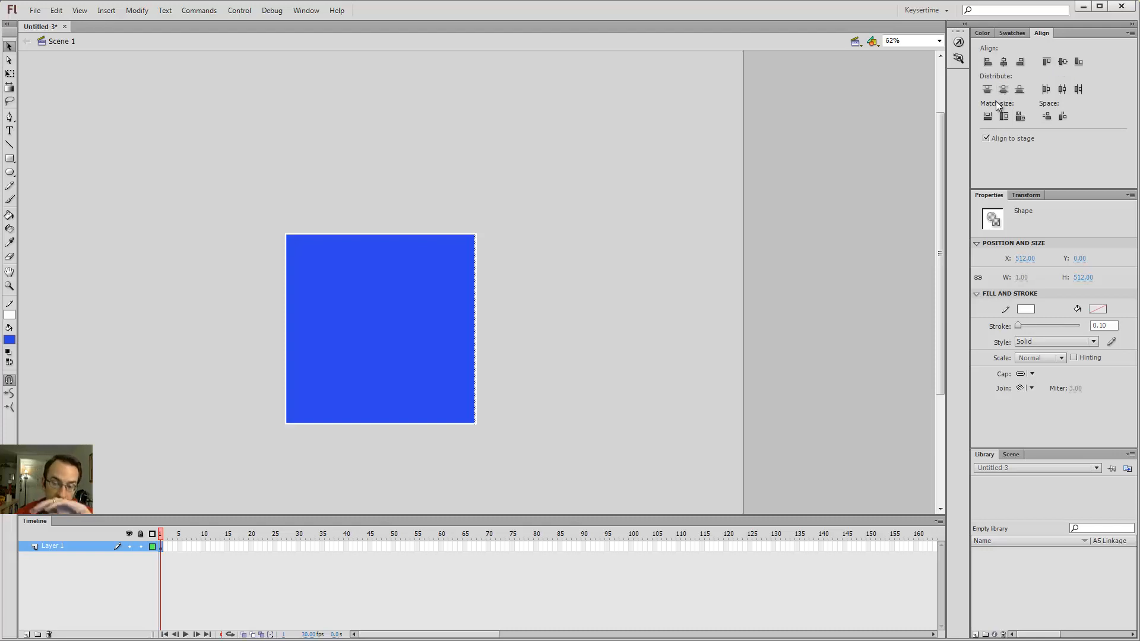
{"action": "mouse_move", "coordinate": [1126, 342]}
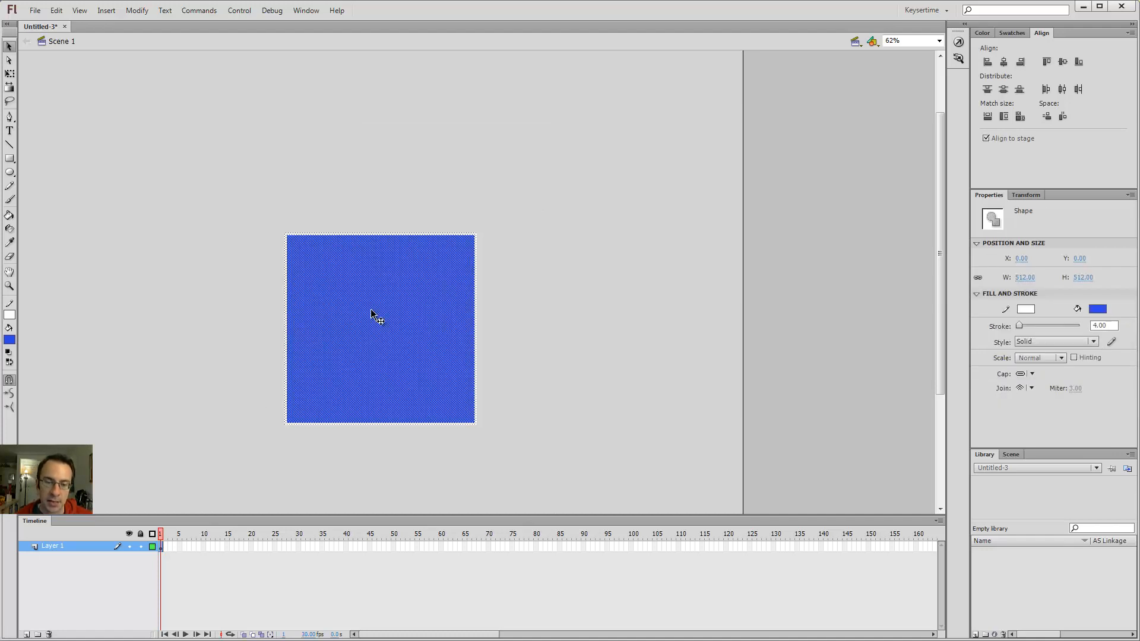
{"action": "mouse_move", "coordinate": [449, 274]}
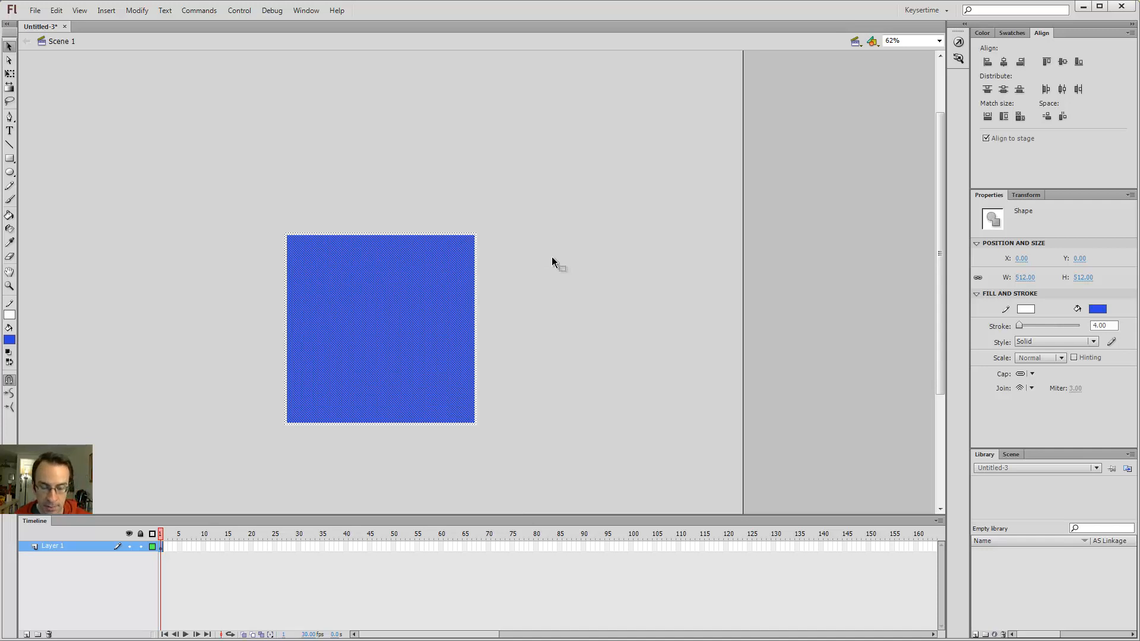
{"action": "mouse_move", "coordinate": [556, 281]}
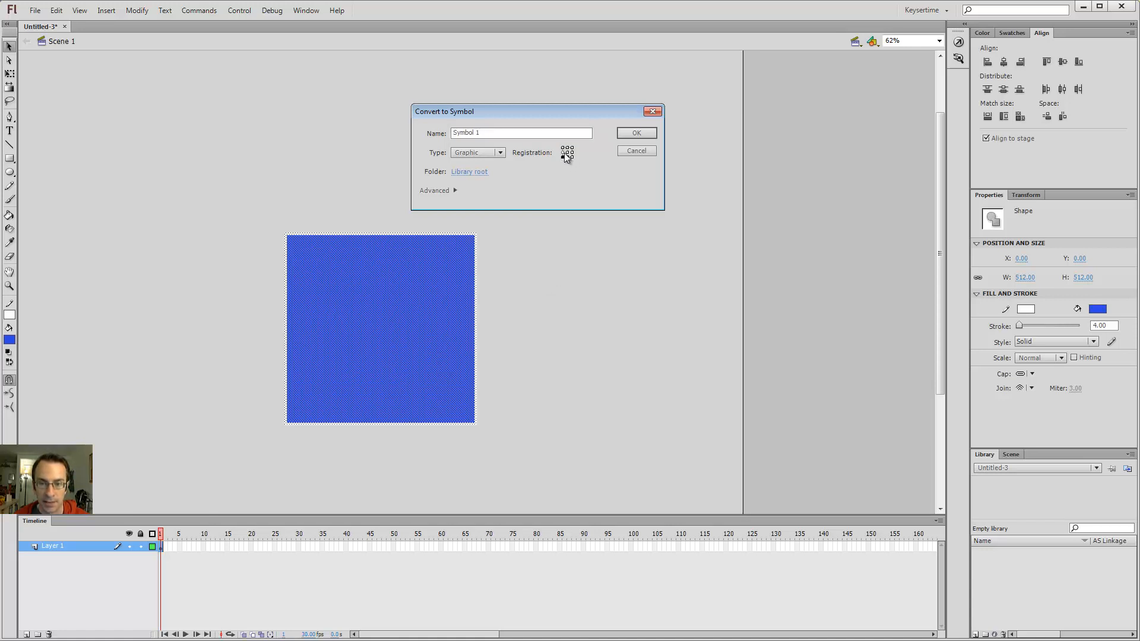
{"action": "mouse_move", "coordinate": [686, 123]}
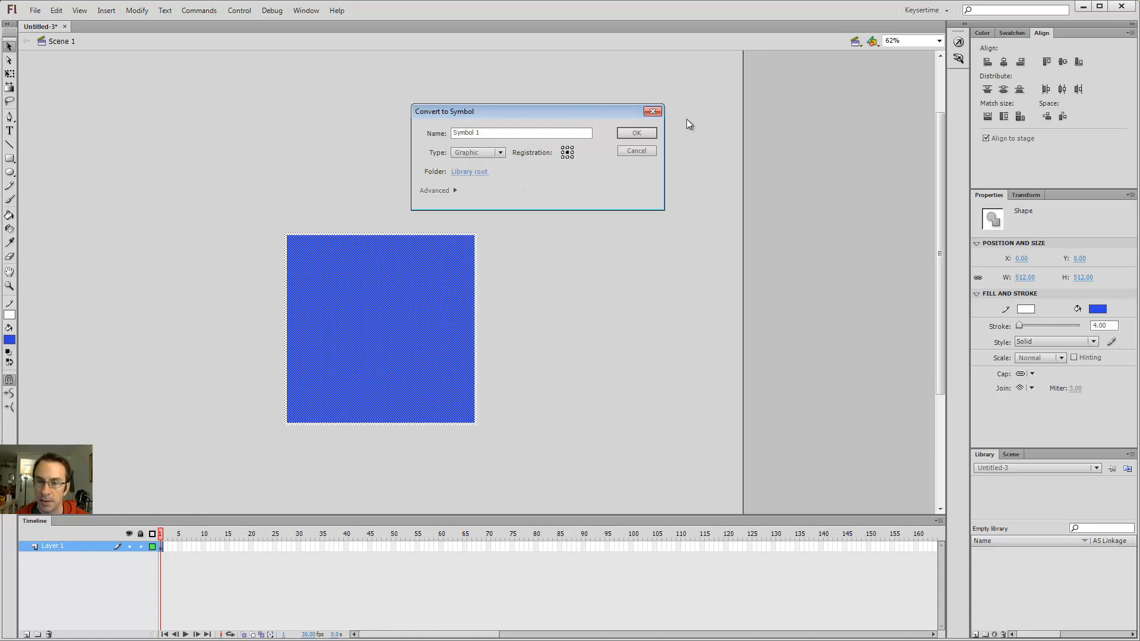
Convert the square into a graphic symbol named Symbol 1 and reposition its instance.
{"action": "left_click", "coordinate": [635, 132]}
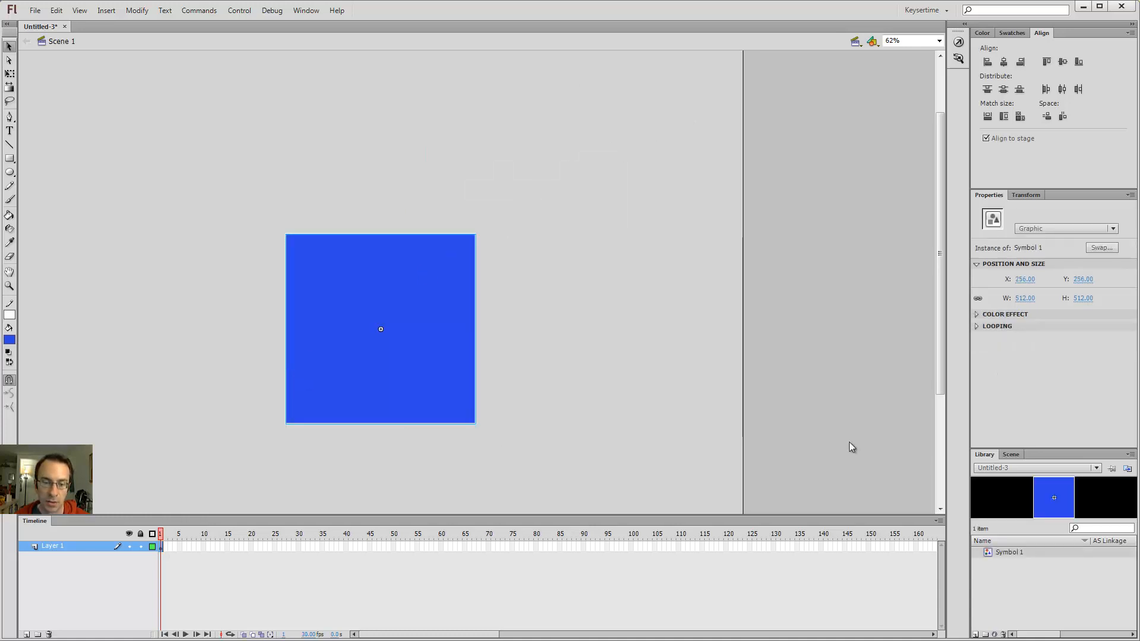
{"action": "left_click_drag", "start_coordinate": [380, 329], "coordinate": [570, 224]}
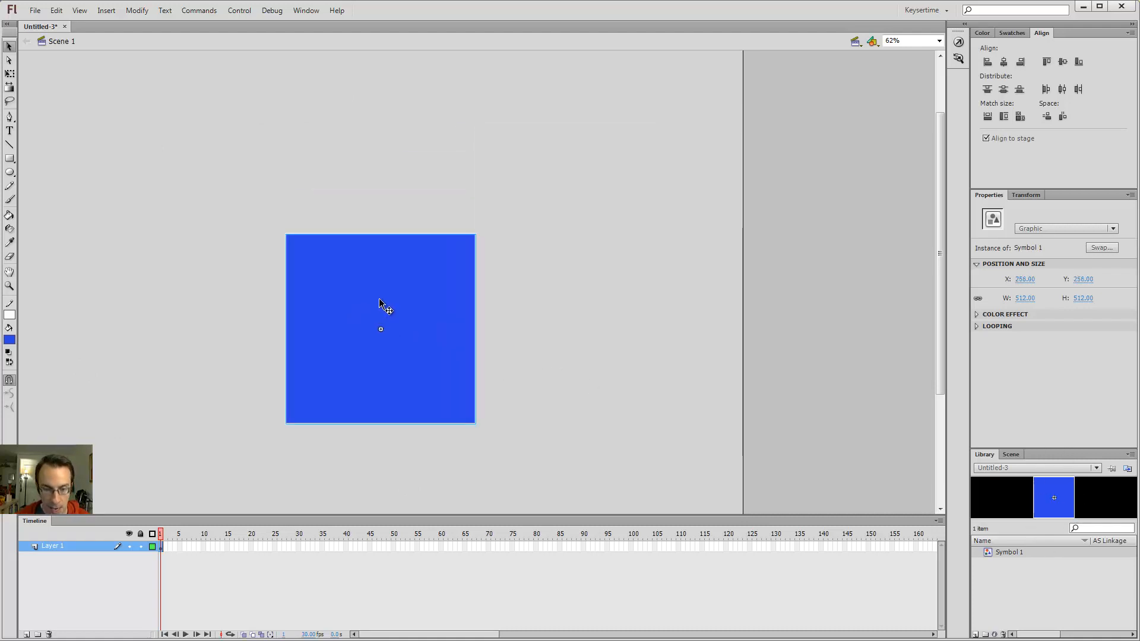
Edit Symbol 1 and give the square a black fill with a light blue outline.
{"action": "double_click", "coordinate": [380, 328]}
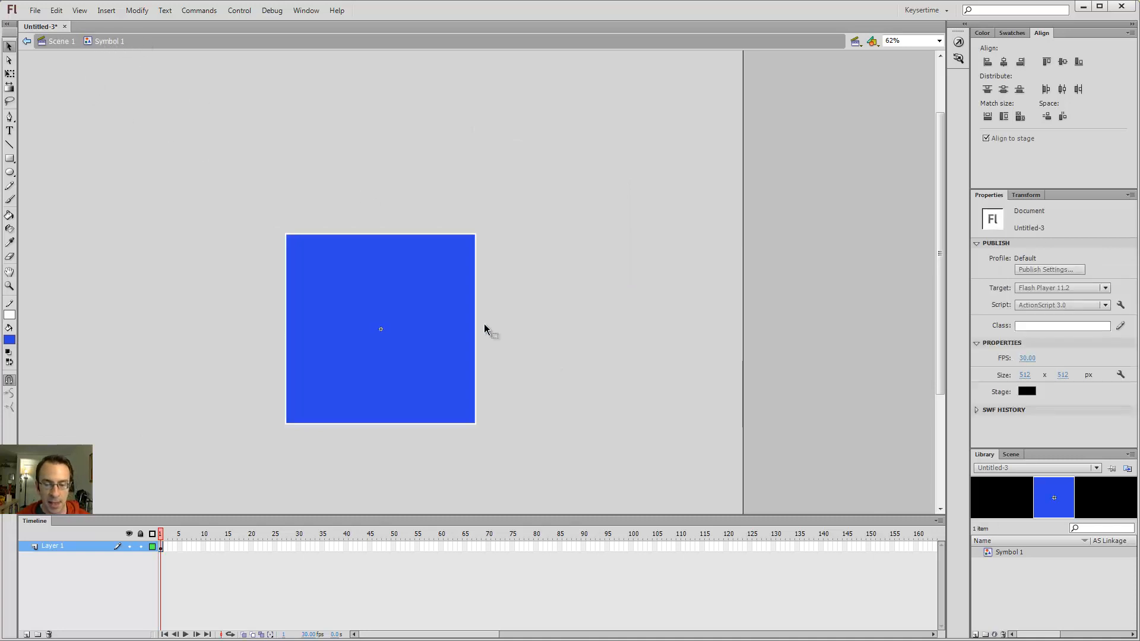
{"action": "mouse_move", "coordinate": [389, 318]}
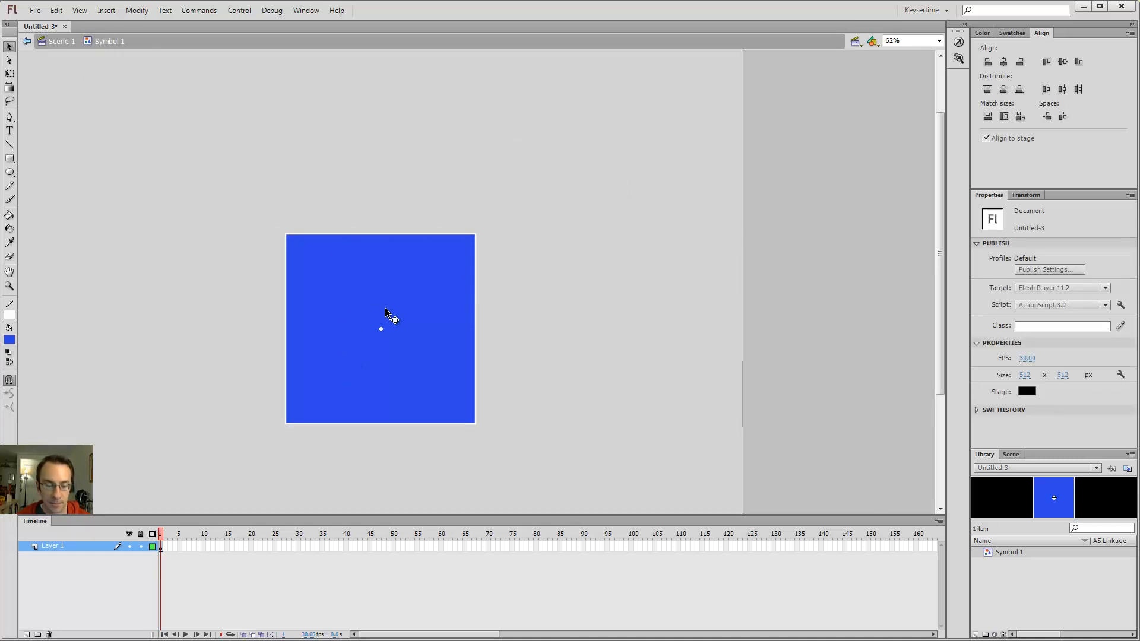
{"action": "left_click", "coordinate": [381, 328]}
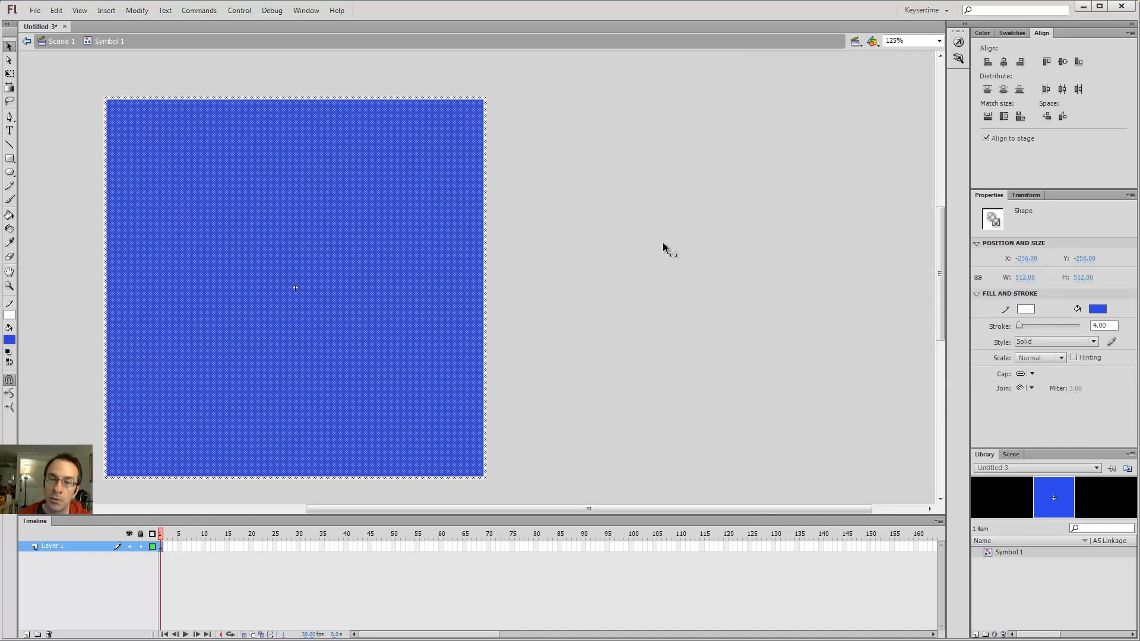
{"action": "left_click", "coordinate": [300, 164]}
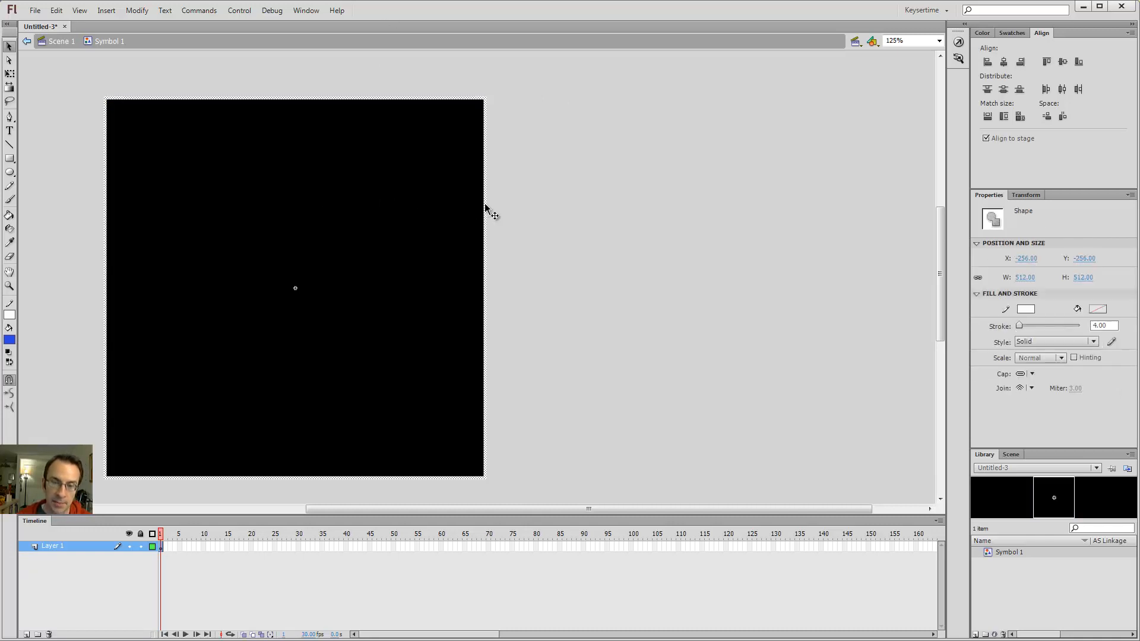
{"action": "mouse_move", "coordinate": [325, 468]}
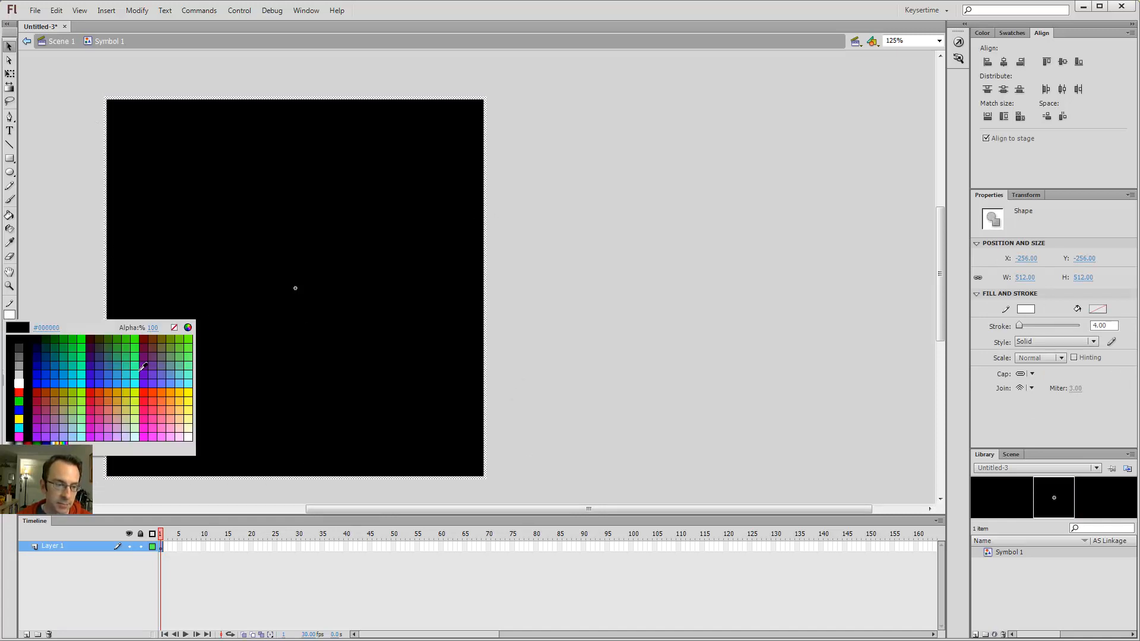
{"action": "left_click", "coordinate": [116, 380]}
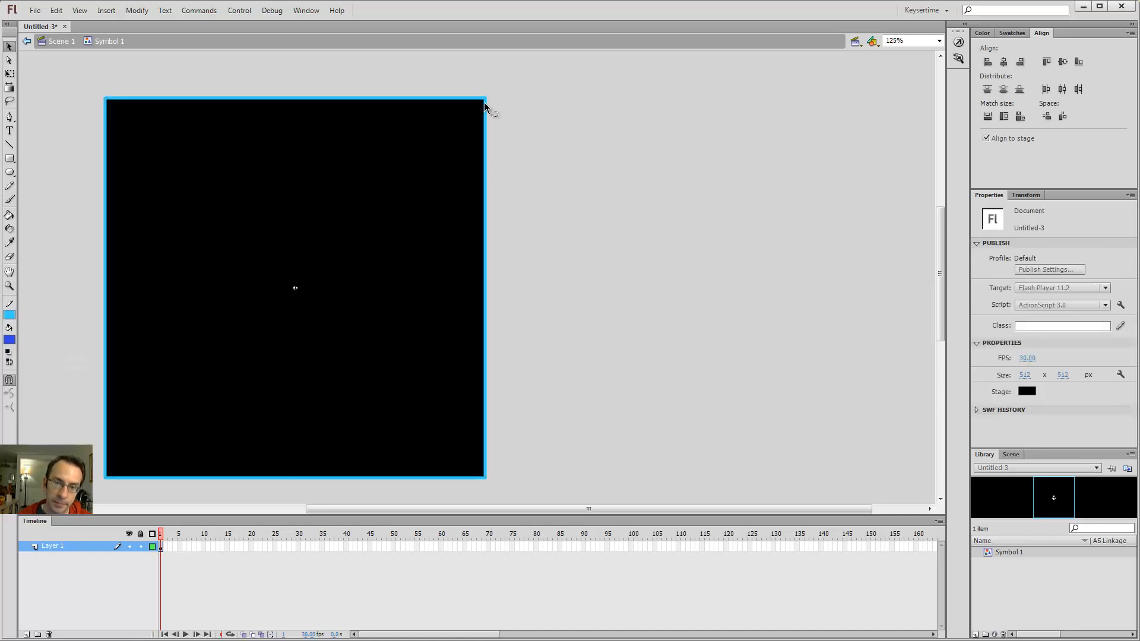
{"action": "mouse_move", "coordinate": [531, 326]}
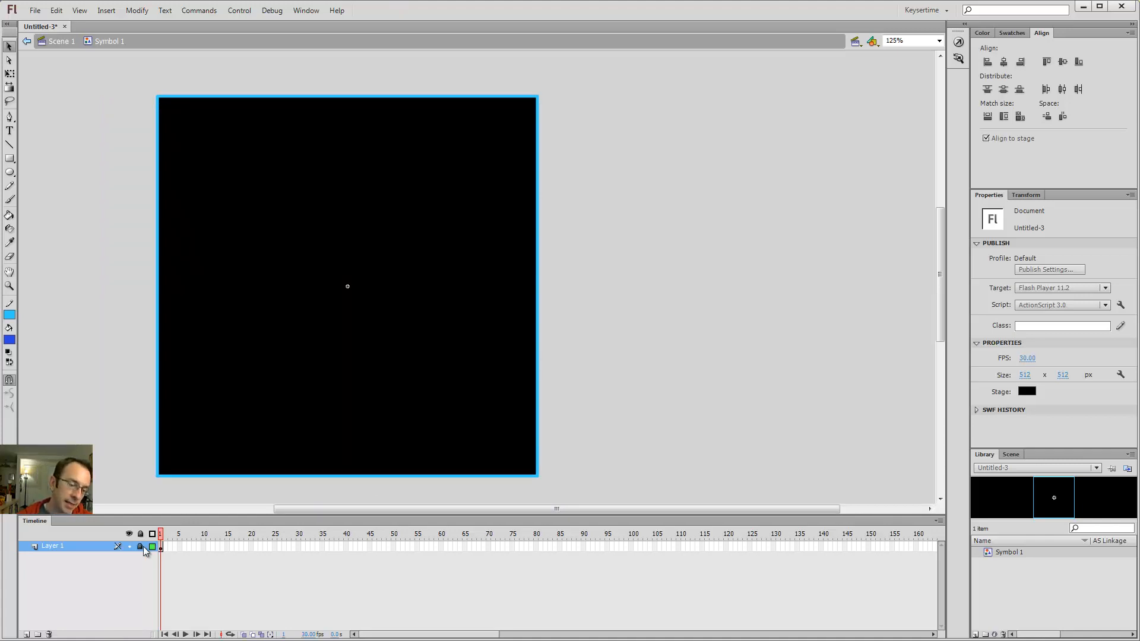
Lock the square's layer and try out straight lines over the square on a new layer.
{"action": "left_click", "coordinate": [27, 635]}
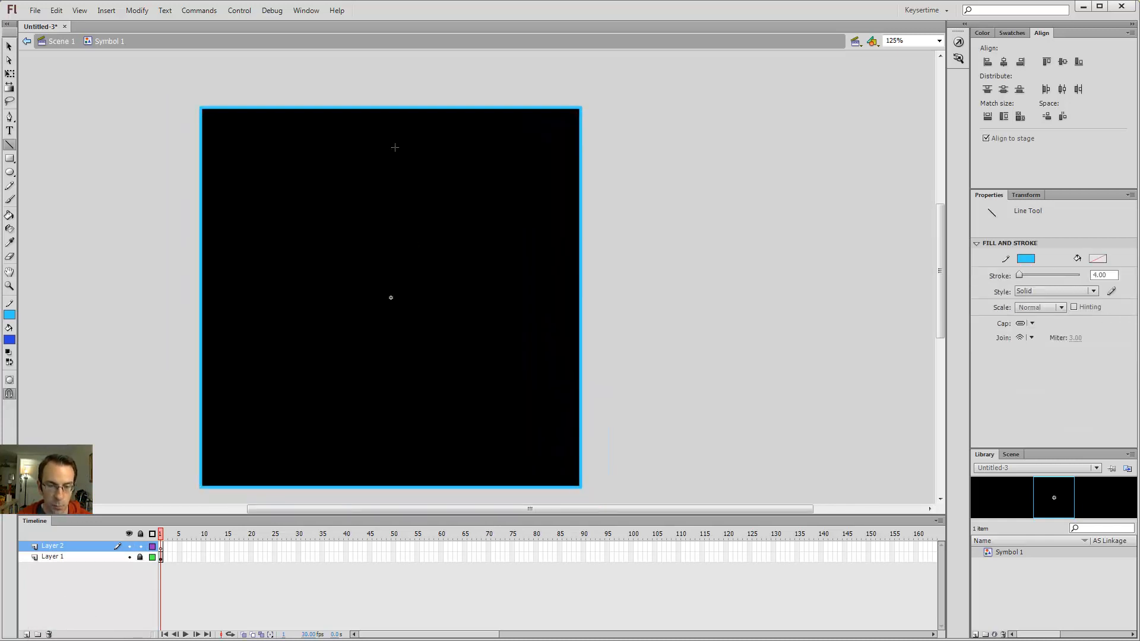
{"action": "mouse_move", "coordinate": [468, 119]}
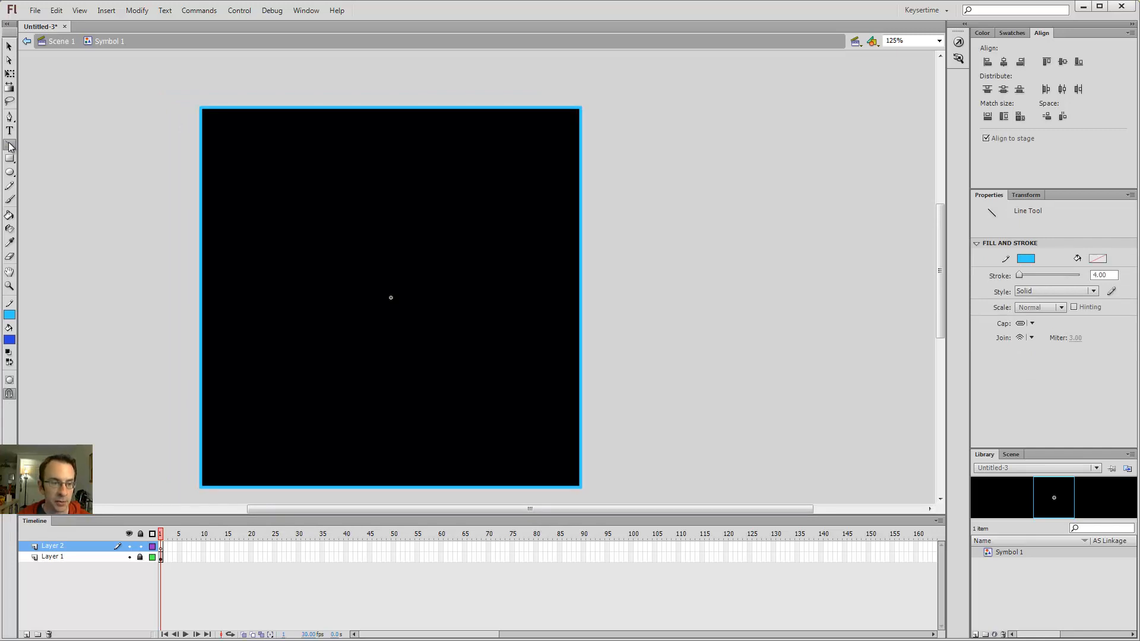
{"action": "left_click_drag", "start_coordinate": [403, 385], "coordinate": [499, 145]}
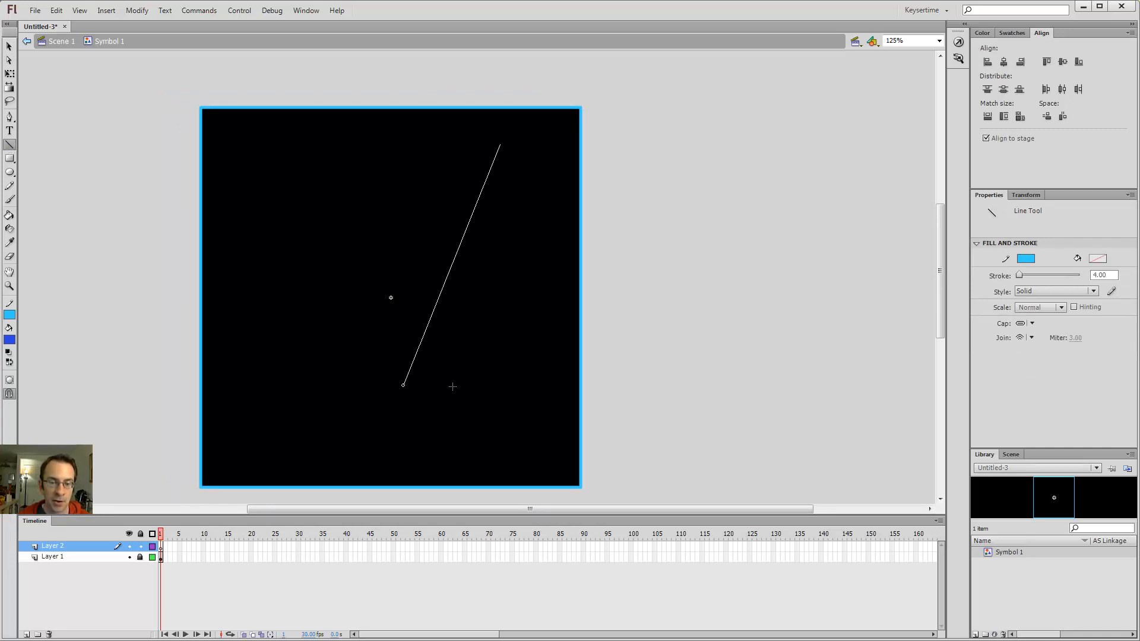
{"action": "left_click_drag", "start_coordinate": [404, 385], "coordinate": [490, 250]}
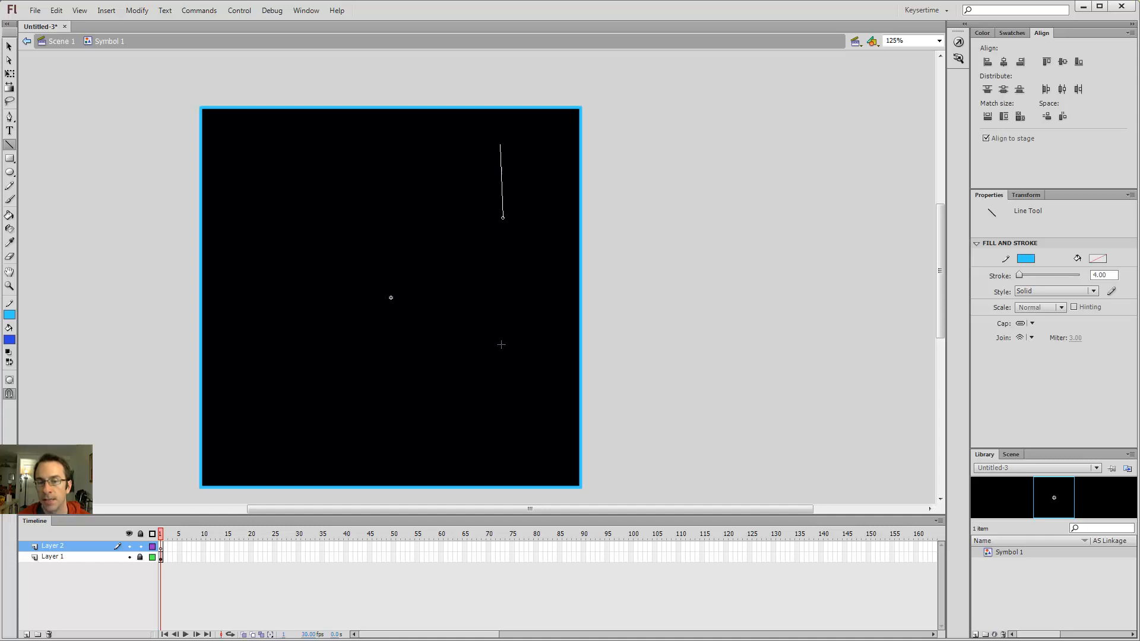
{"action": "left_click_drag", "start_coordinate": [500, 144], "coordinate": [314, 194]}
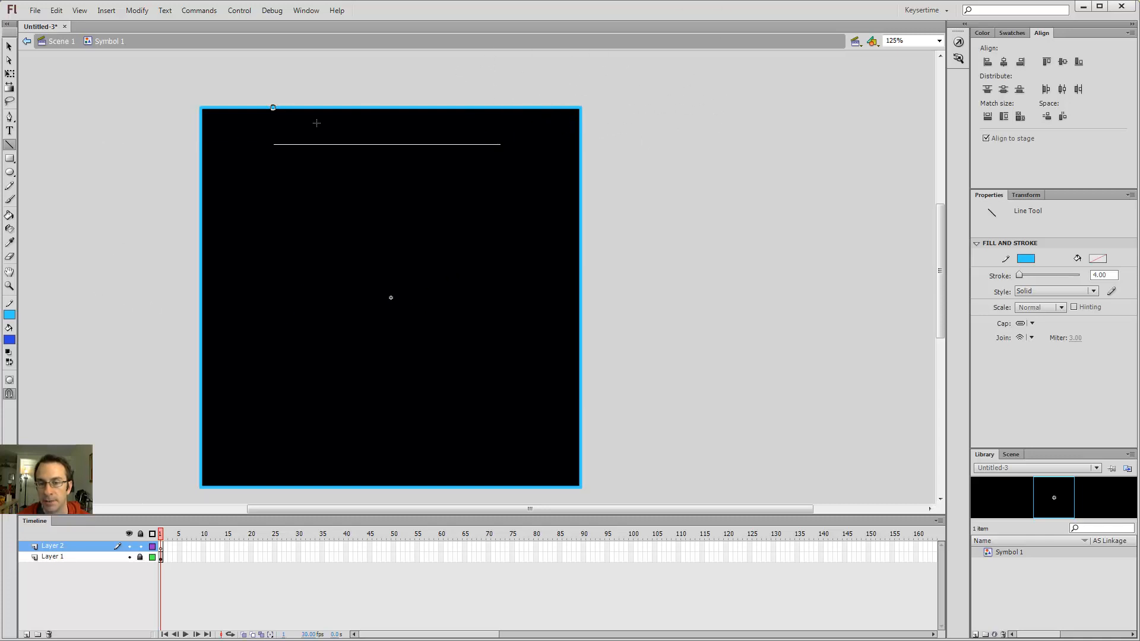
Draw the vertical light blue line downward from near the top of the square.
{"action": "left_click_drag", "start_coordinate": [500, 144], "coordinate": [593, 50]}
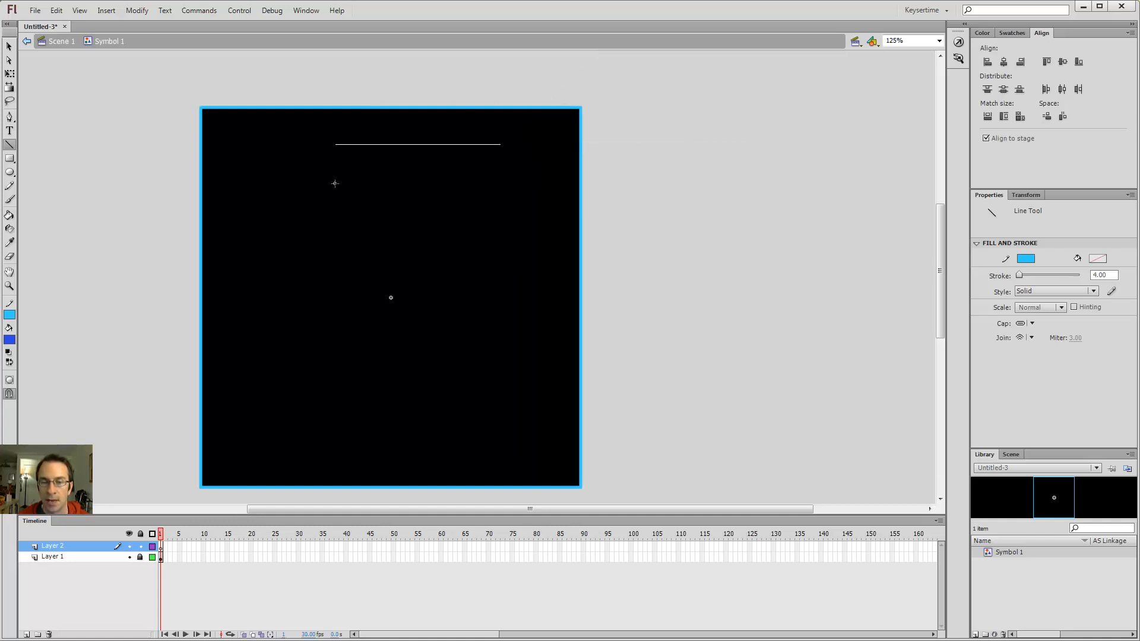
{"action": "left_click_drag", "start_coordinate": [500, 144], "coordinate": [637, 273]}
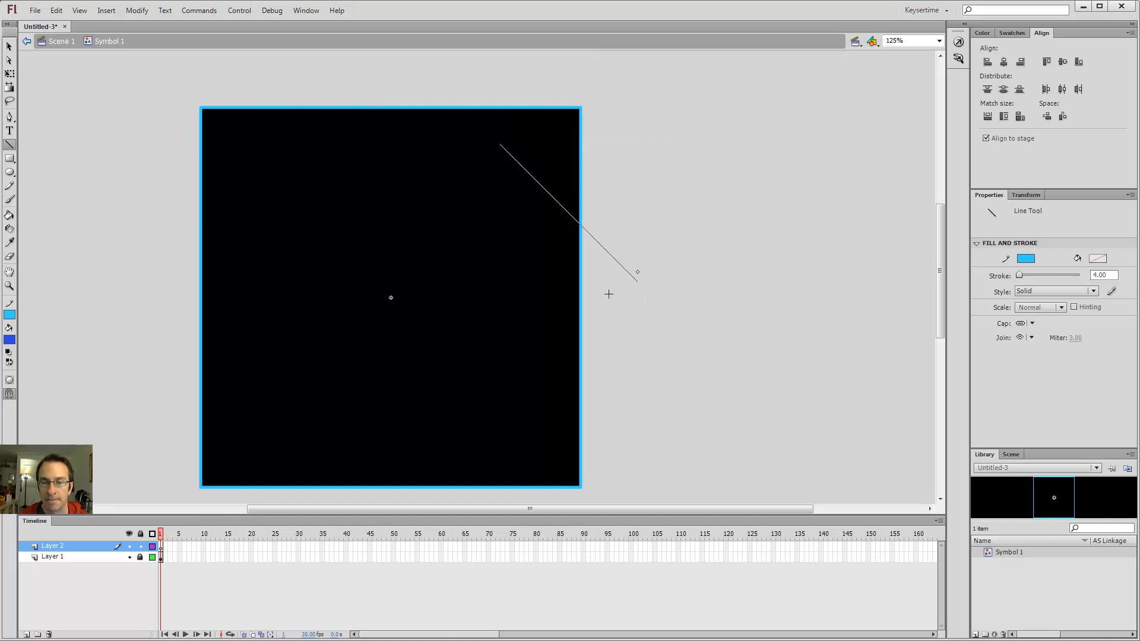
{"action": "left_click_drag", "start_coordinate": [500, 145], "coordinate": [517, 383]}
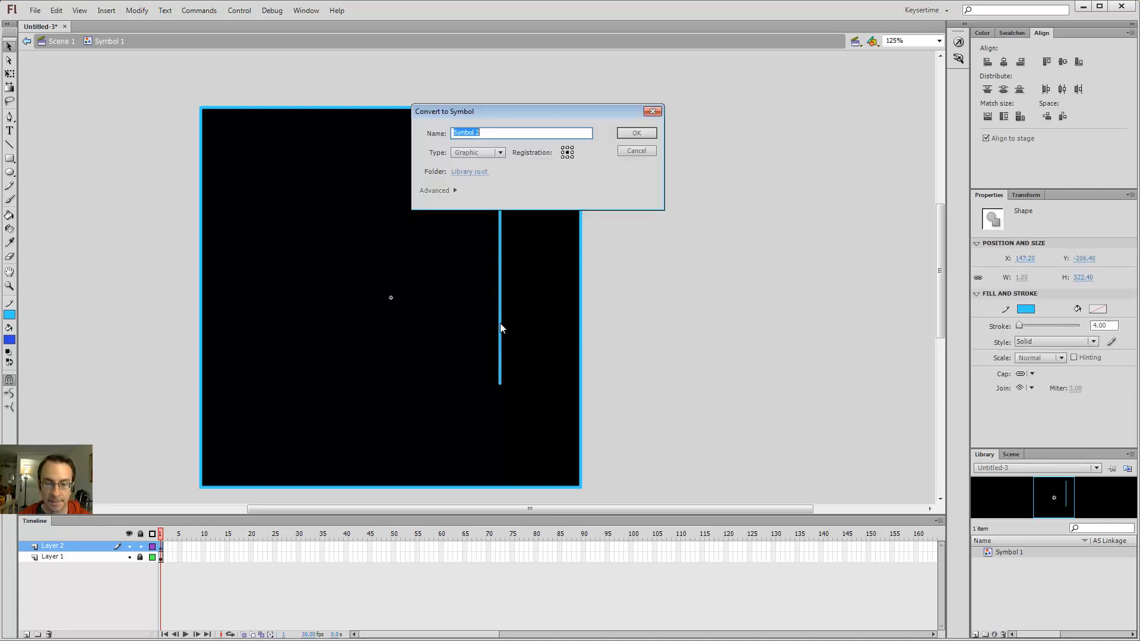
{"action": "mouse_move", "coordinate": [550, 165]}
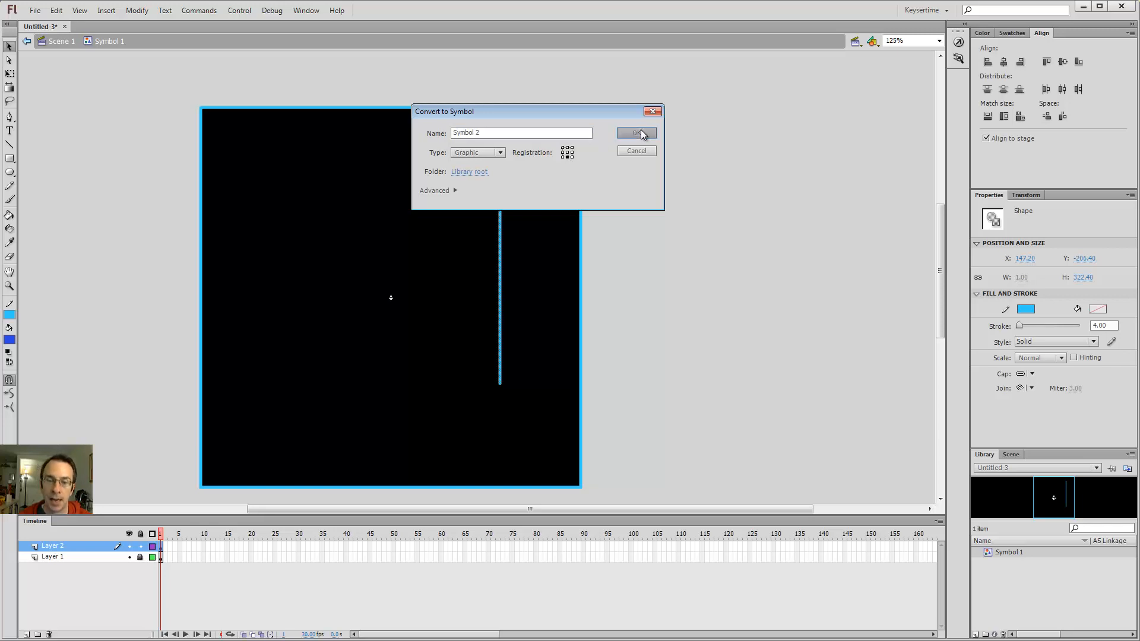
Convert the vertical line into a graphic symbol named Symbol 2.
{"action": "left_click", "coordinate": [636, 133]}
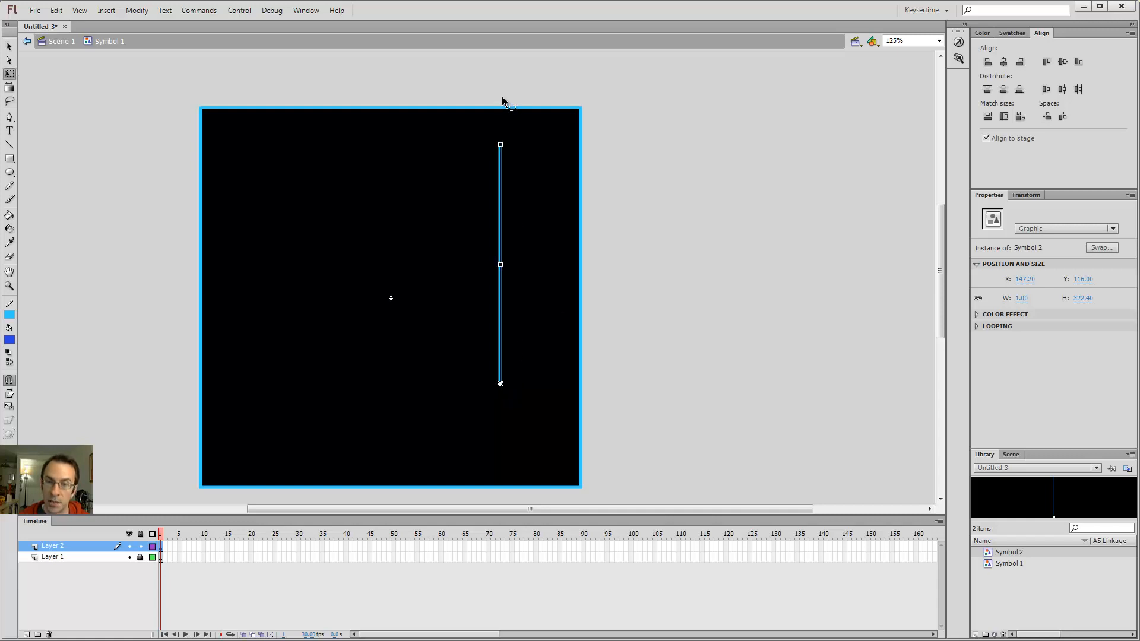
{"action": "mouse_move", "coordinate": [515, 137]}
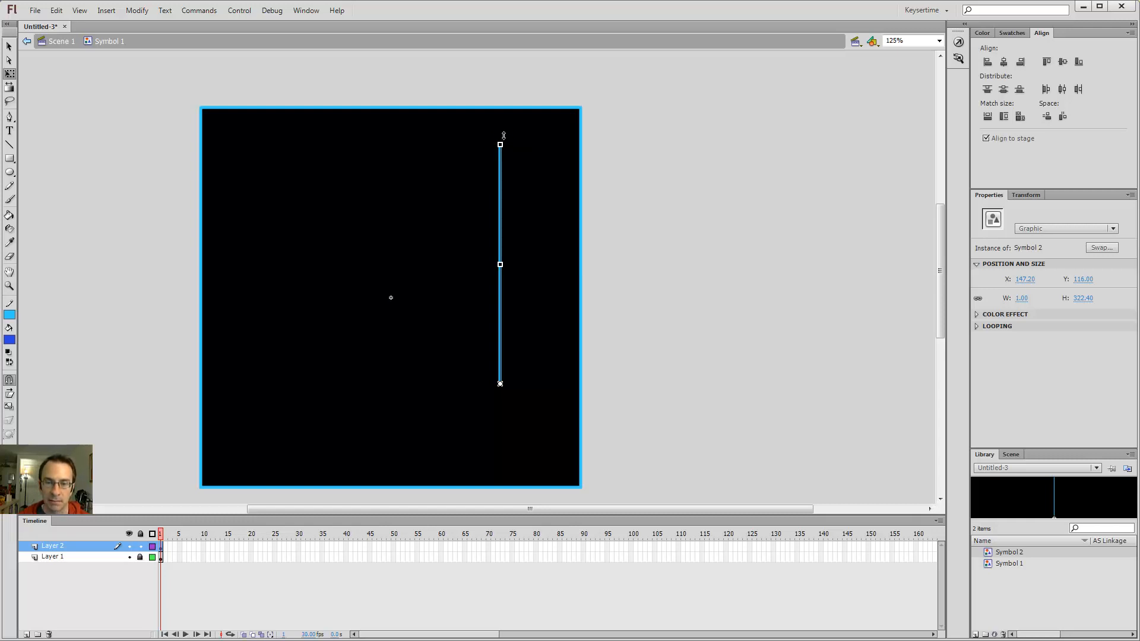
{"action": "mouse_move", "coordinate": [510, 136]}
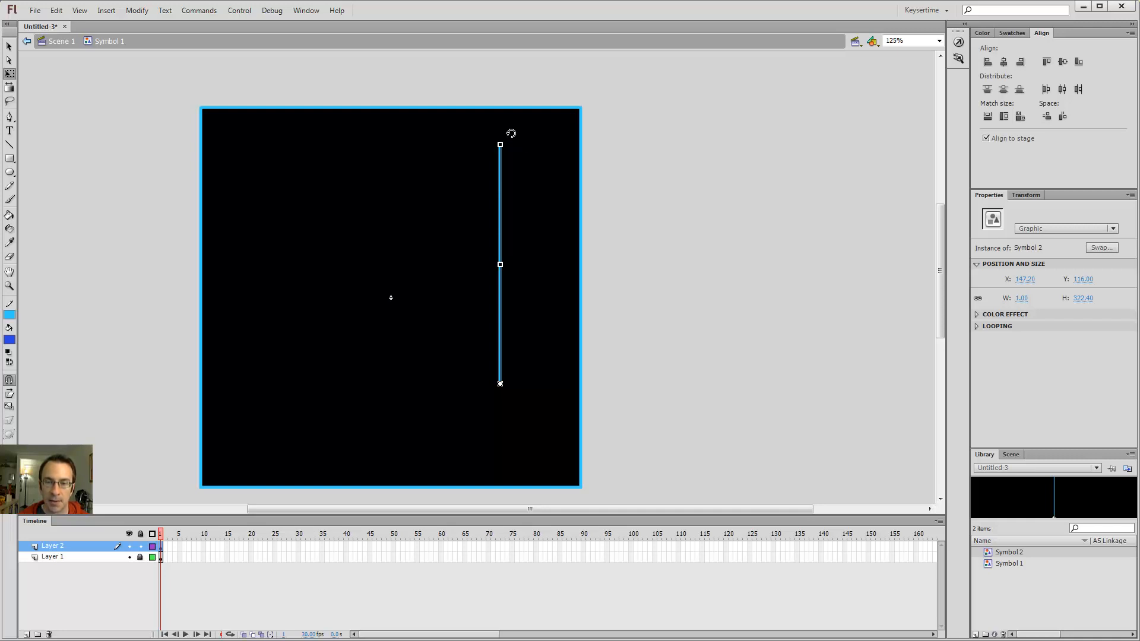
{"action": "left_click_drag", "start_coordinate": [500, 144], "coordinate": [607, 170]}
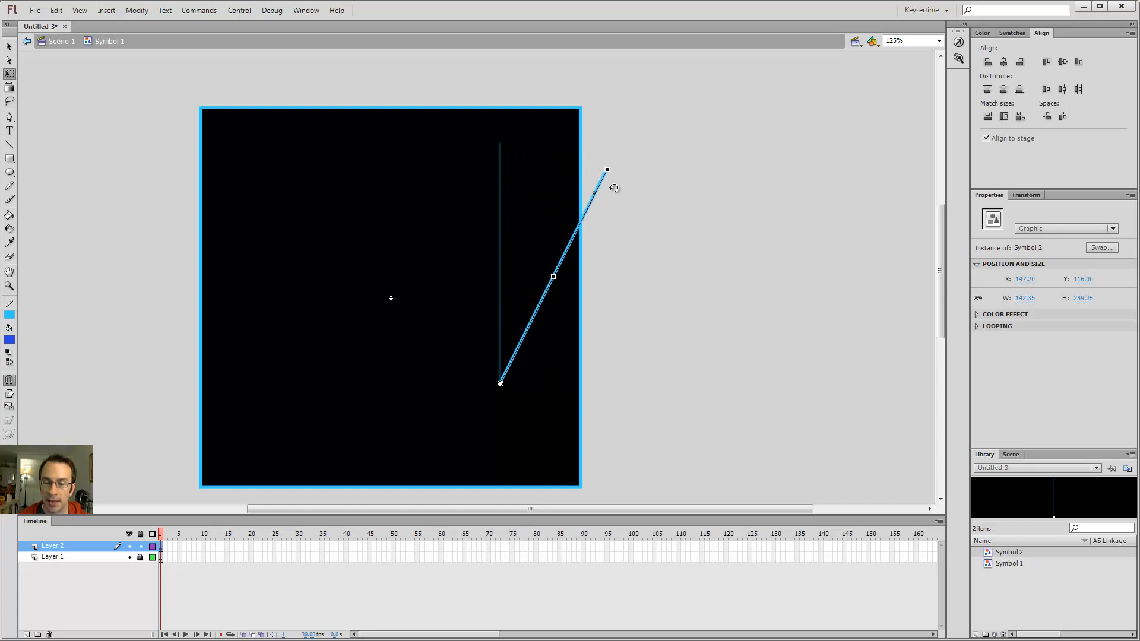
{"action": "left_click_drag", "start_coordinate": [606, 170], "coordinate": [268, 322]}
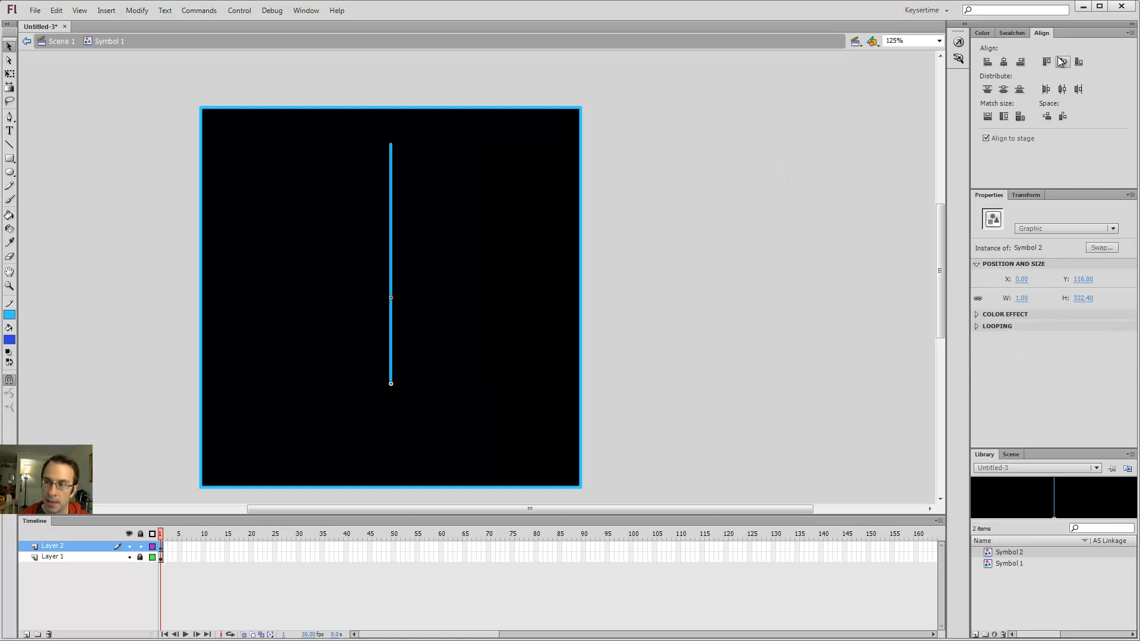
{"action": "left_click", "coordinate": [1062, 60]}
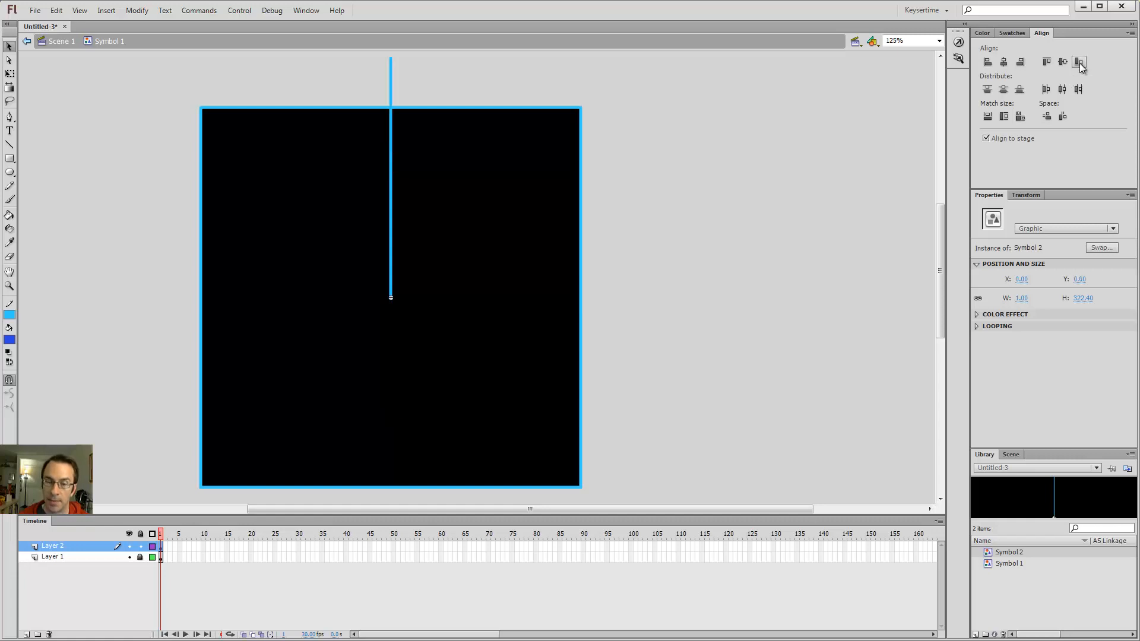
{"action": "mouse_move", "coordinate": [488, 204]}
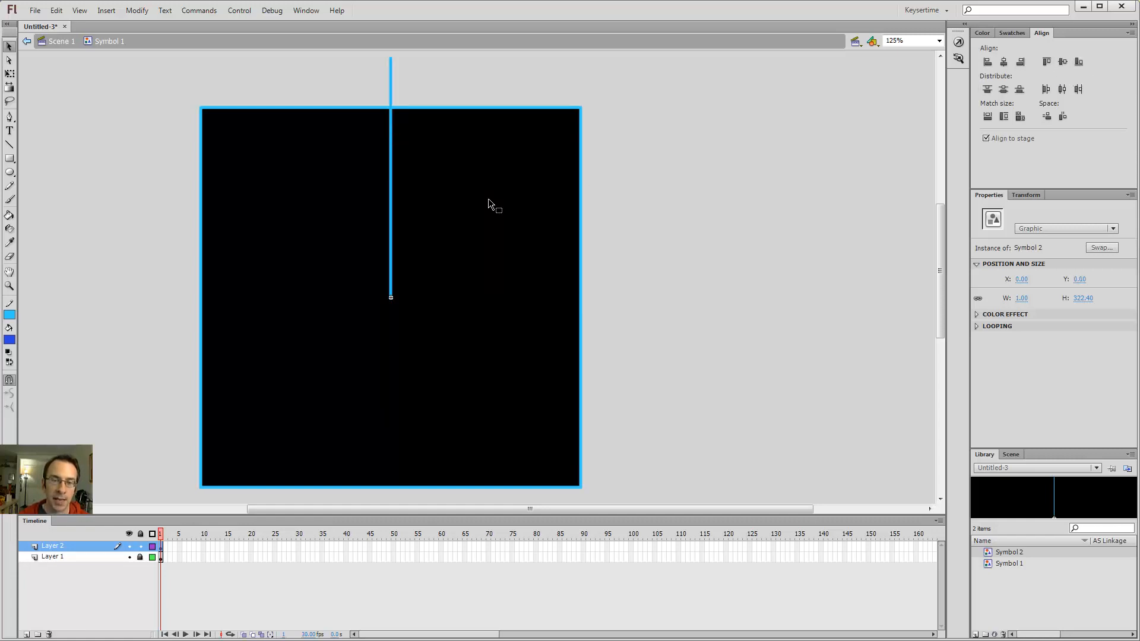
{"action": "mouse_move", "coordinate": [393, 306]}
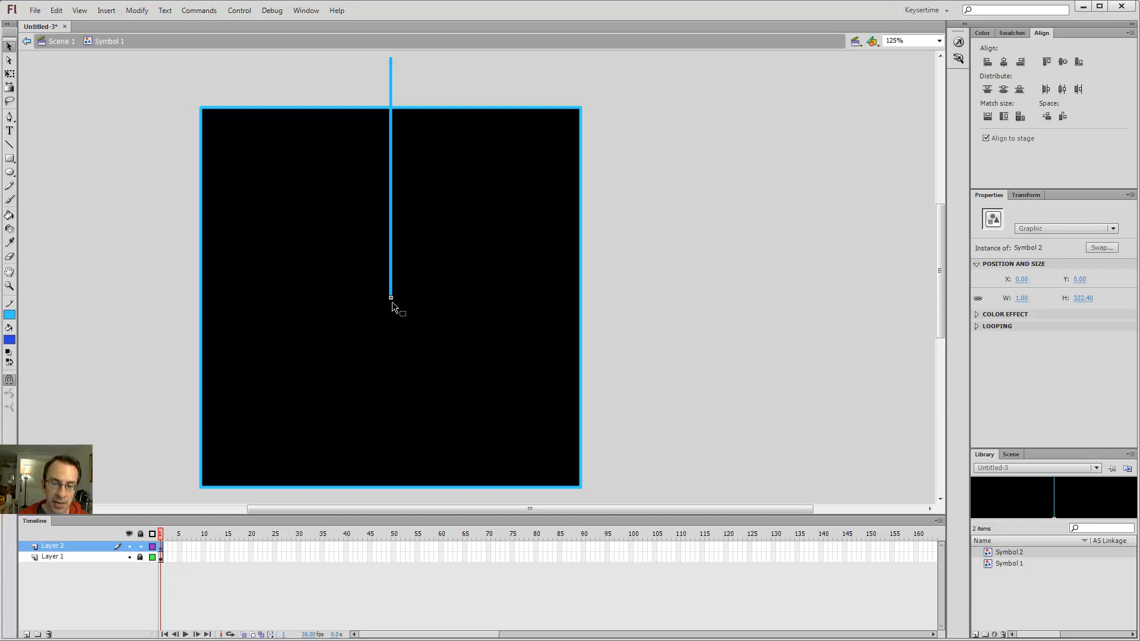
{"action": "mouse_move", "coordinate": [352, 182]}
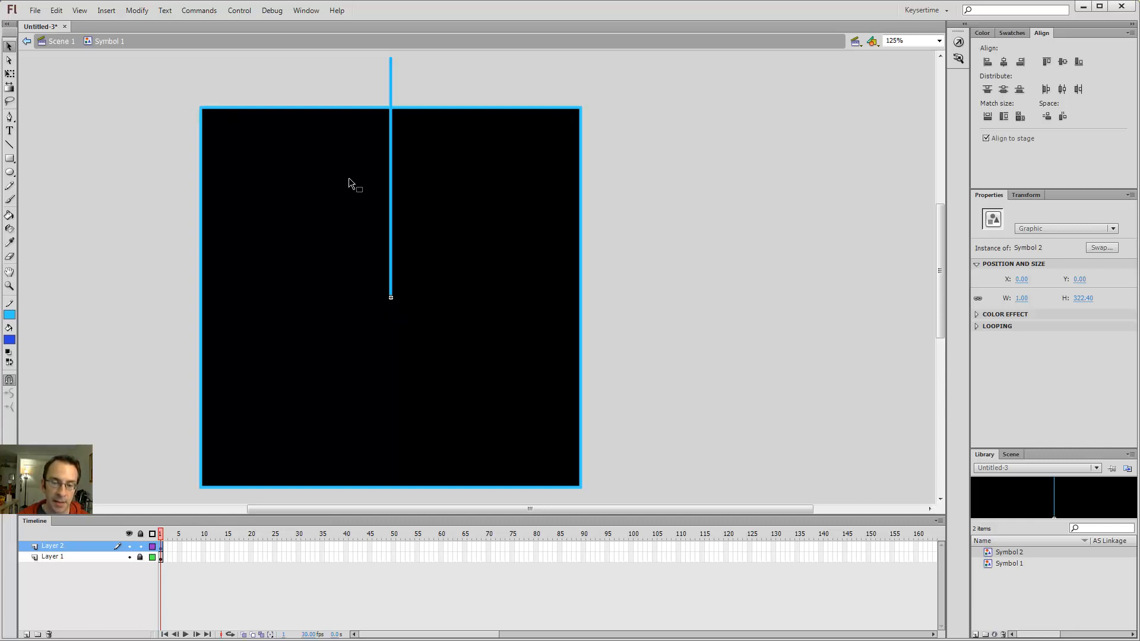
{"action": "mouse_move", "coordinate": [390, 301]}
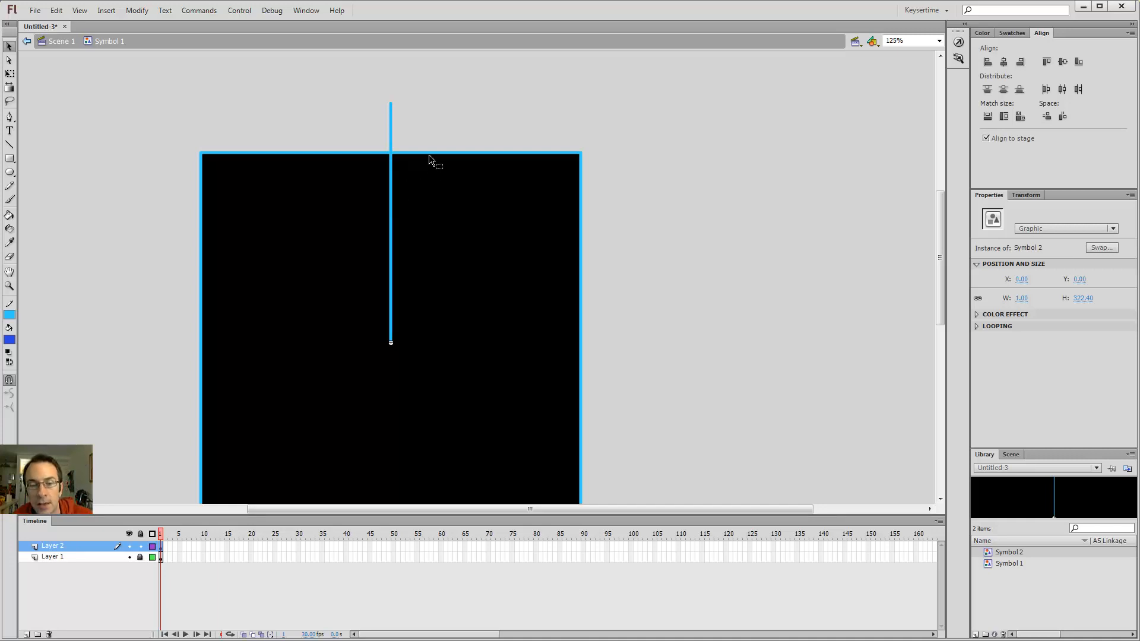
{"action": "mouse_move", "coordinate": [425, 162]}
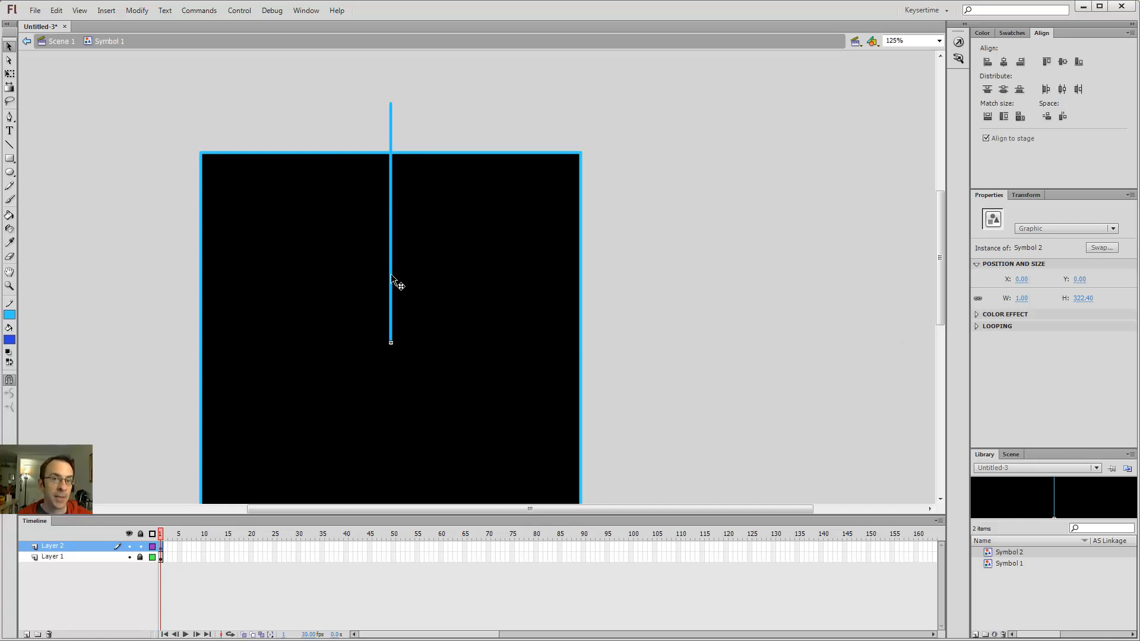
{"action": "mouse_move", "coordinate": [1005, 264]}
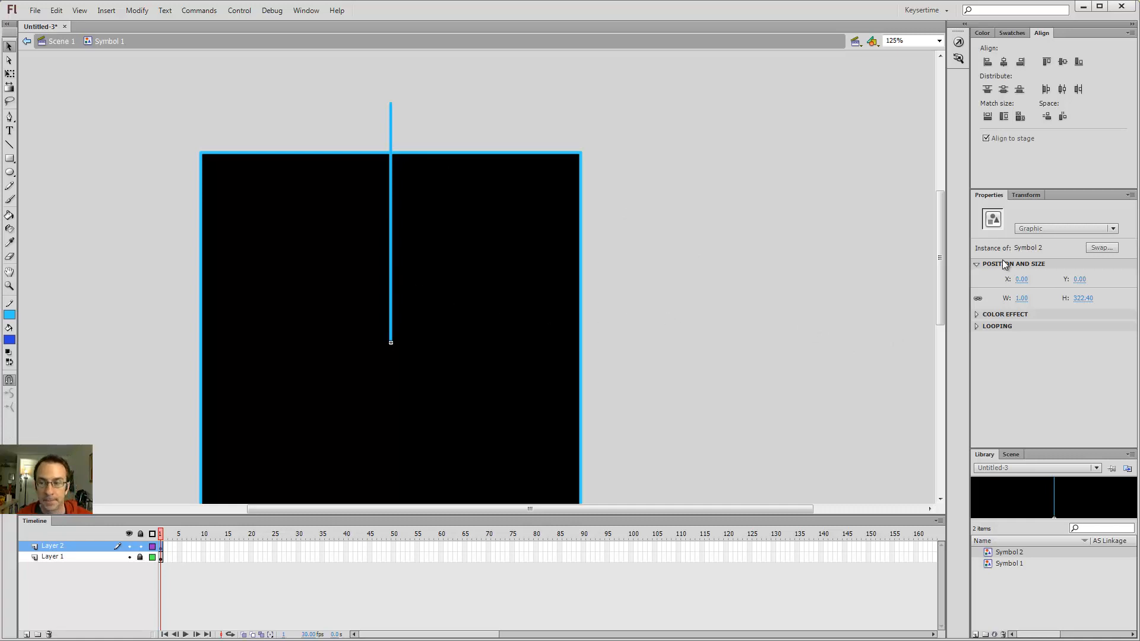
{"action": "mouse_move", "coordinate": [1027, 190]}
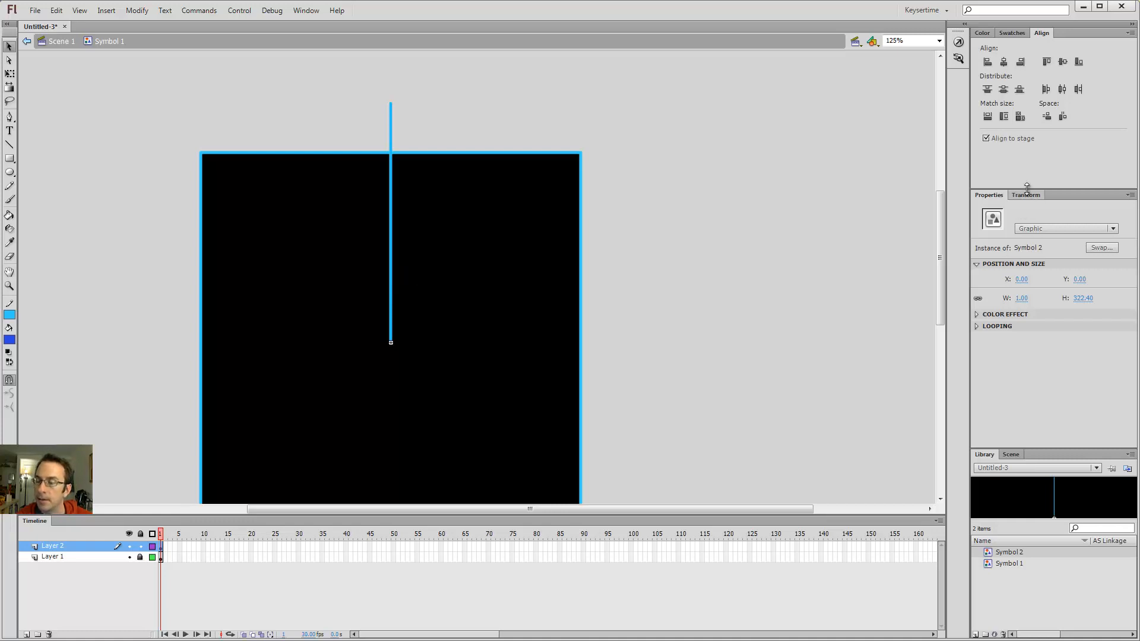
{"action": "mouse_move", "coordinate": [385, 242]}
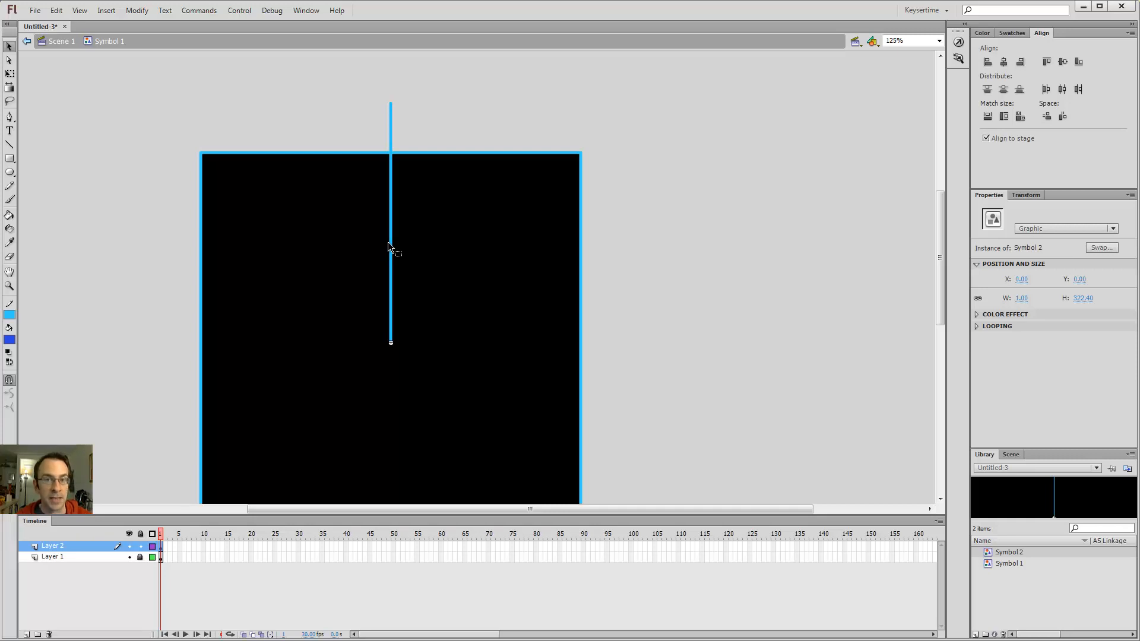
{"action": "mouse_move", "coordinate": [414, 252]}
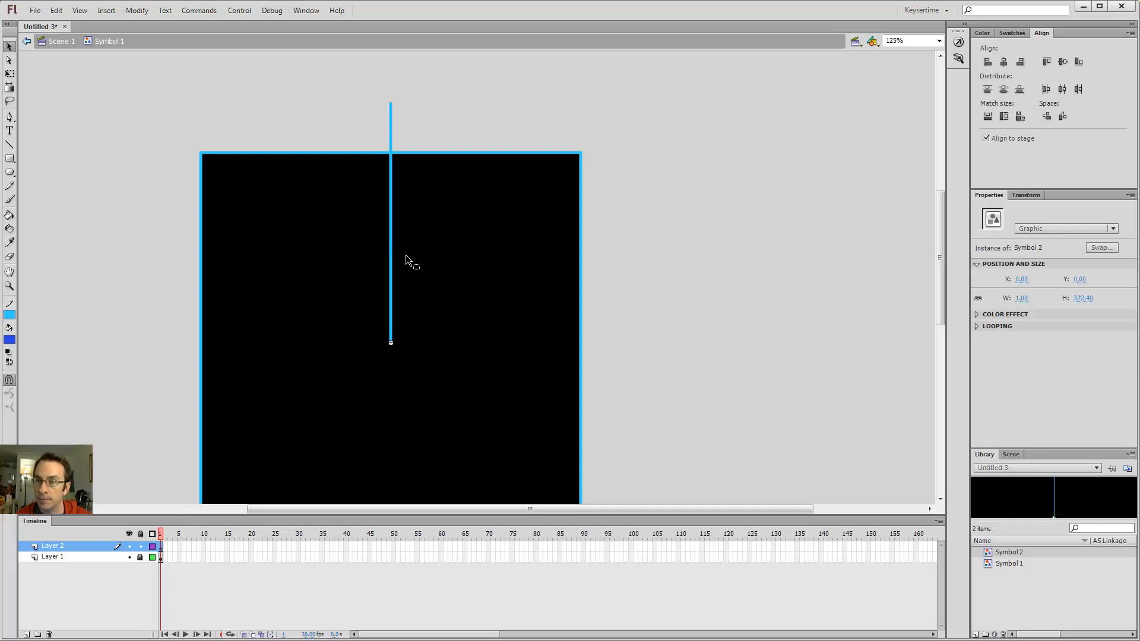
{"action": "mouse_move", "coordinate": [606, 299]}
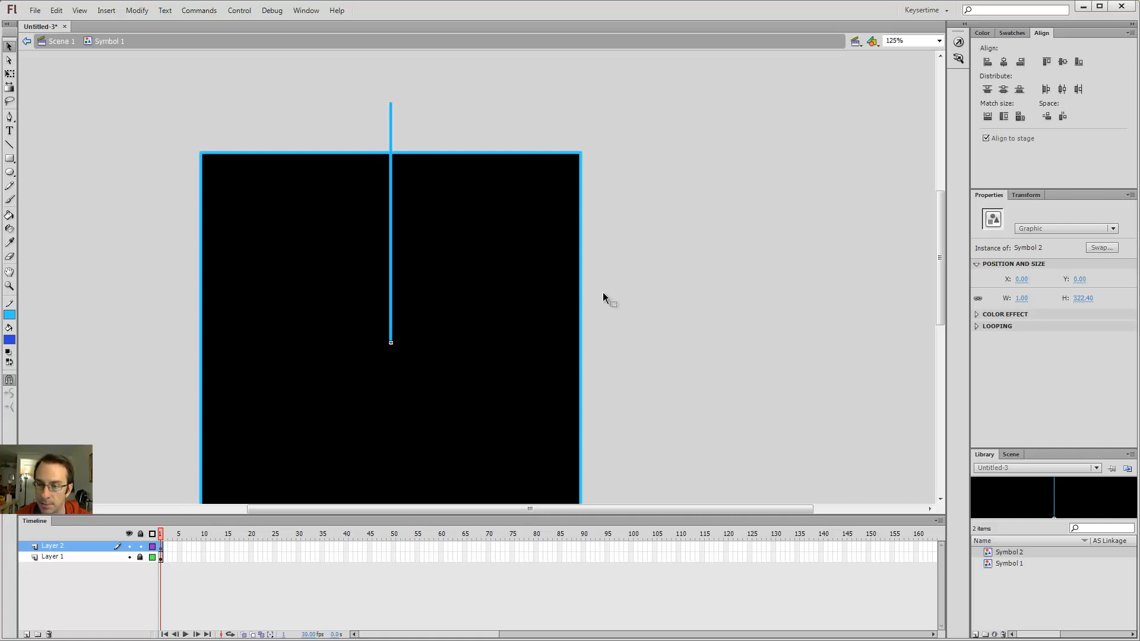
In the Transform panel, duplicate the line at 240° rotation to complete six spokes.
{"action": "left_click", "coordinate": [1025, 194]}
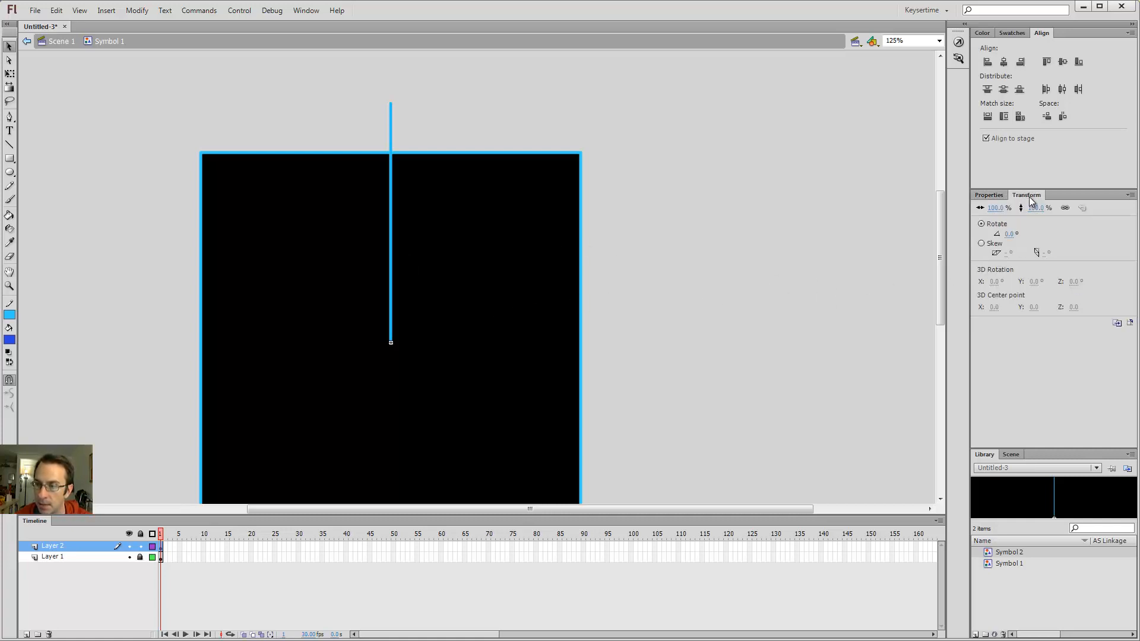
{"action": "left_click", "coordinate": [1017, 234]}
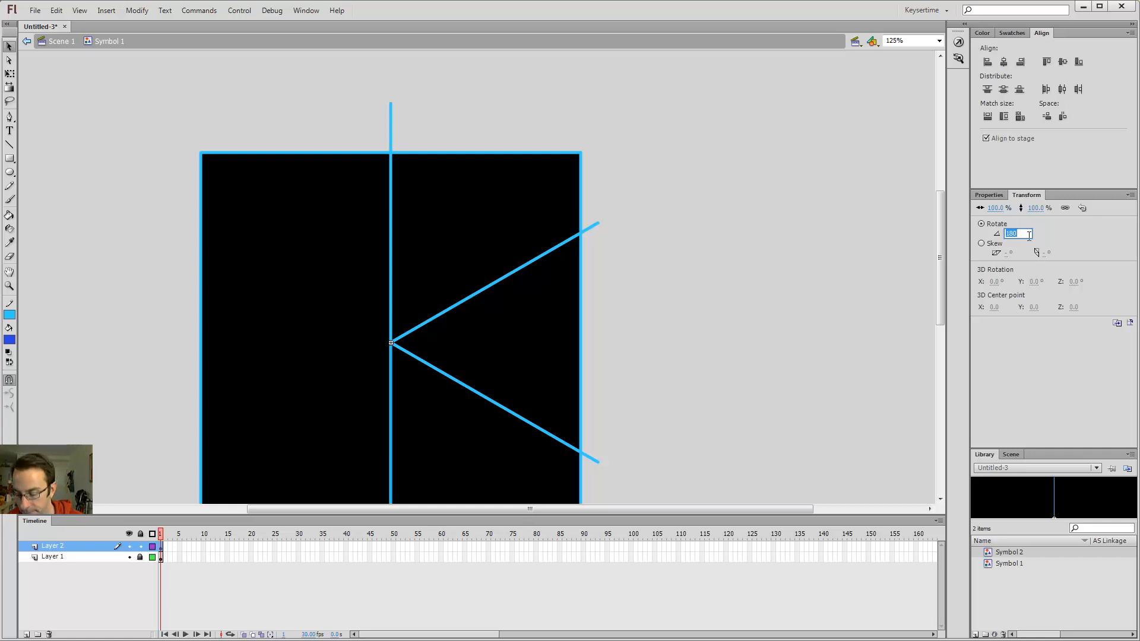
{"action": "type", "text": "2"}
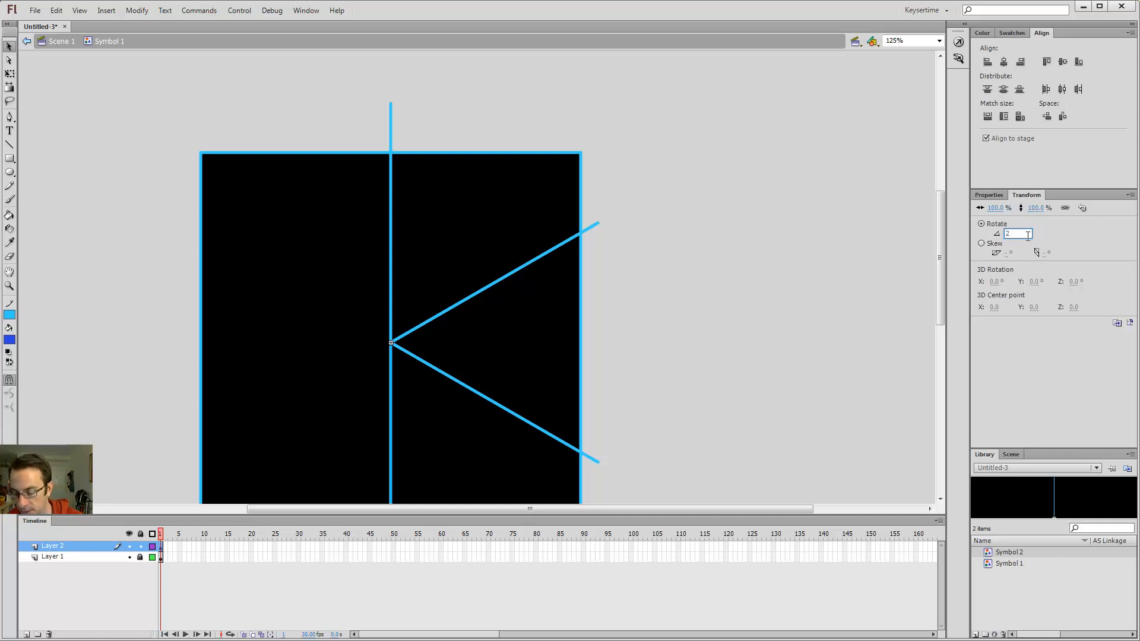
{"action": "type", "text": "240.0"}
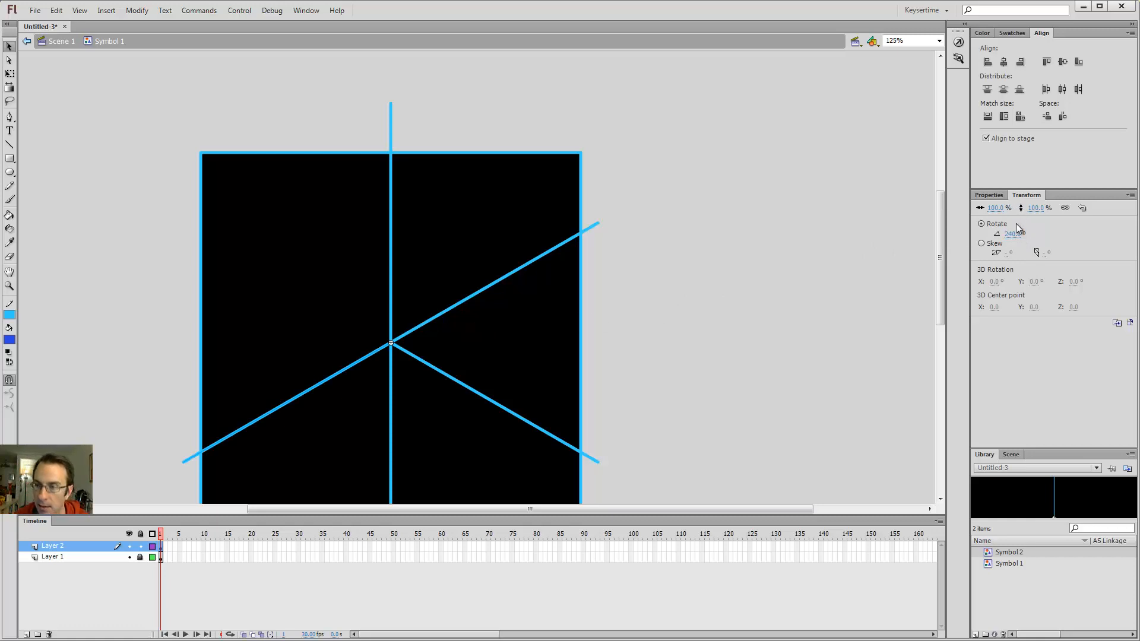
{"action": "left_click", "coordinate": [1013, 233]}
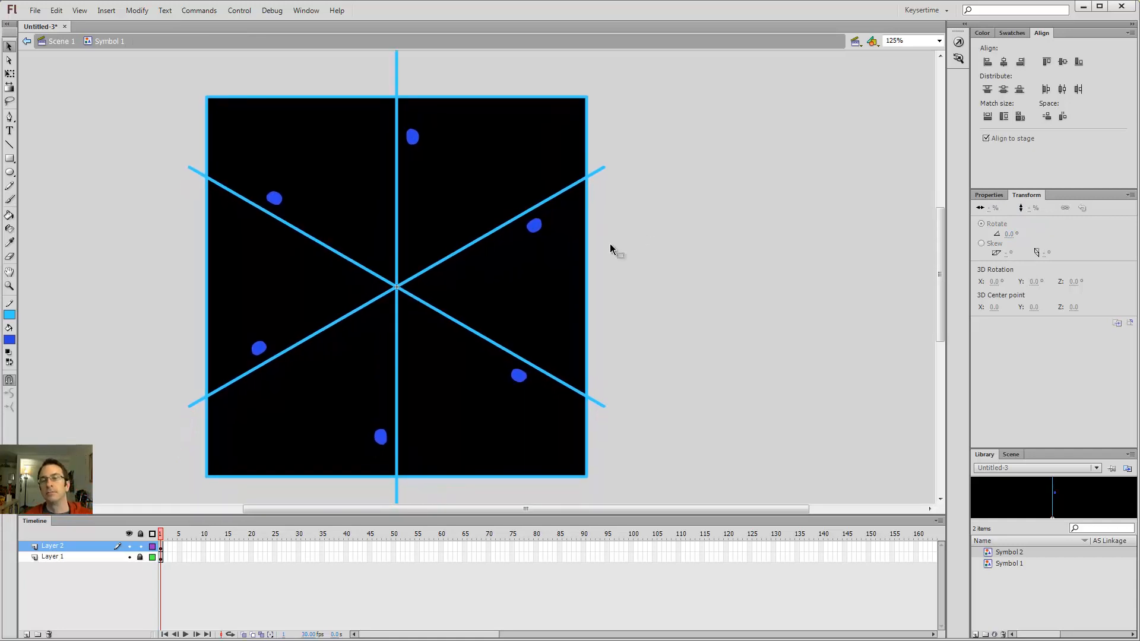
{"action": "mouse_move", "coordinate": [406, 162]}
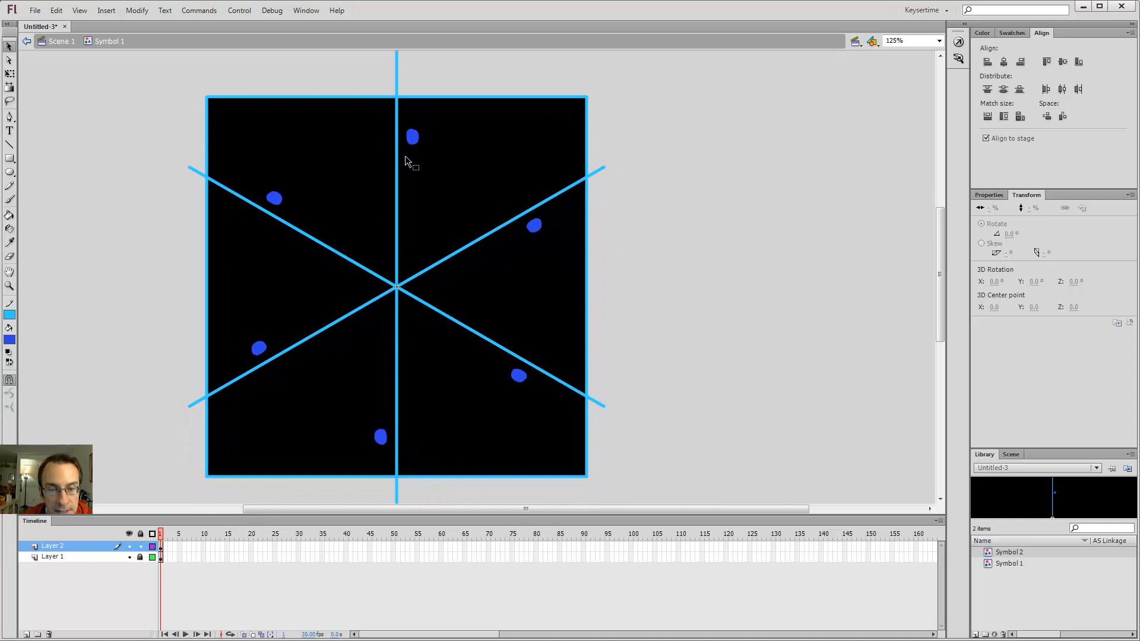
{"action": "mouse_move", "coordinate": [537, 243]}
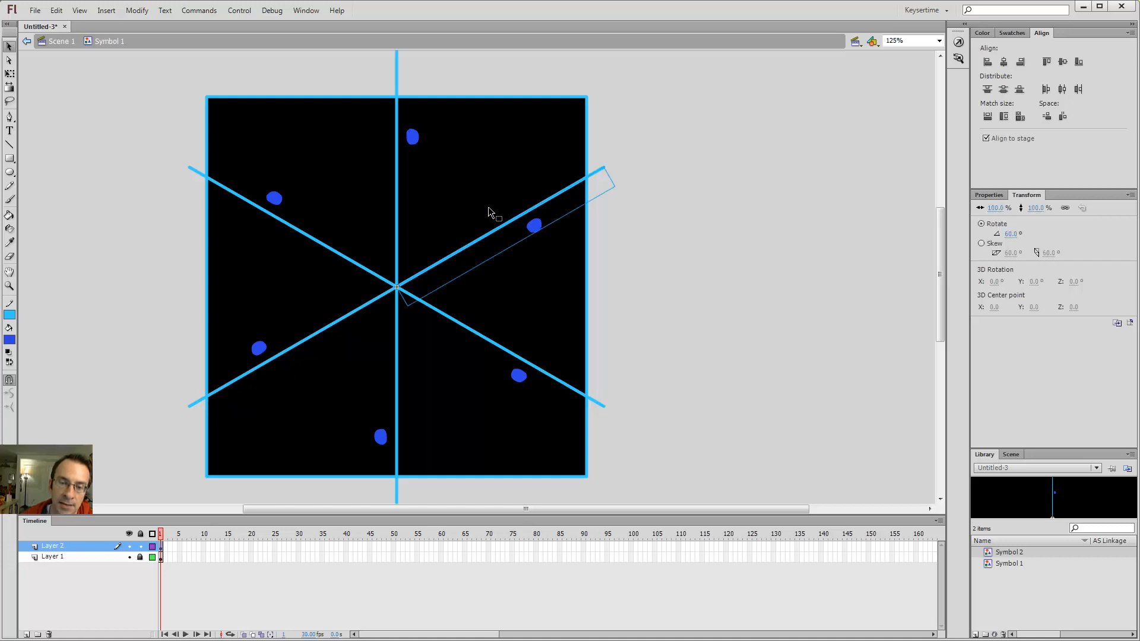
{"action": "mouse_move", "coordinate": [186, 183]}
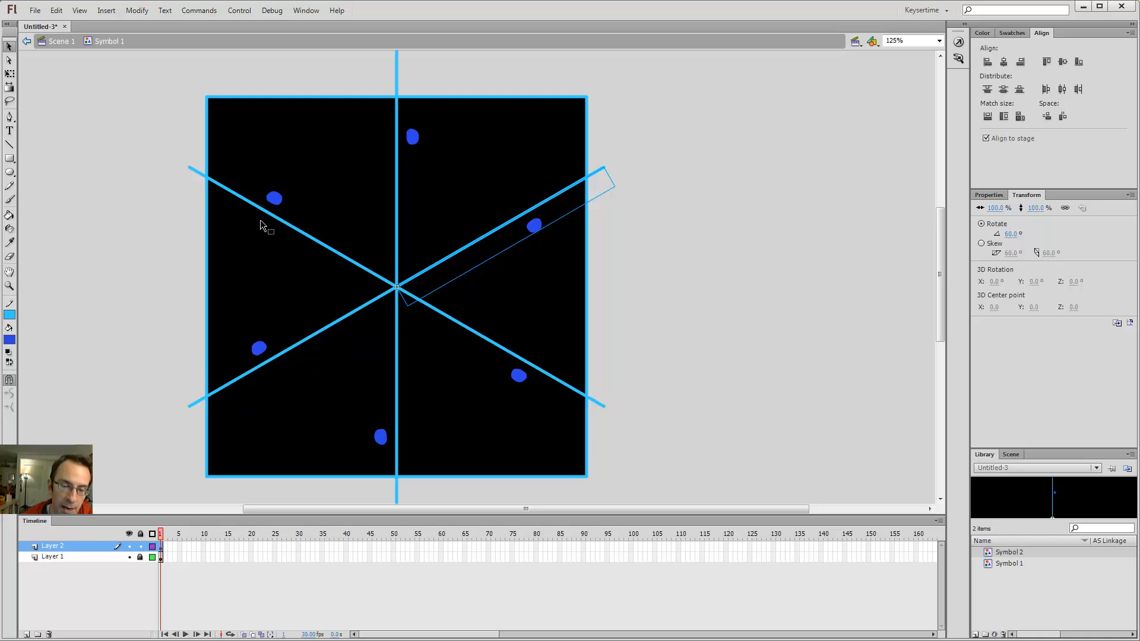
{"action": "mouse_move", "coordinate": [496, 413]}
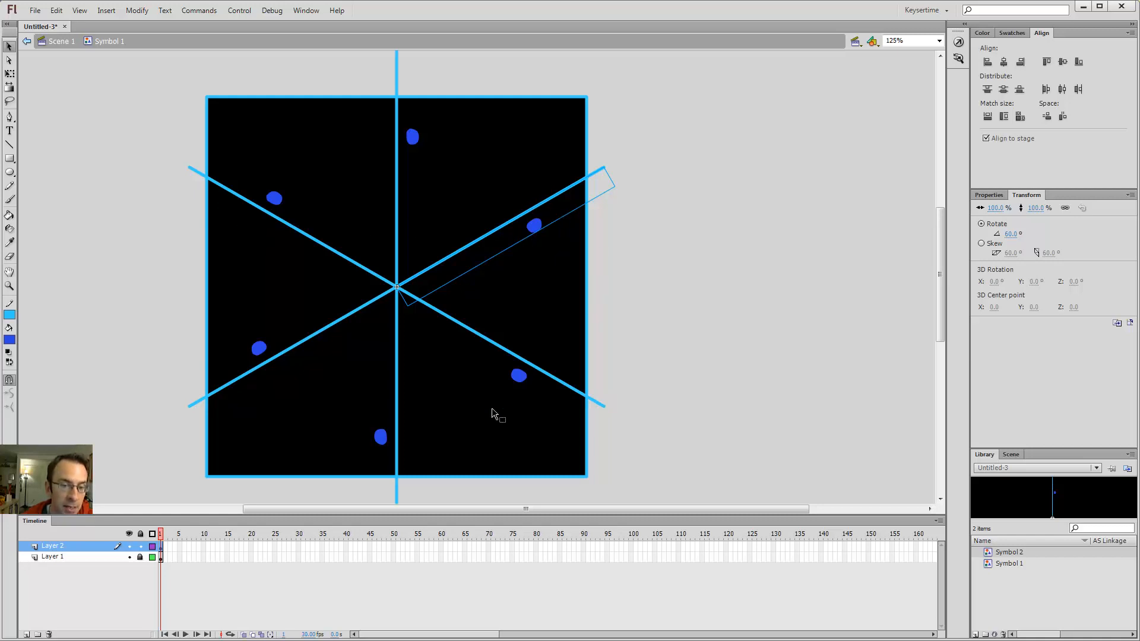
{"action": "mouse_move", "coordinate": [413, 138]}
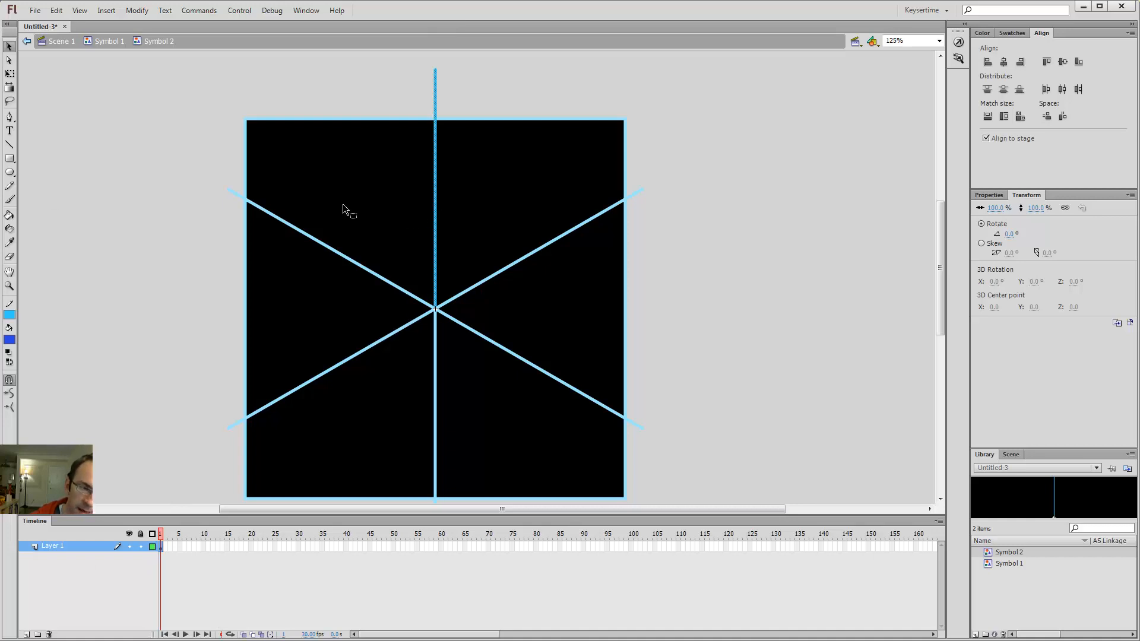
Try several Stroke Color swatches on the Symbol 2 line, settling on dark blue.
{"action": "left_click", "coordinate": [11, 315]}
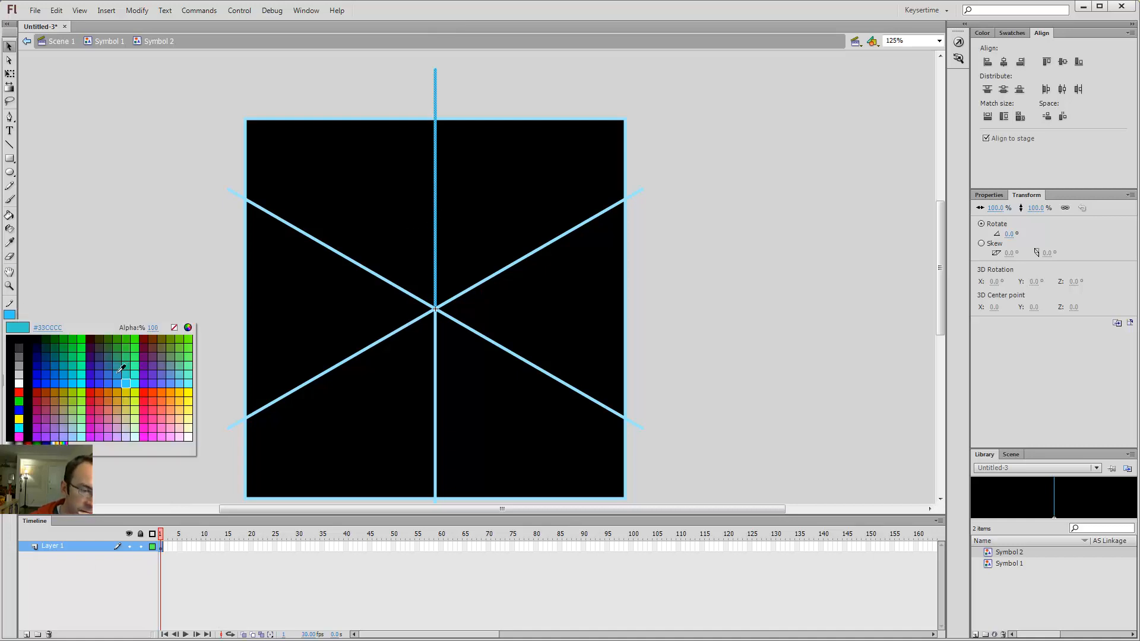
{"action": "left_click", "coordinate": [125, 367]}
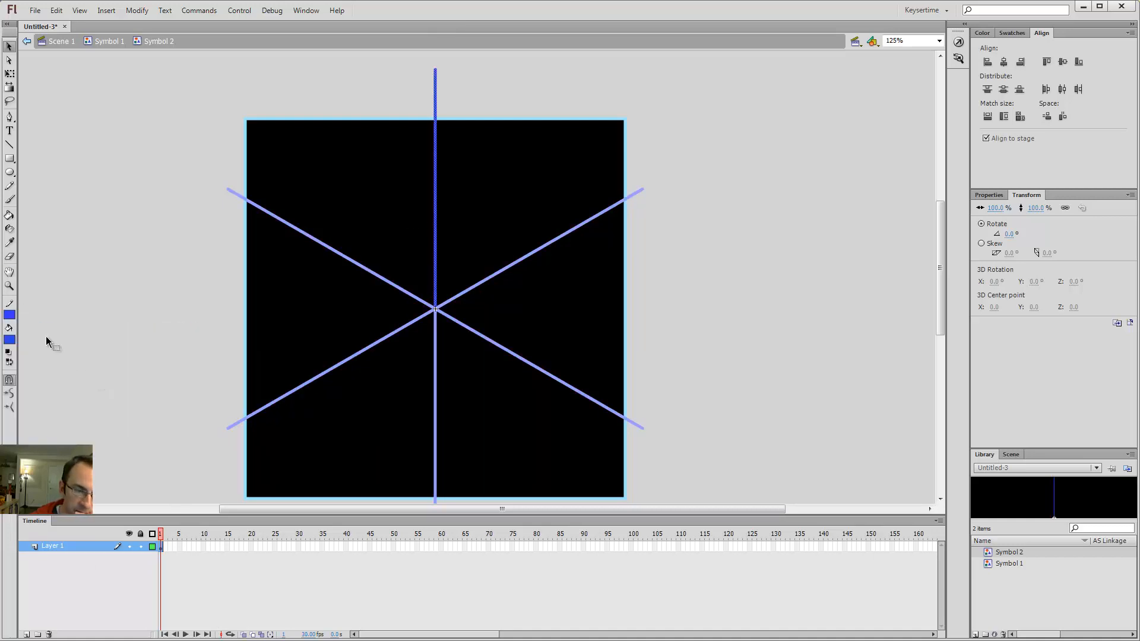
{"action": "left_click", "coordinate": [10, 315]}
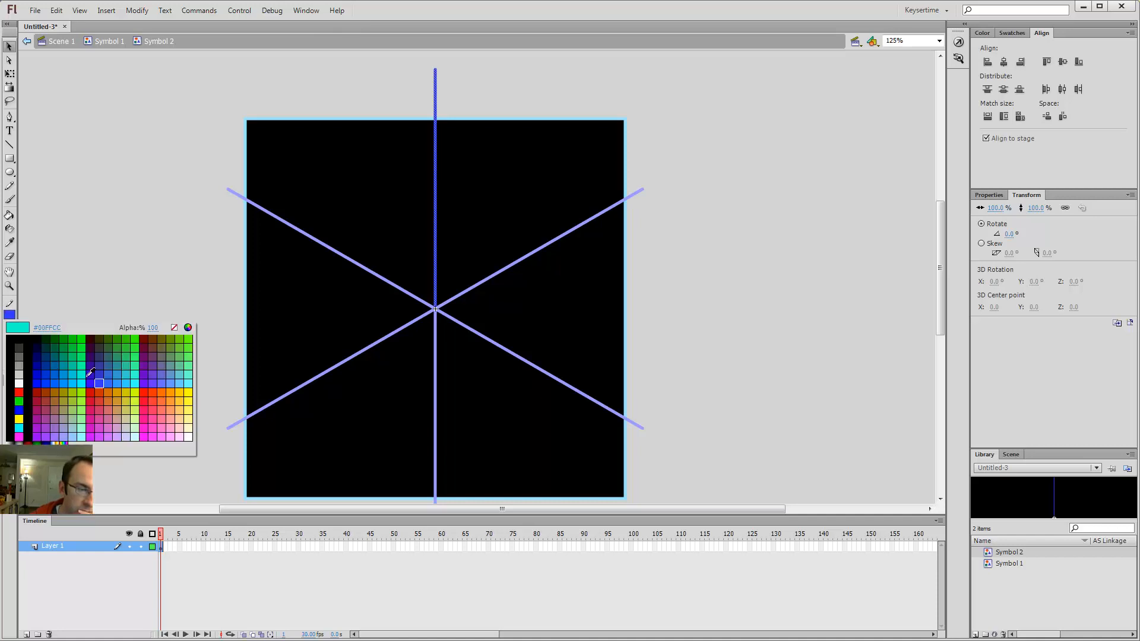
{"action": "left_click", "coordinate": [98, 384]}
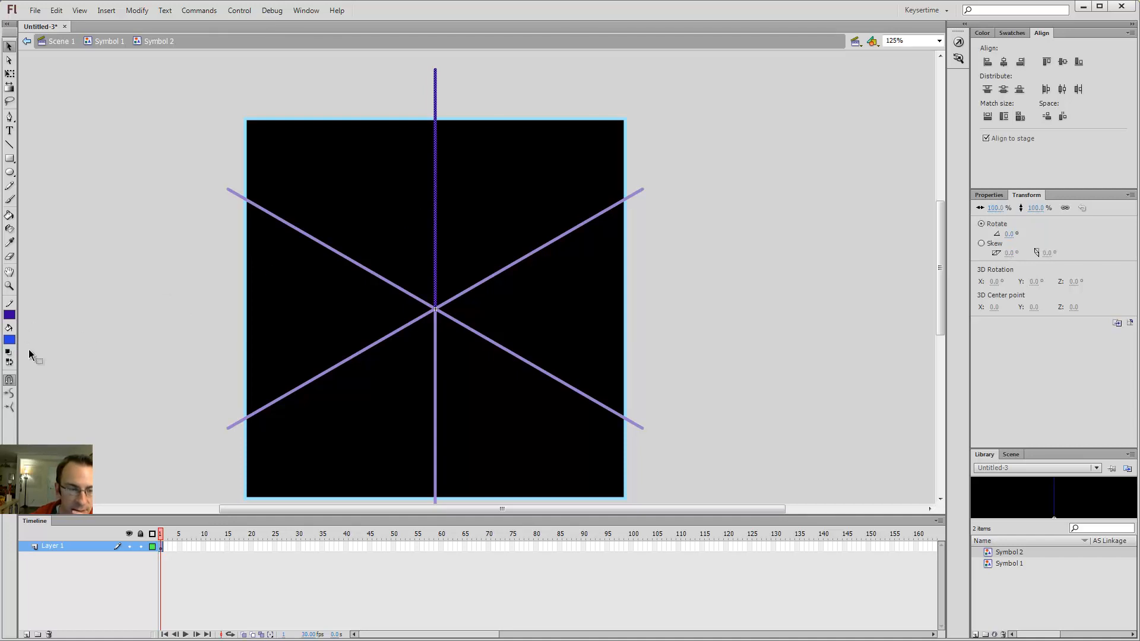
{"action": "left_click", "coordinate": [10, 317]}
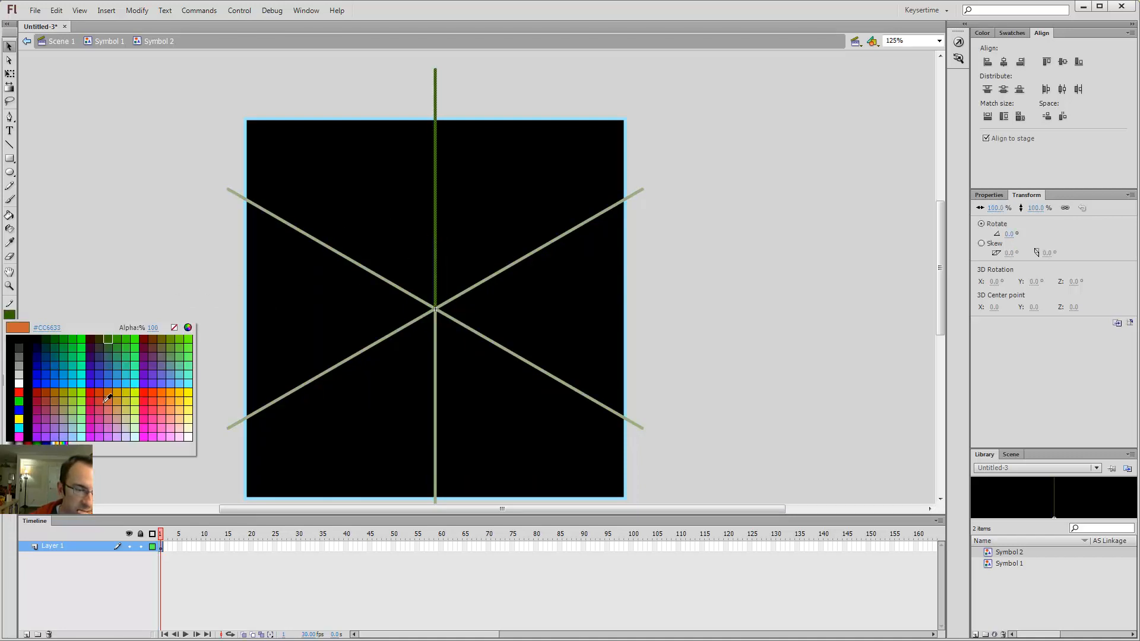
{"action": "left_click", "coordinate": [108, 399]}
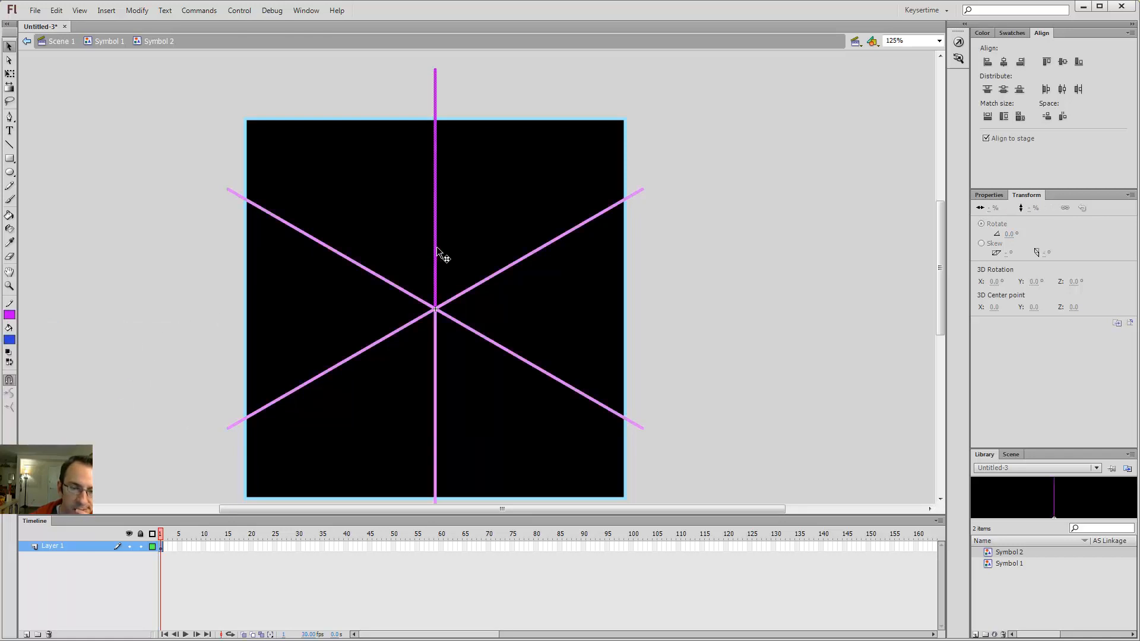
{"action": "left_click", "coordinate": [10, 315]}
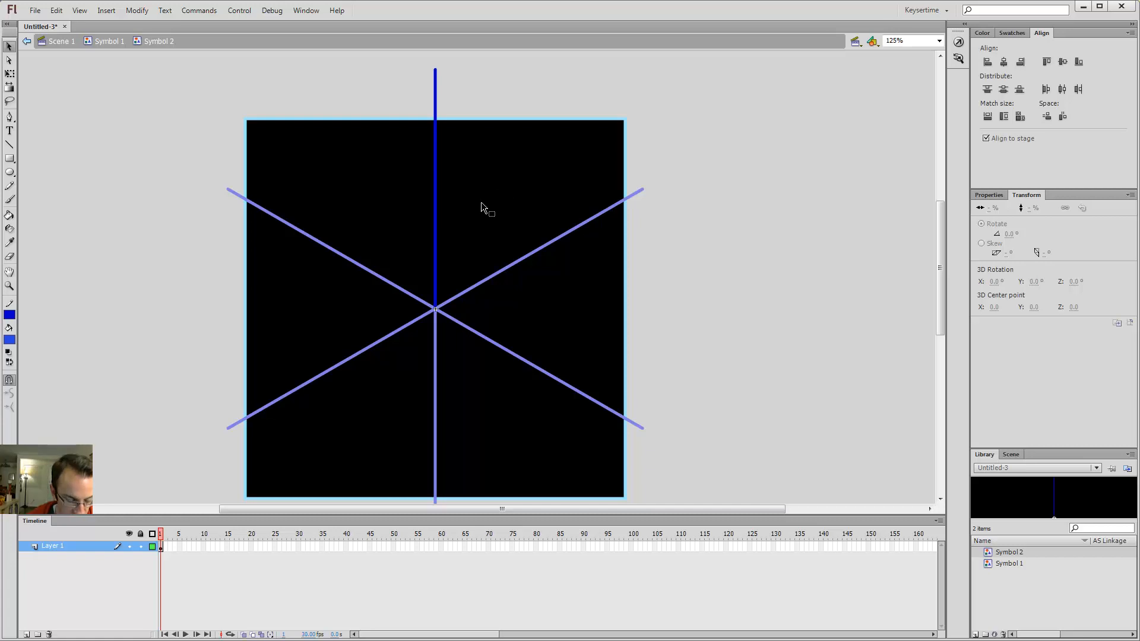
{"action": "mouse_move", "coordinate": [435, 145]}
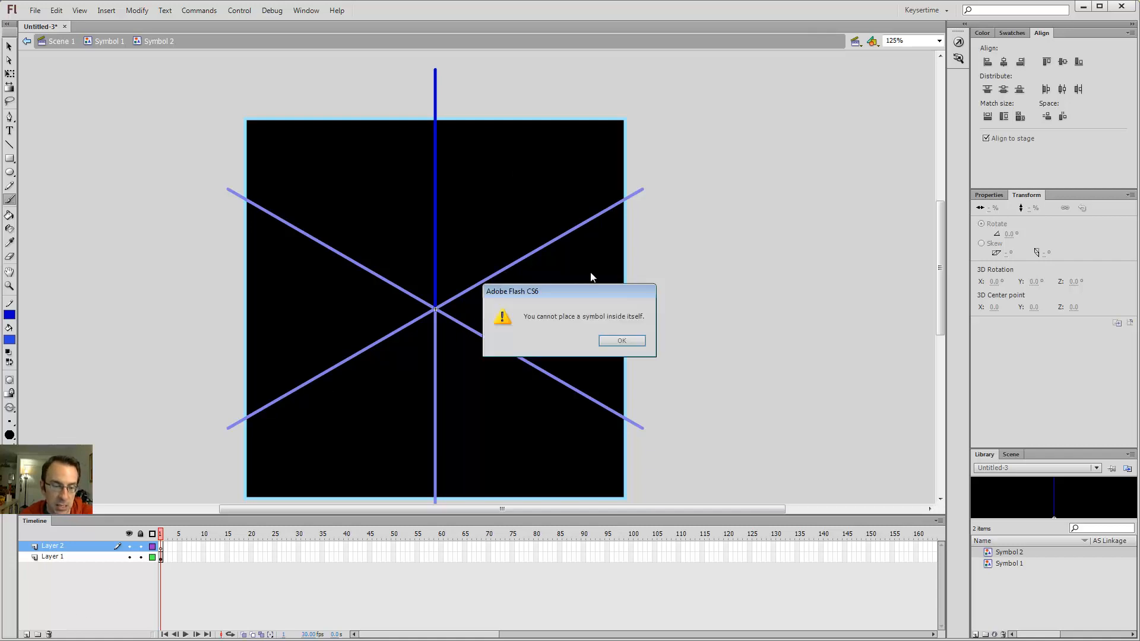
Dismiss the symbol-inside-itself warning, shorten Layer 1's lines and make it a guide layer.
{"action": "left_click", "coordinate": [621, 341]}
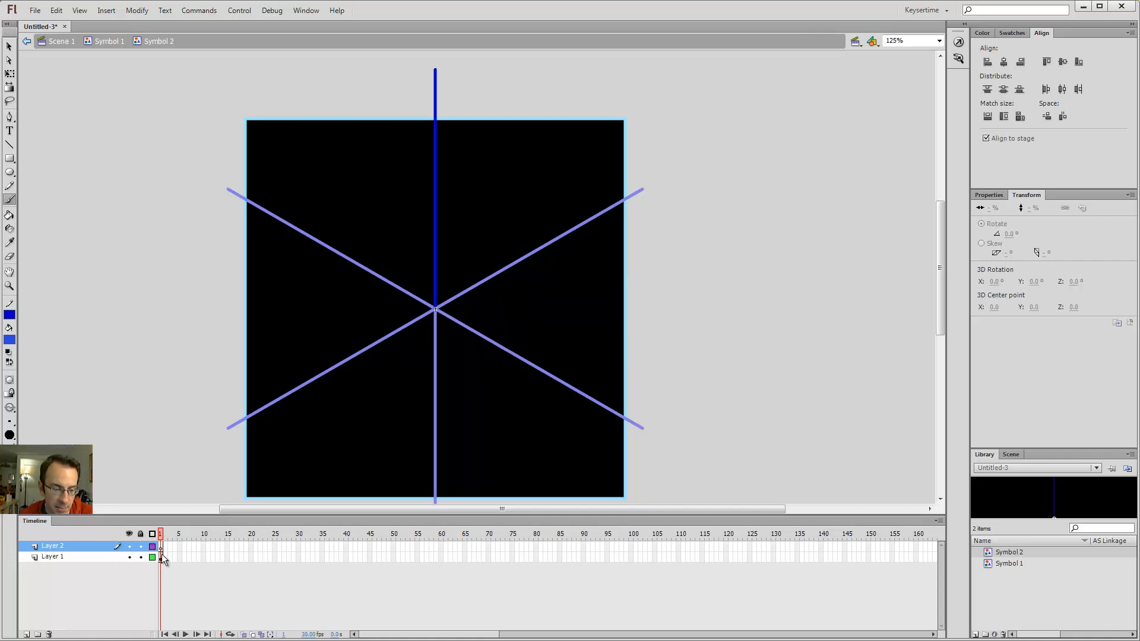
{"action": "left_click", "coordinate": [52, 556]}
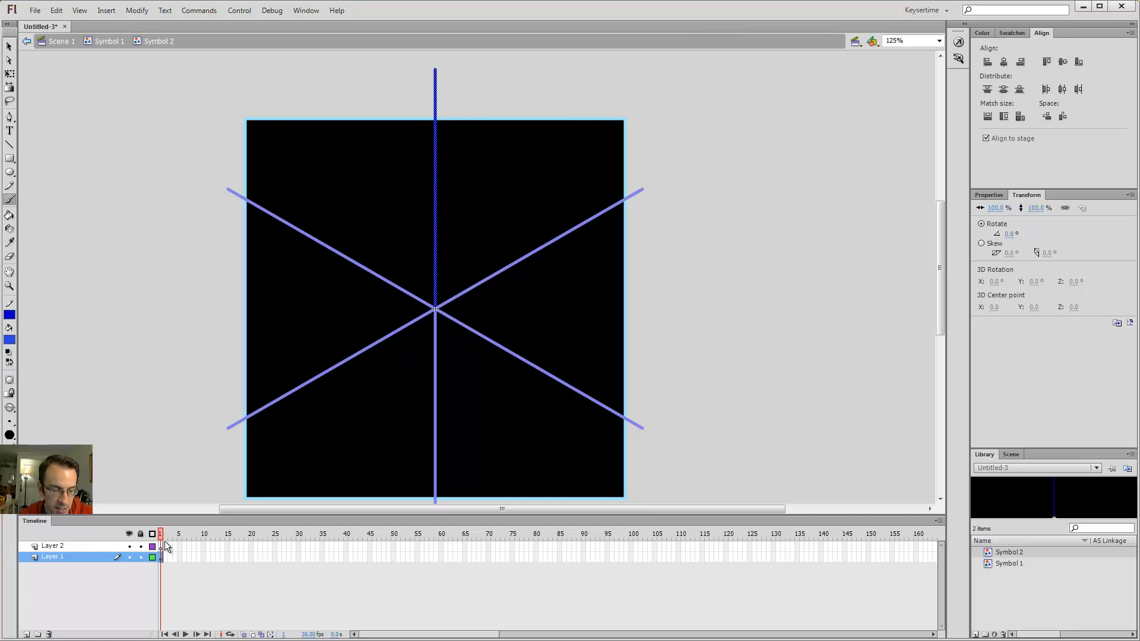
{"action": "left_click", "coordinate": [54, 546]}
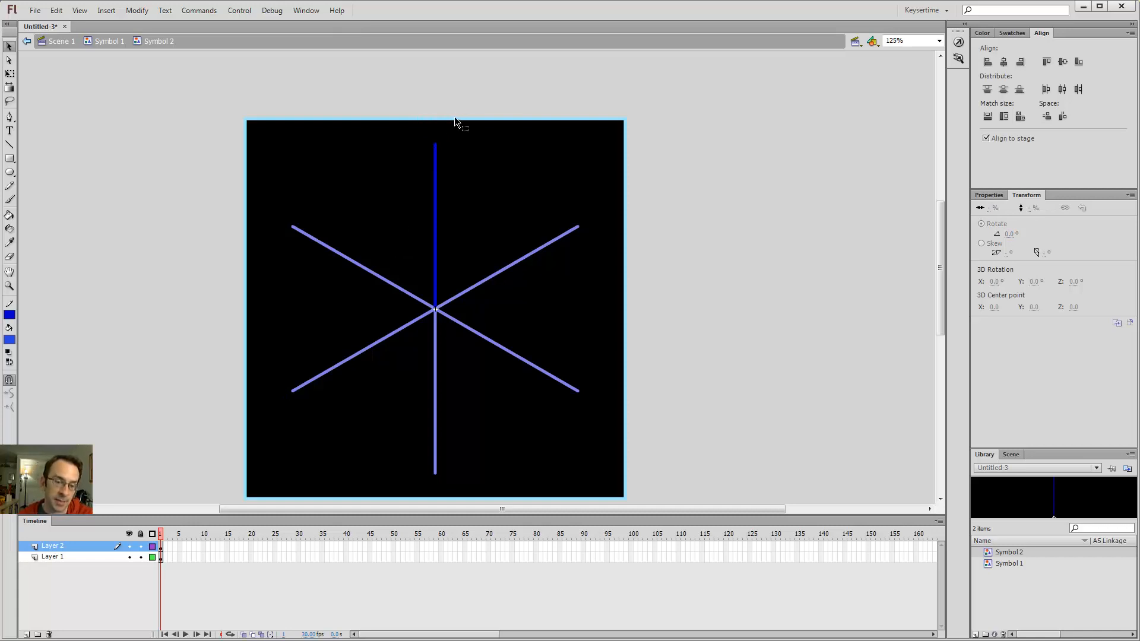
{"action": "mouse_move", "coordinate": [180, 488]}
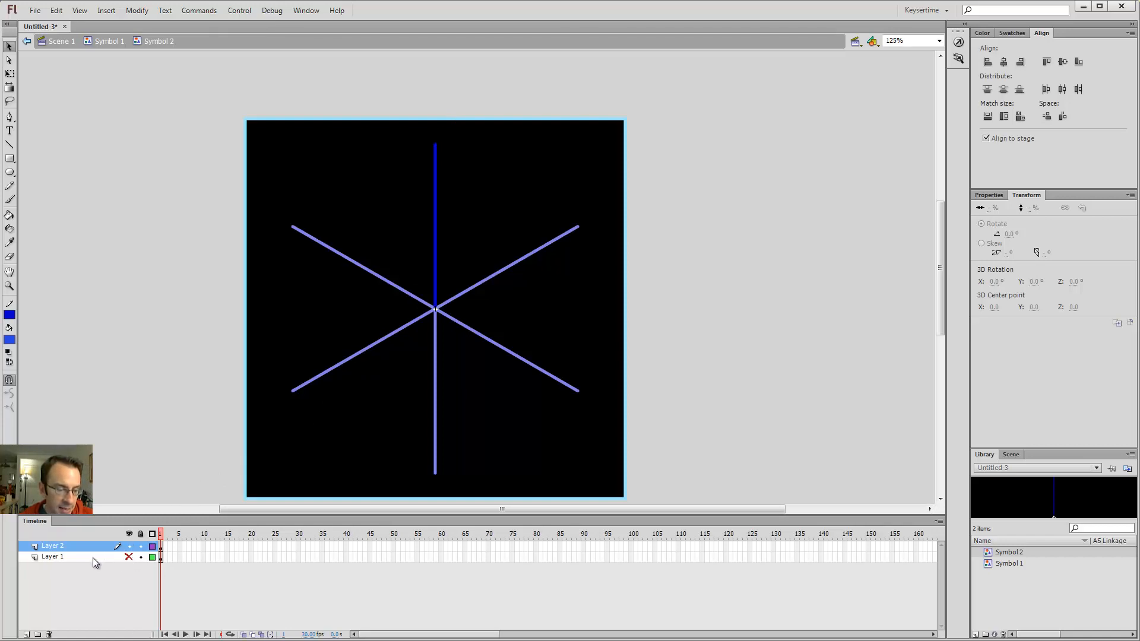
{"action": "left_click", "coordinate": [53, 556]}
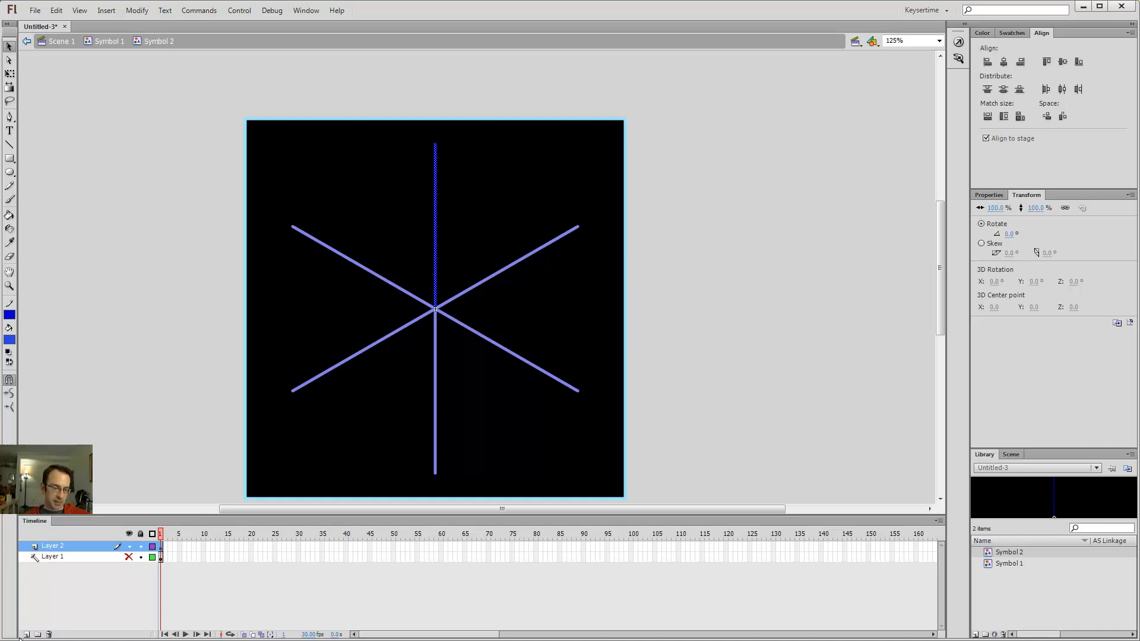
Add Layer 3 above the locked spokes layer and start a white stroke on it.
{"action": "left_click", "coordinate": [27, 634]}
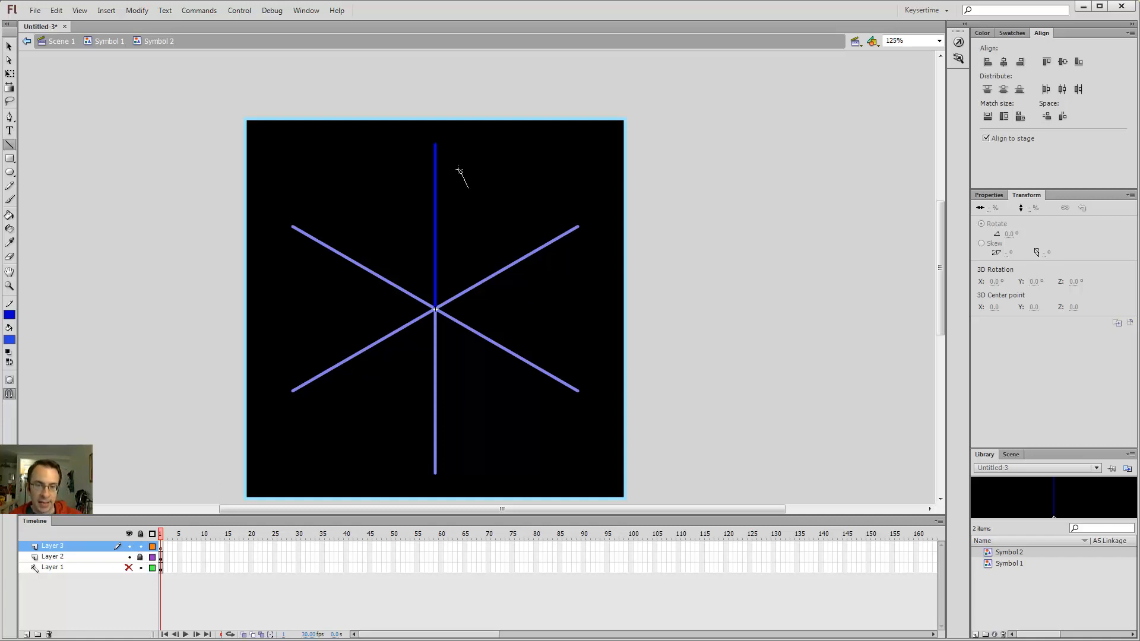
{"action": "left_click_drag", "start_coordinate": [435, 144], "coordinate": [449, 216]}
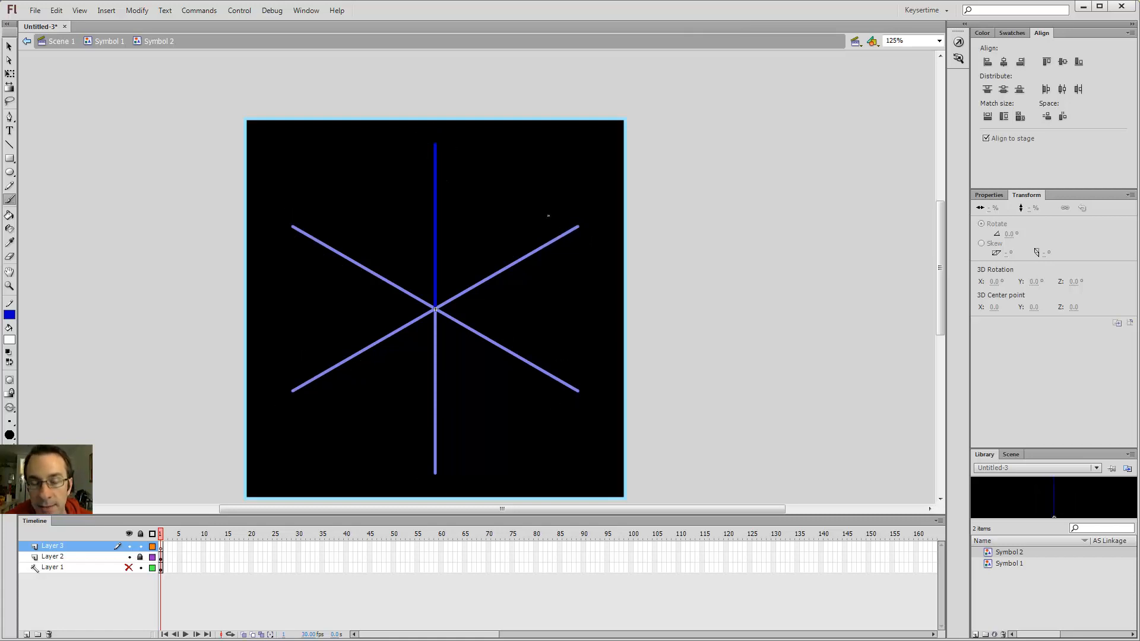
Trace a white jagged arm outline along the guide line with the Brush tool.
{"action": "left_click_drag", "start_coordinate": [435, 150], "coordinate": [429, 251]}
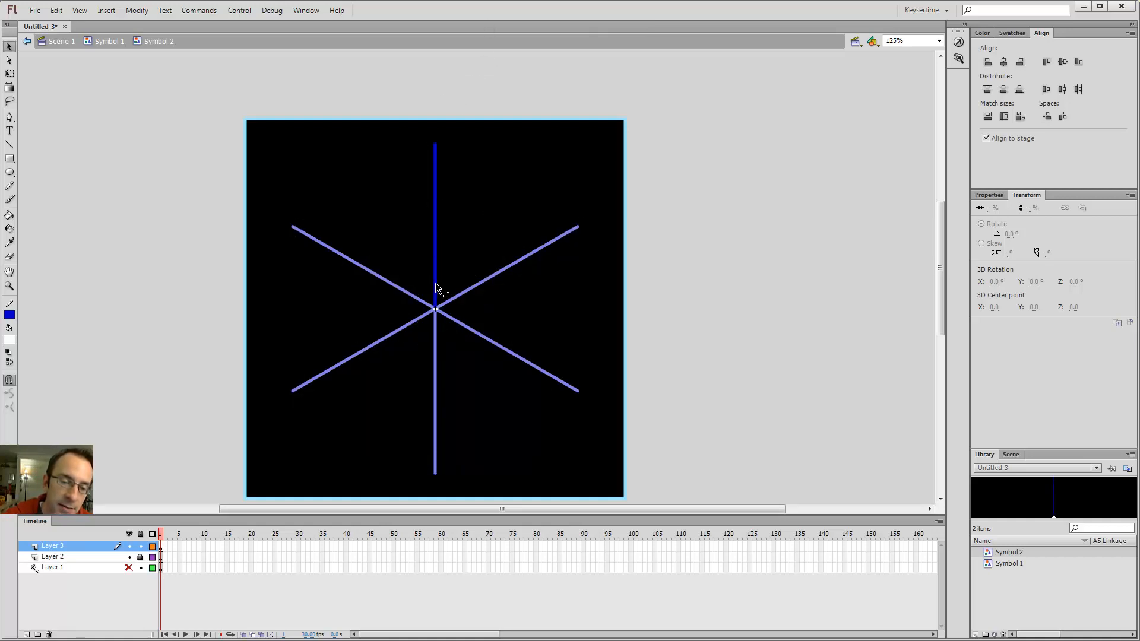
{"action": "mouse_move", "coordinate": [456, 308]}
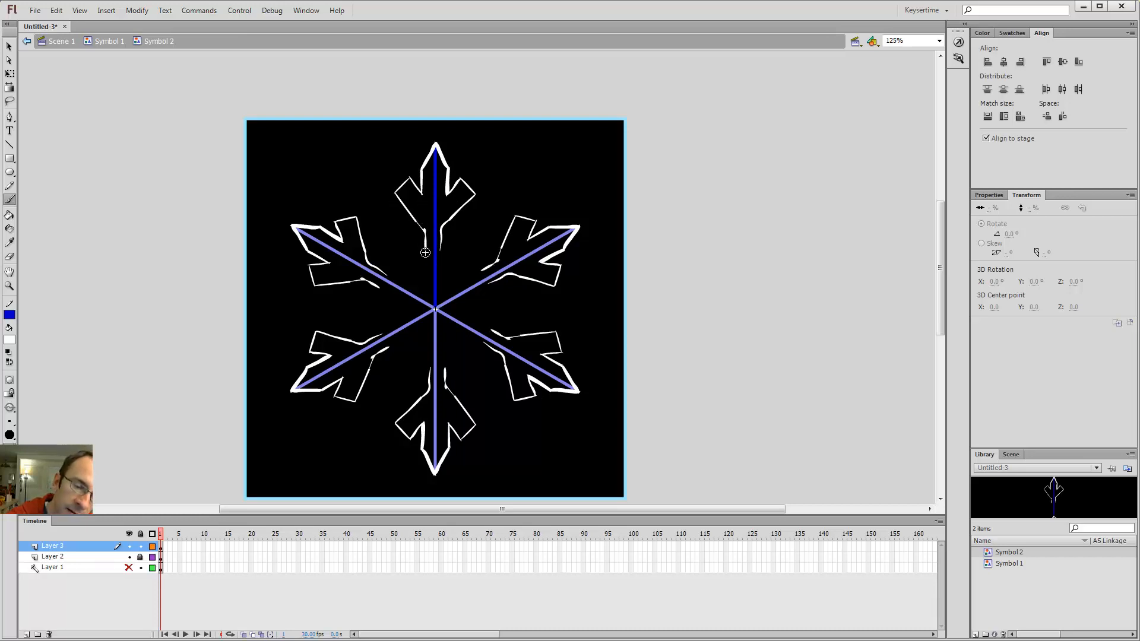
{"action": "mouse_move", "coordinate": [435, 212]}
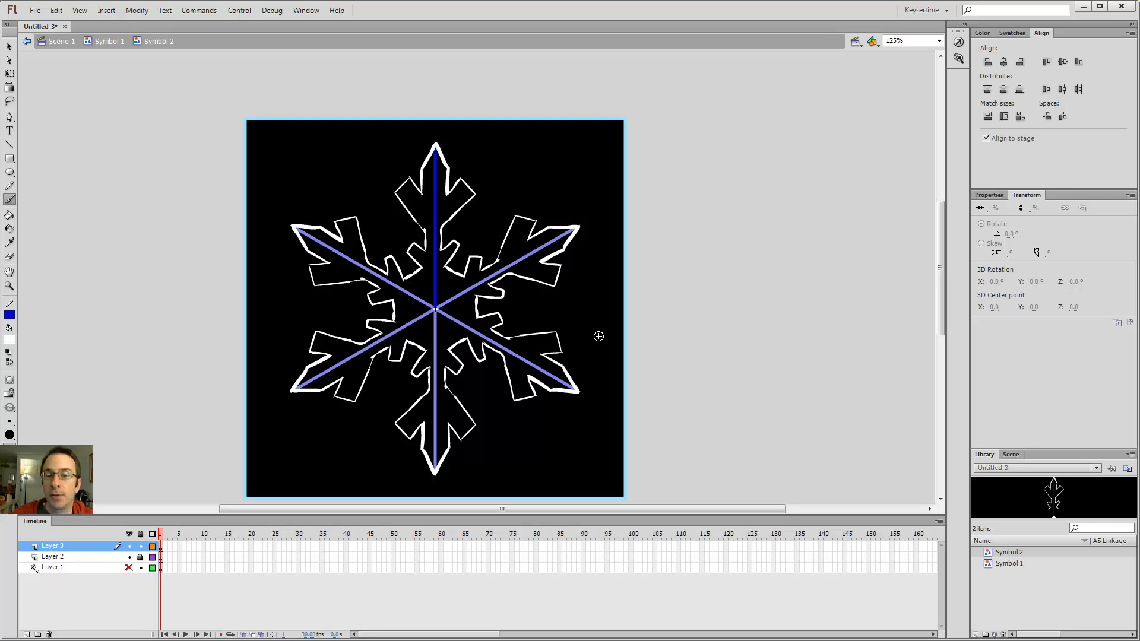
{"action": "mouse_move", "coordinate": [430, 226]}
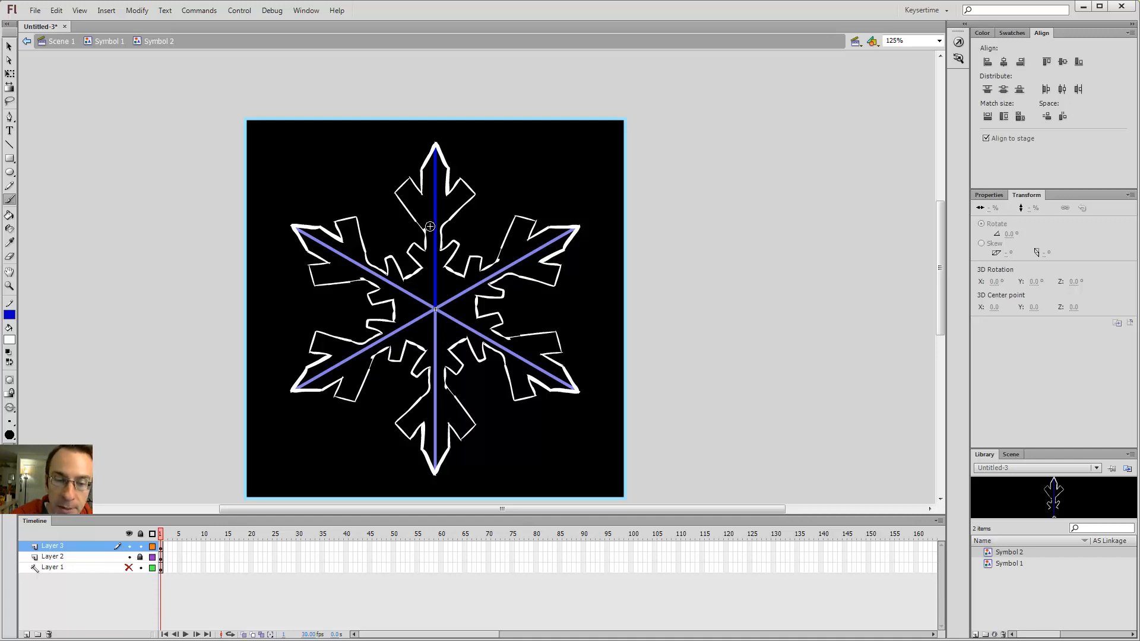
{"action": "mouse_move", "coordinate": [440, 233]}
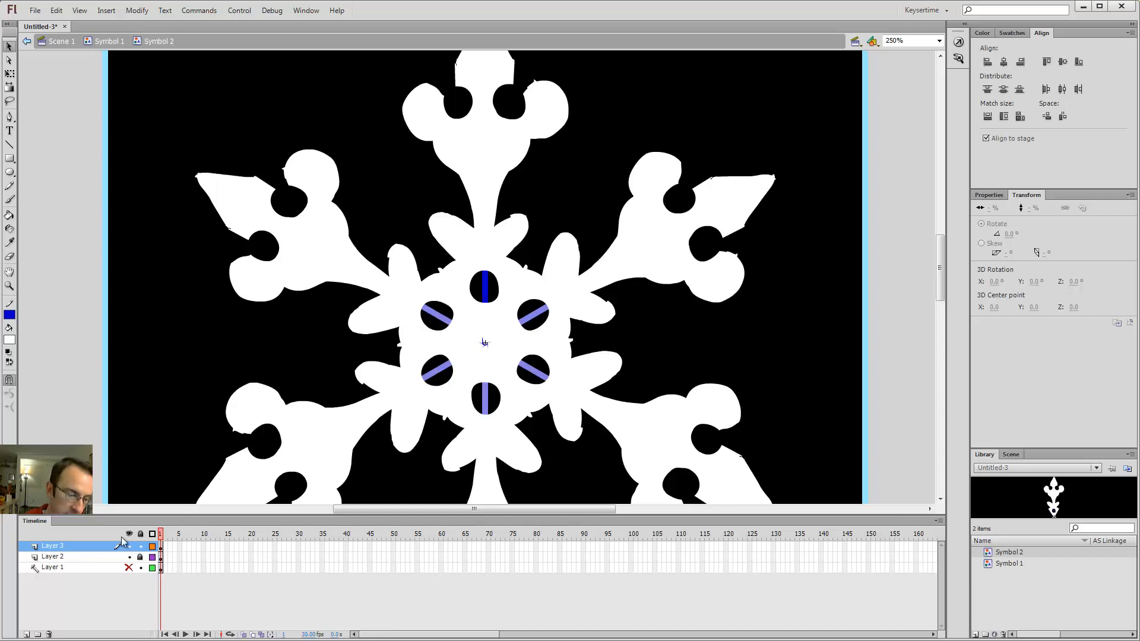
Hide Layers 1 and 2 so only the white snowflake shows on the black square.
{"action": "right_click", "coordinate": [53, 556]}
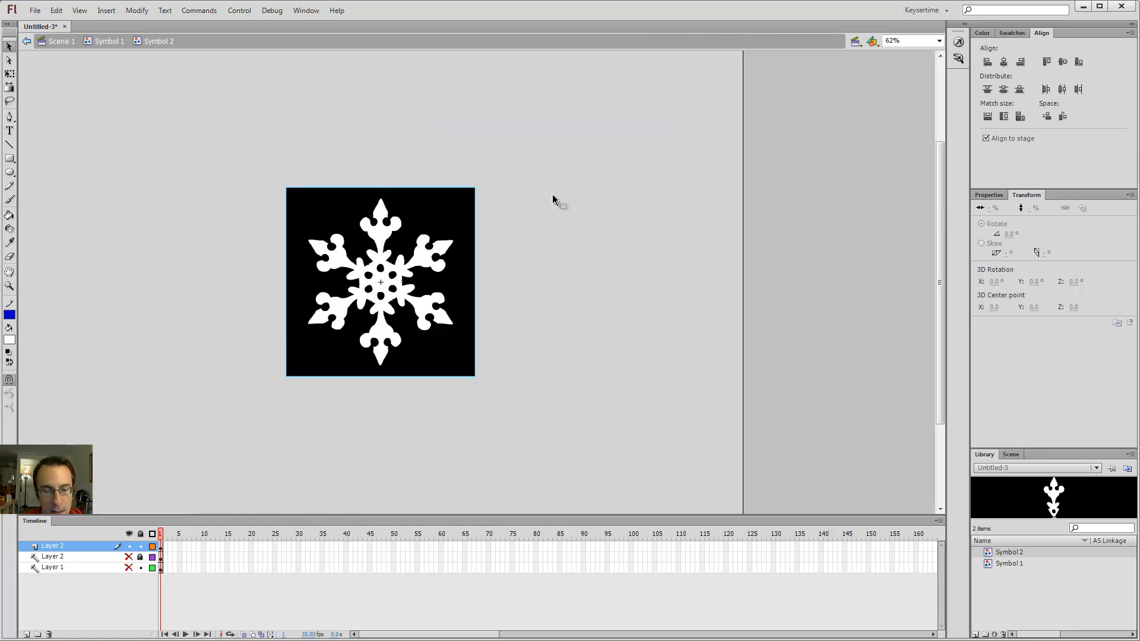
{"action": "mouse_move", "coordinate": [548, 288]}
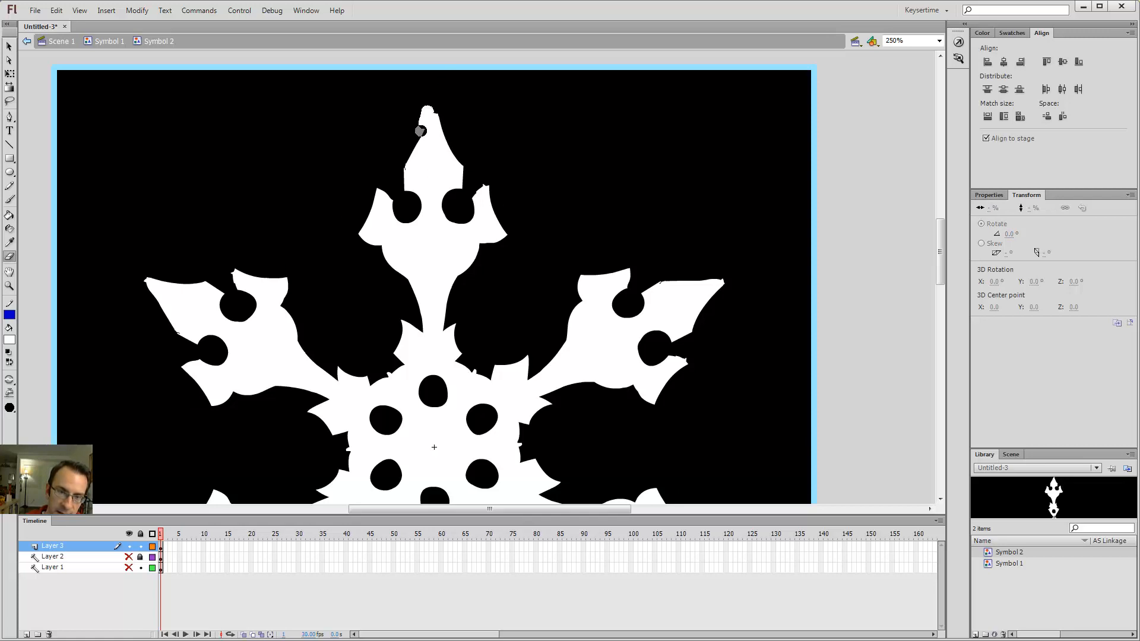
Zoom out to 125% to check the reshaped pointed arm tip.
{"action": "left_click", "coordinate": [911, 41]}
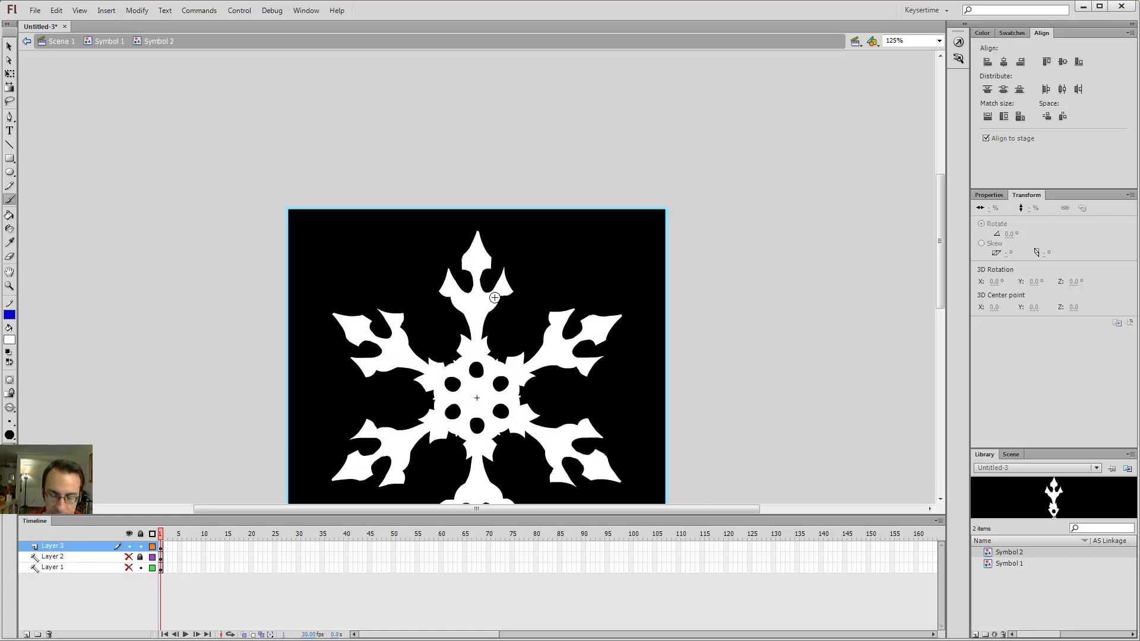
Zoom to 250% to carve the trident tips and ornate hub pattern.
{"action": "left_click", "coordinate": [937, 40]}
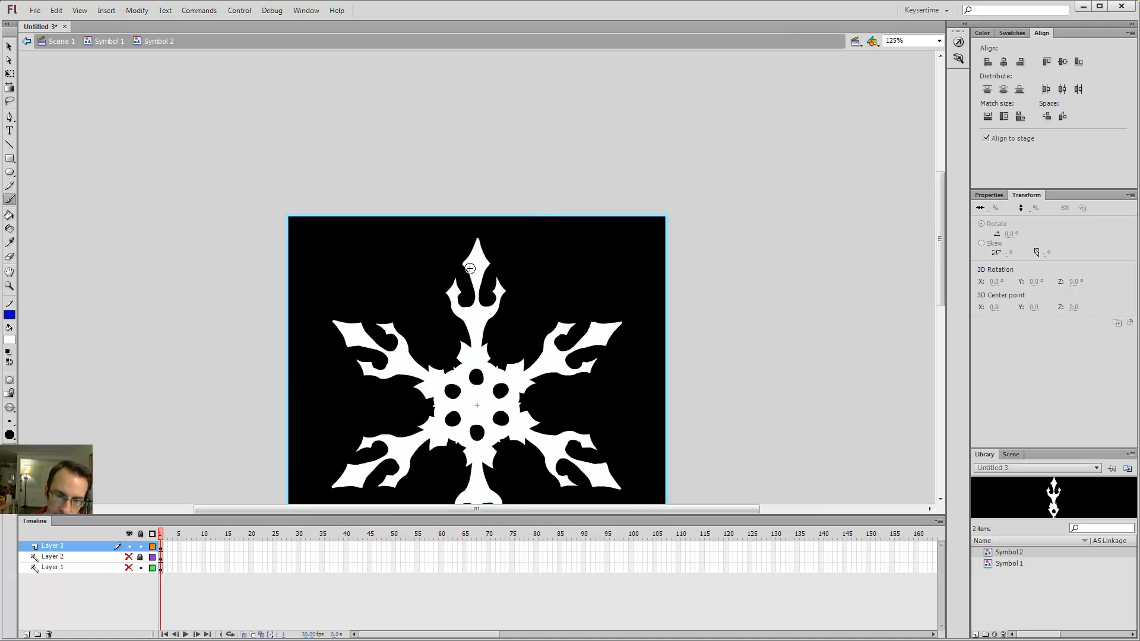
{"action": "mouse_move", "coordinate": [480, 206]}
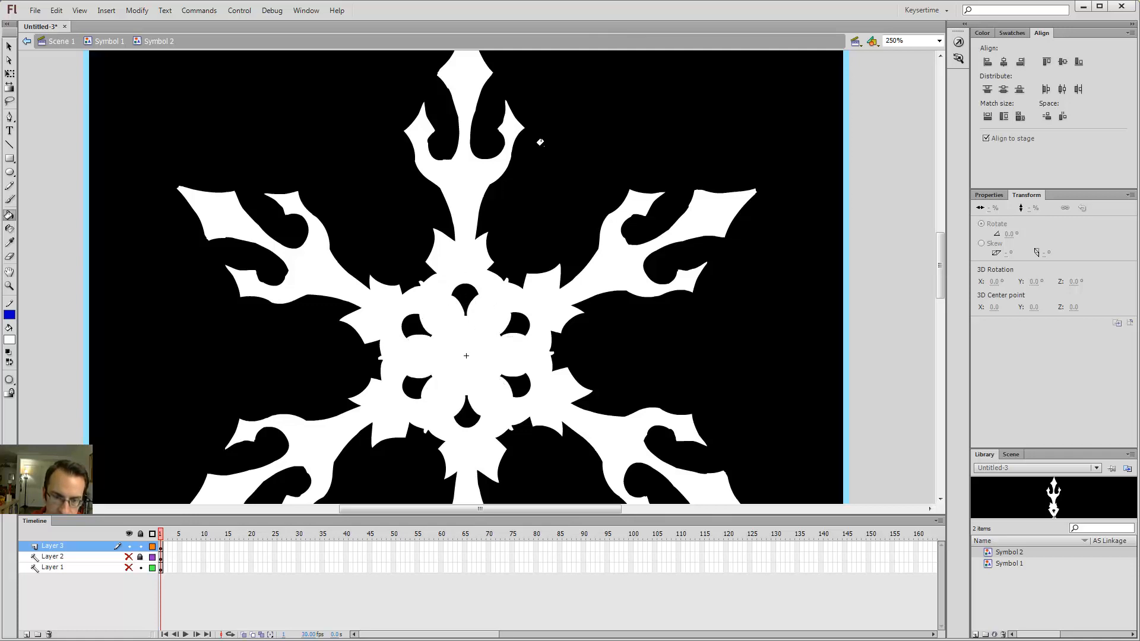
{"action": "left_click", "coordinate": [937, 41]}
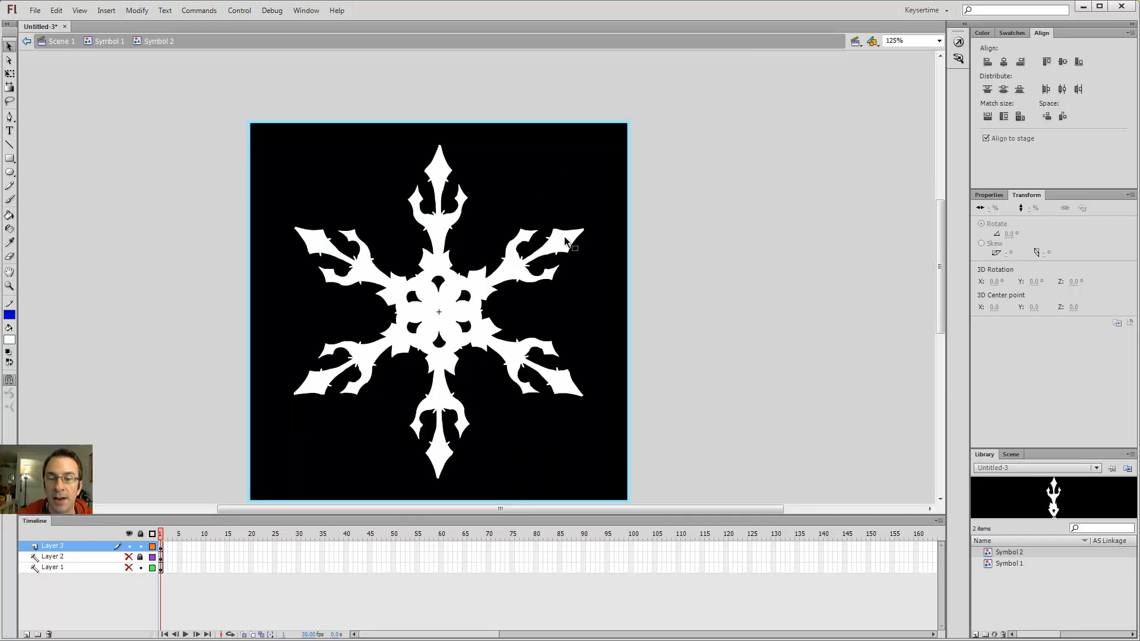
{"action": "mouse_move", "coordinate": [635, 295]}
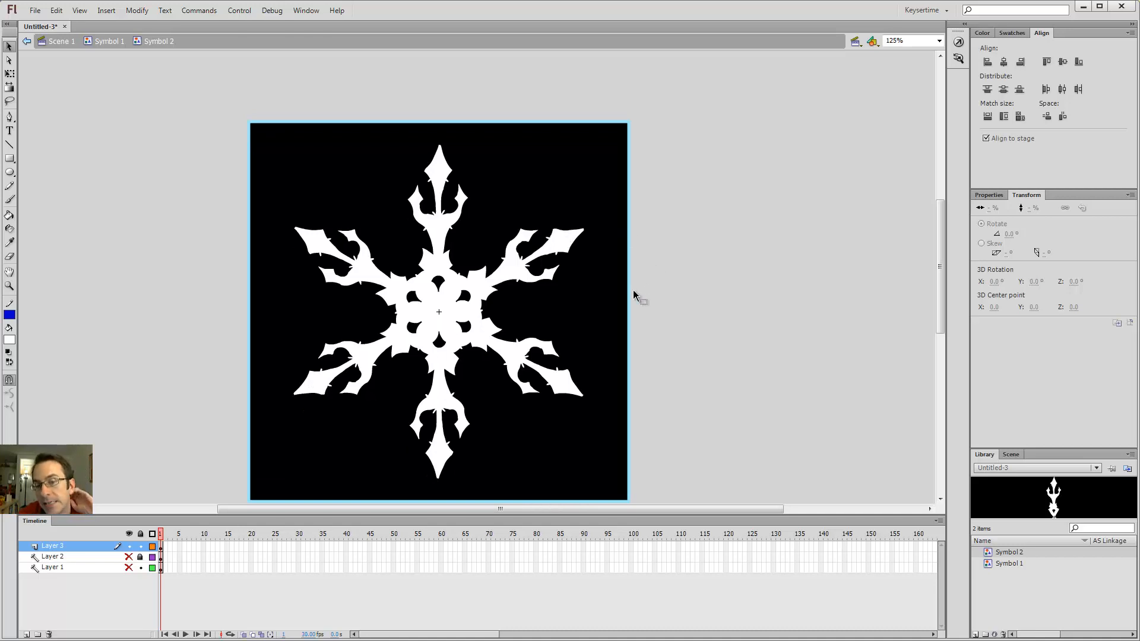
{"action": "mouse_move", "coordinate": [626, 322]}
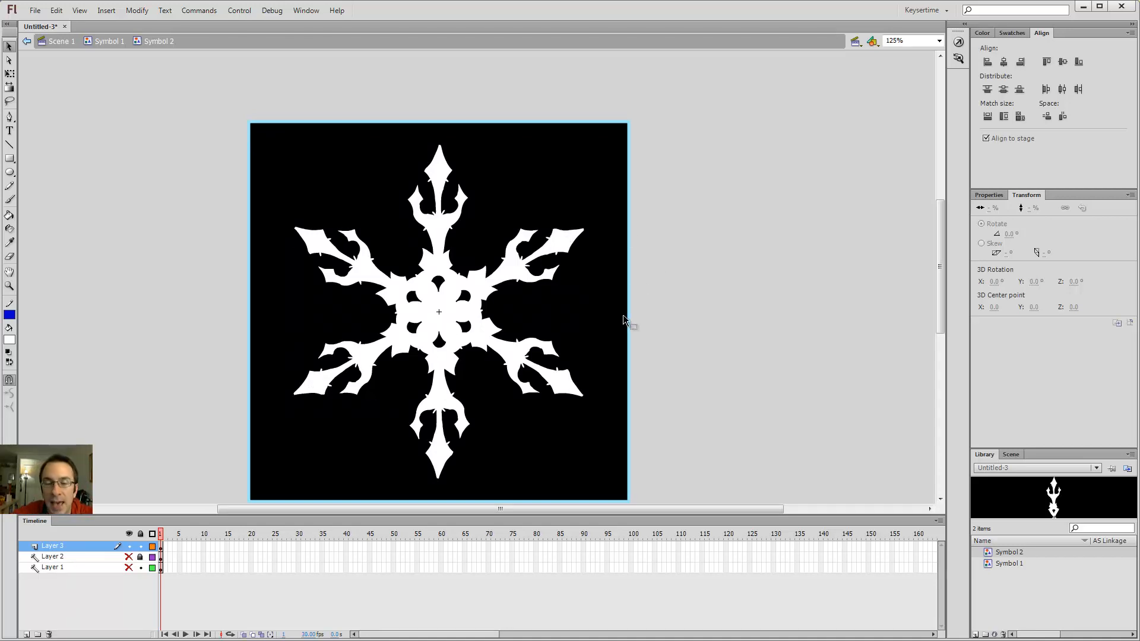
{"action": "mouse_move", "coordinate": [544, 240]}
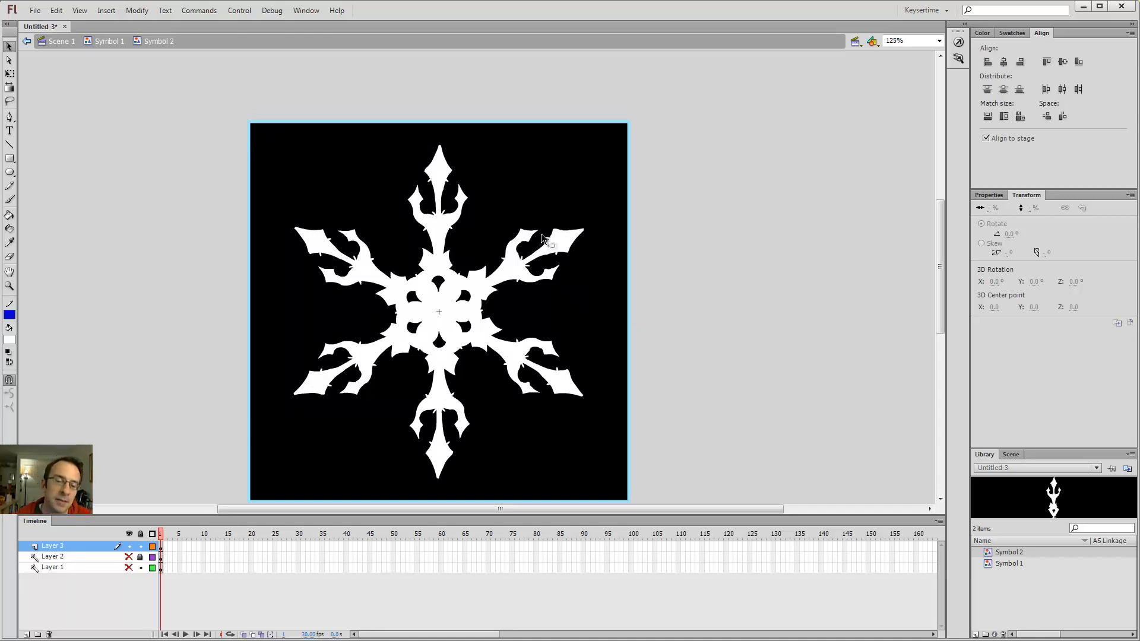
{"action": "mouse_move", "coordinate": [590, 315]}
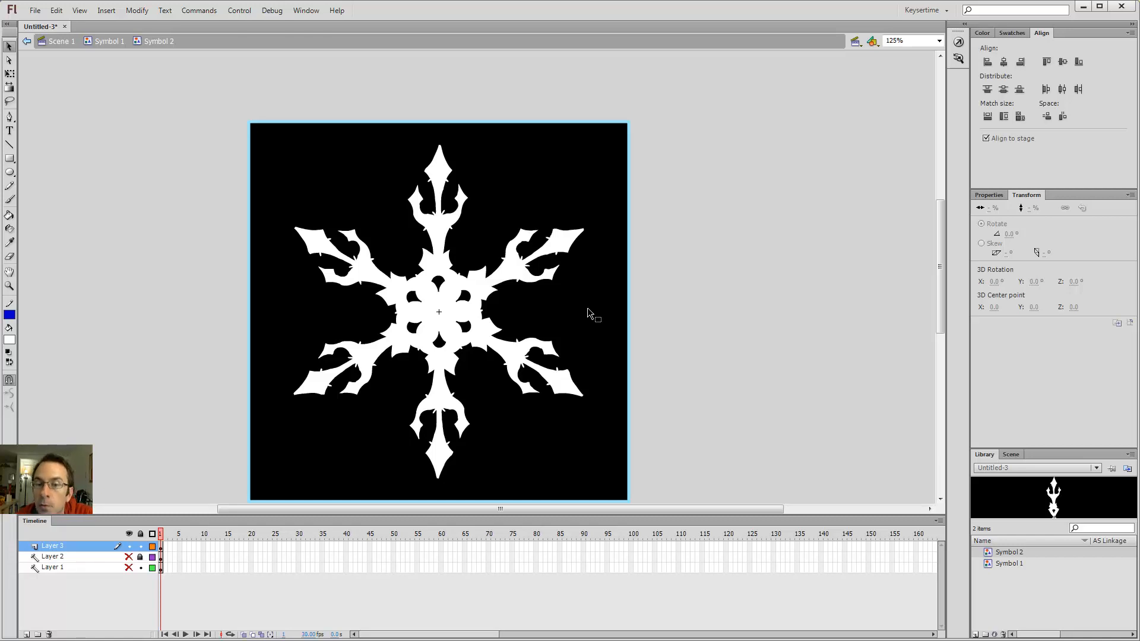
{"action": "mouse_move", "coordinate": [514, 153]}
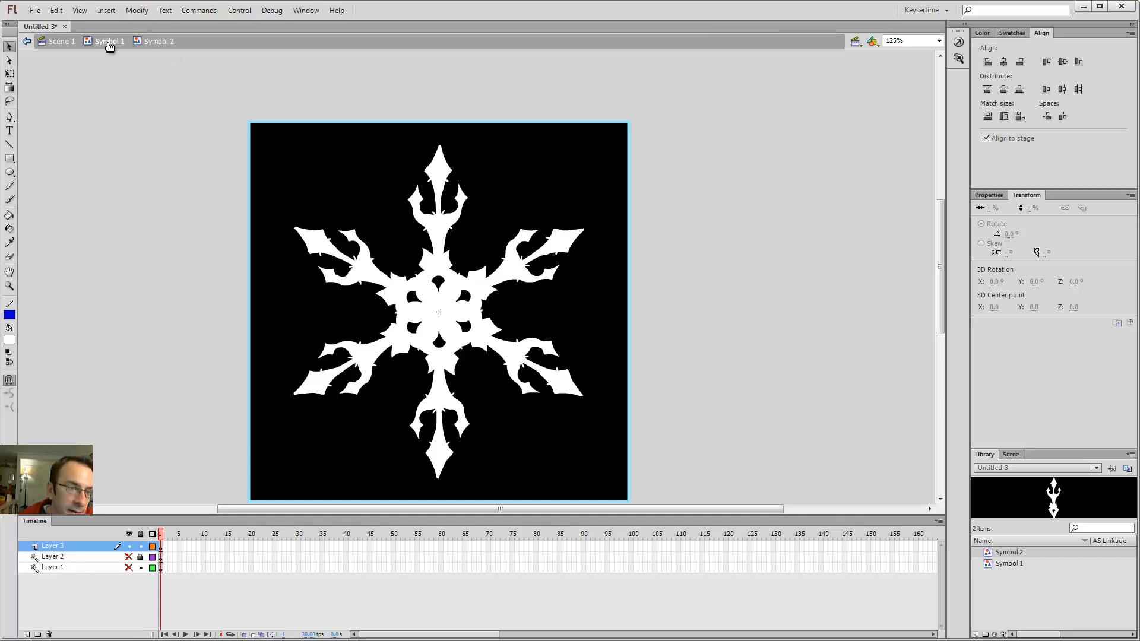
Return to Scene 1 from Symbol 2 editing to view the finished snowflake.
{"action": "left_click", "coordinate": [60, 40]}
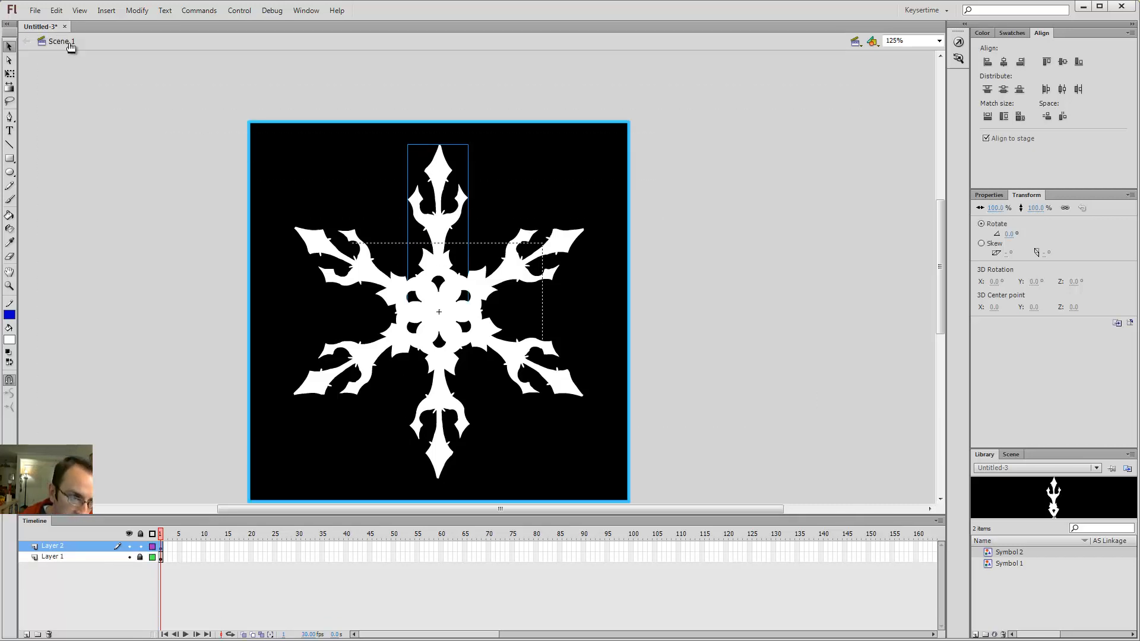